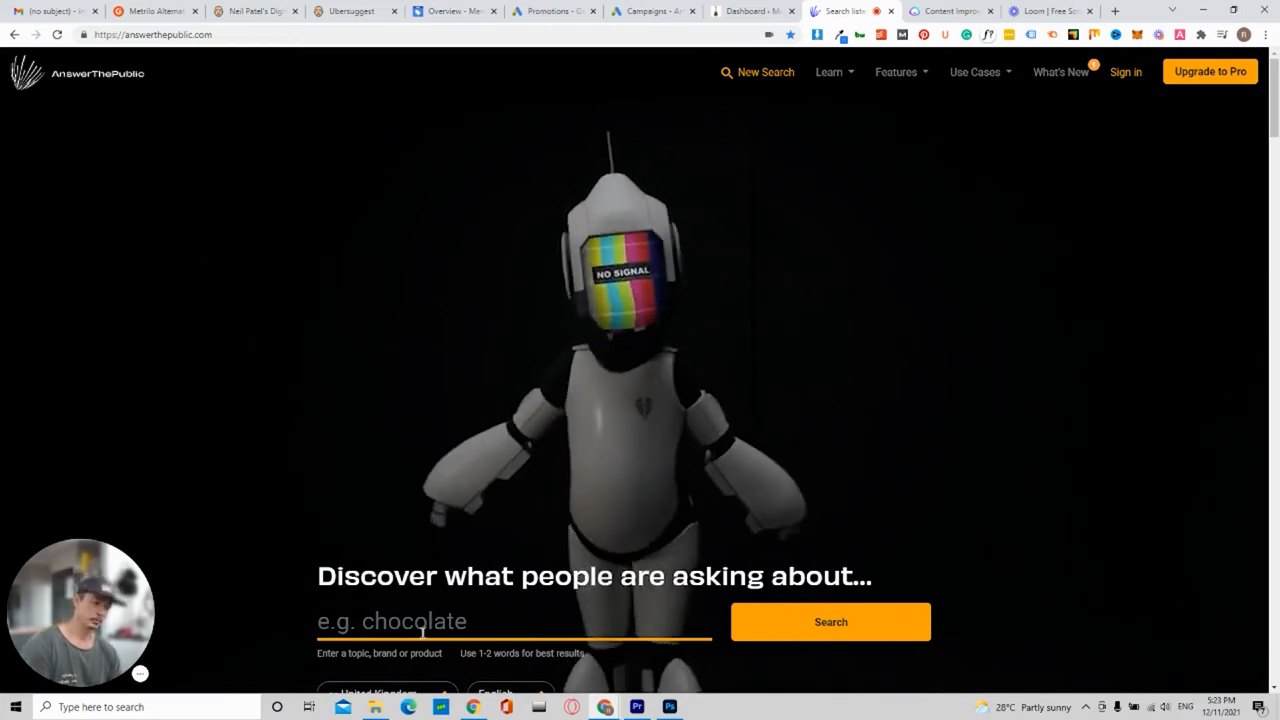
Search AnswerThePublic for the topic 'Electric Guitars'
{"action": "left_click", "coordinate": [484, 622]}
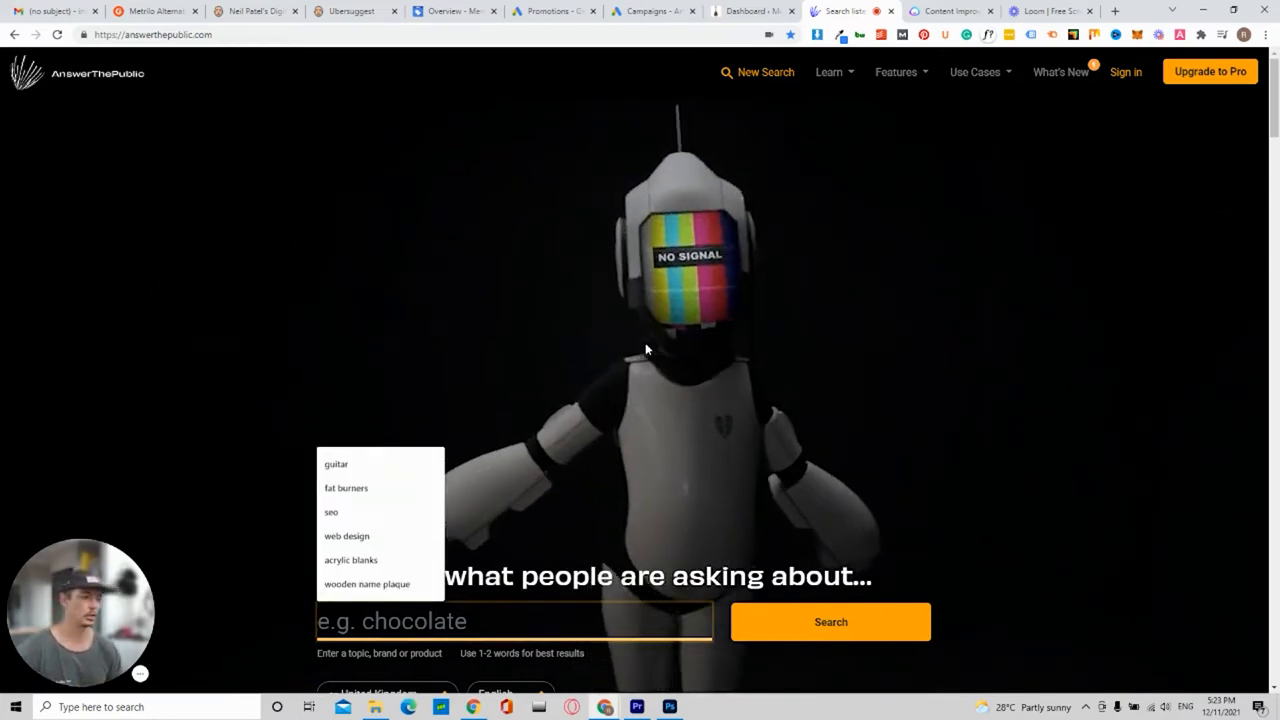
{"action": "left_click", "coordinate": [510, 620]}
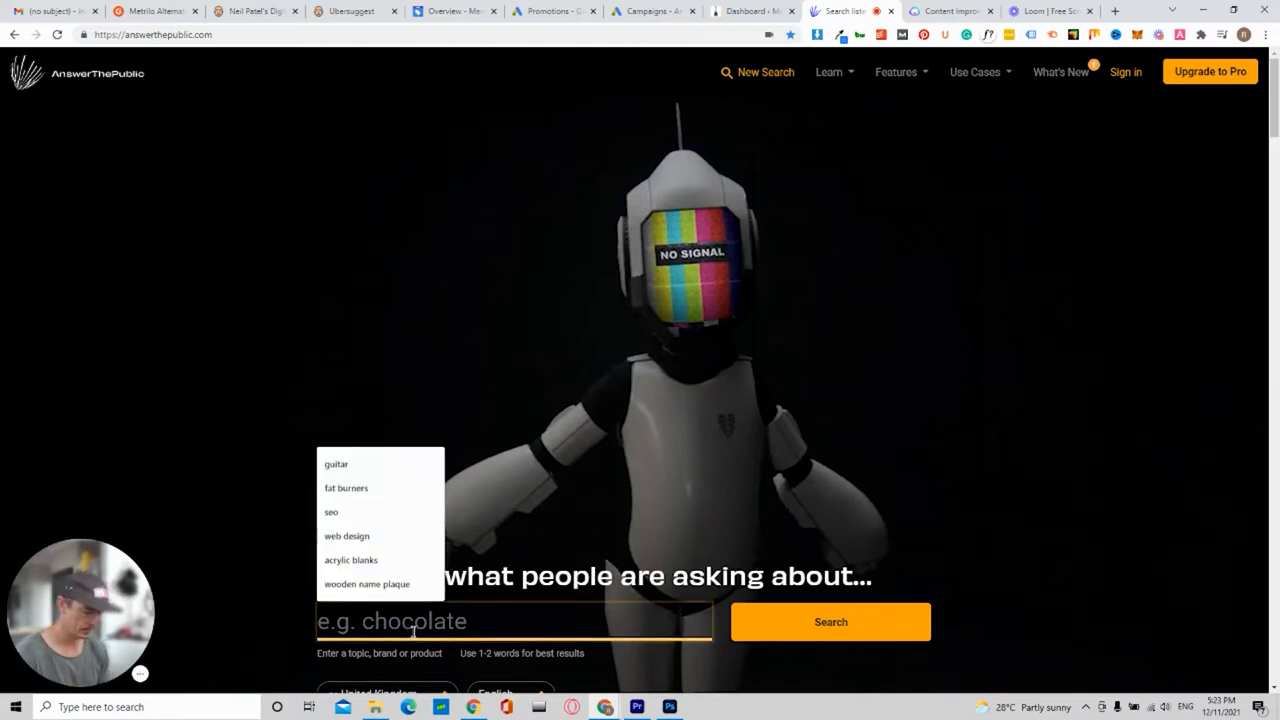
{"action": "type", "text": "Electric"}
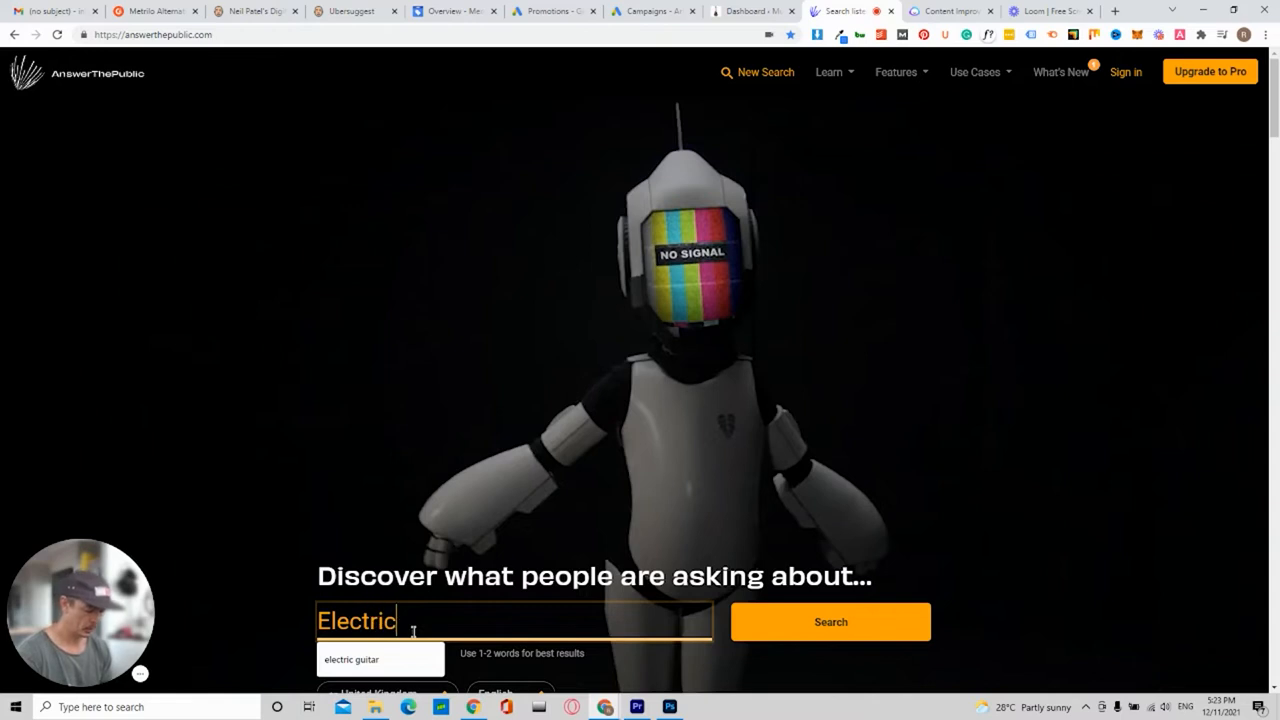
{"action": "type", "text": "Guitars"}
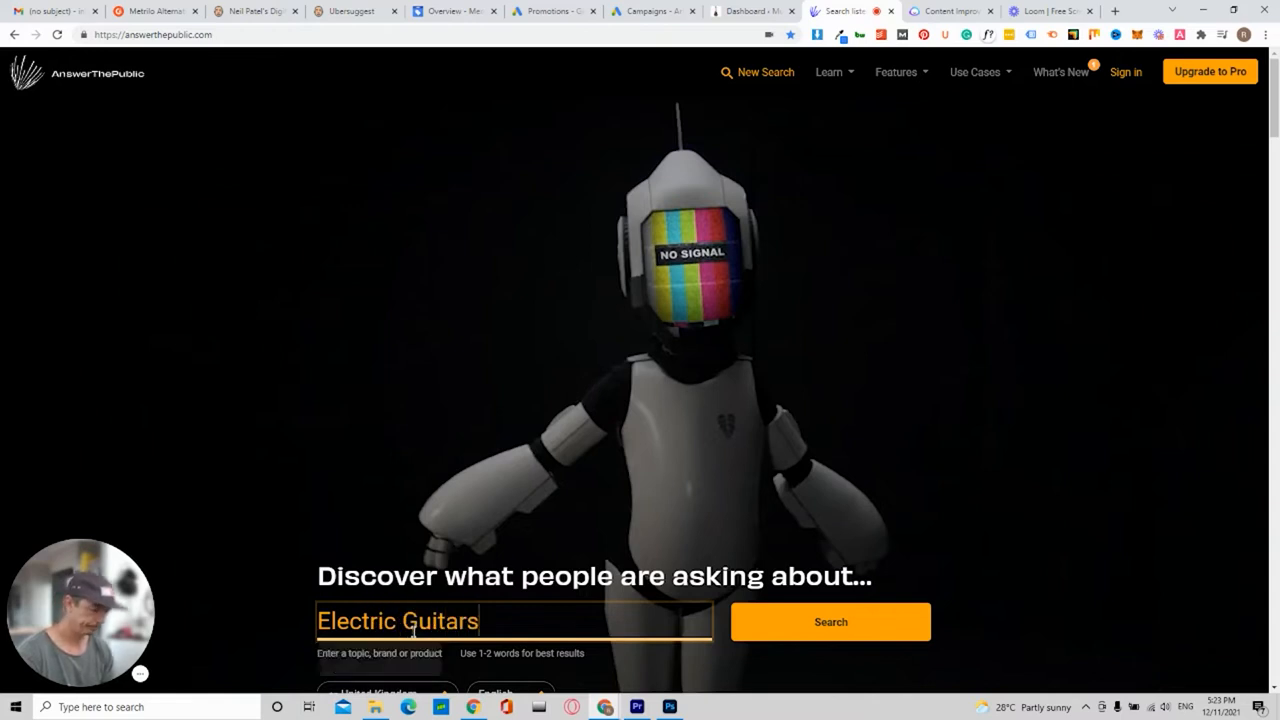
{"action": "left_click", "coordinate": [832, 622]}
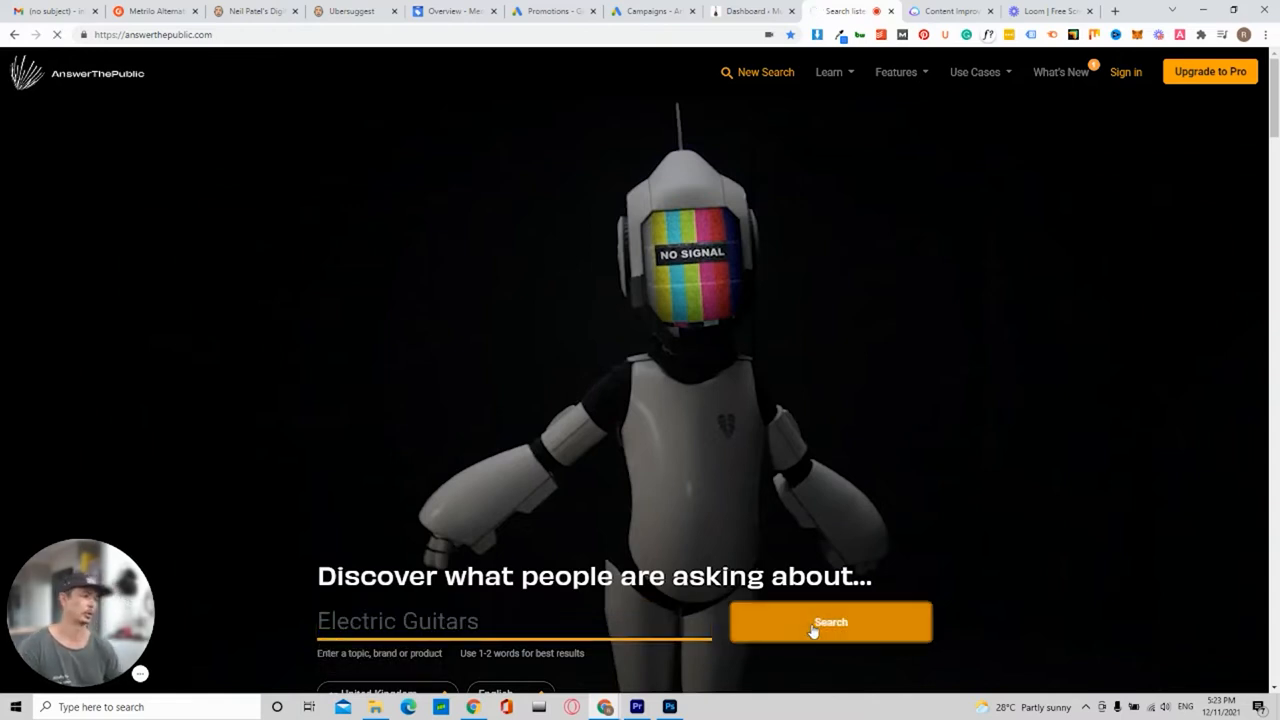
{"action": "left_click", "coordinate": [832, 622]}
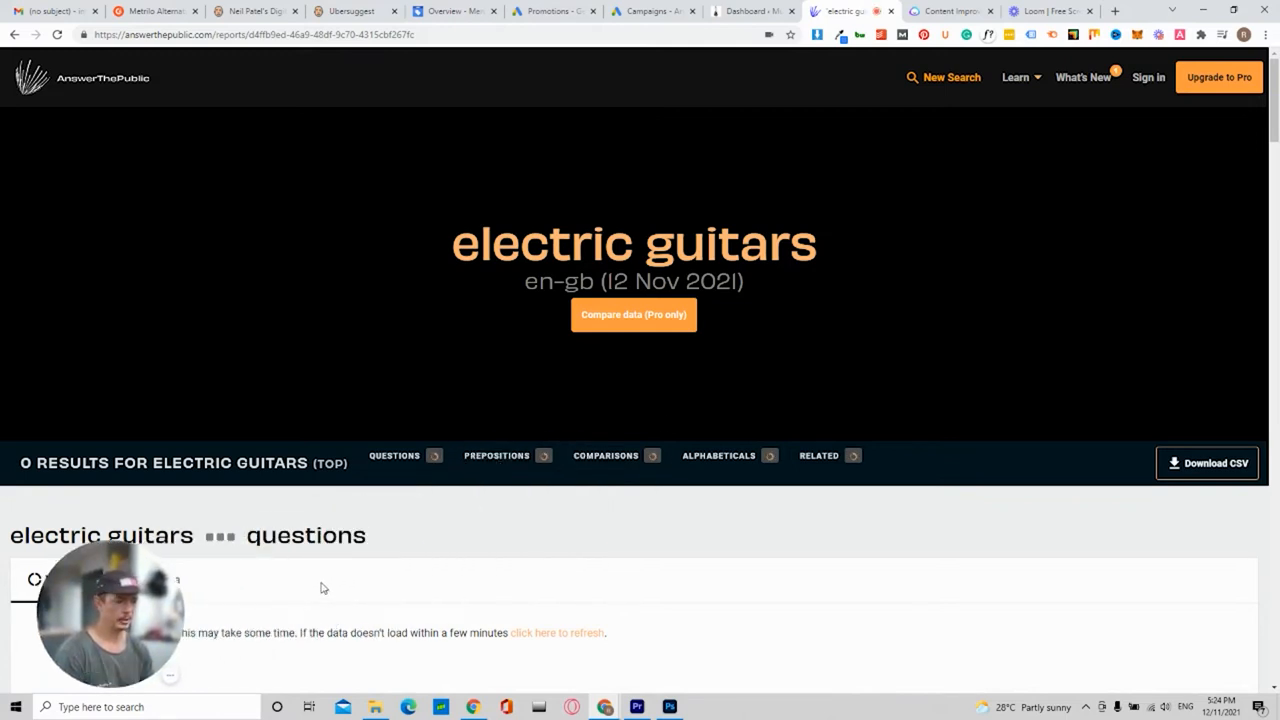
Scroll down the loaded report to the Questions wheel showing 71 questions
{"action": "scroll", "scroll_direction": "down", "scroll_amount": 3}
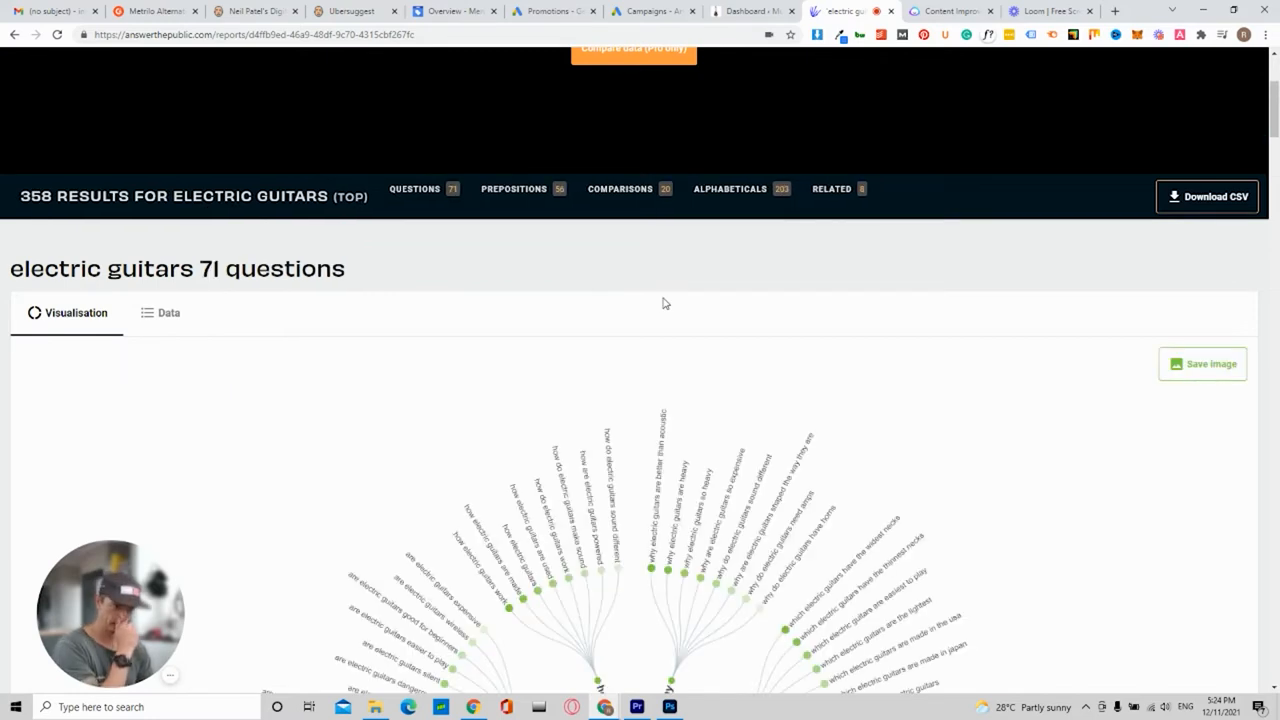
{"action": "scroll", "scroll_direction": "down", "scroll_amount": 3}
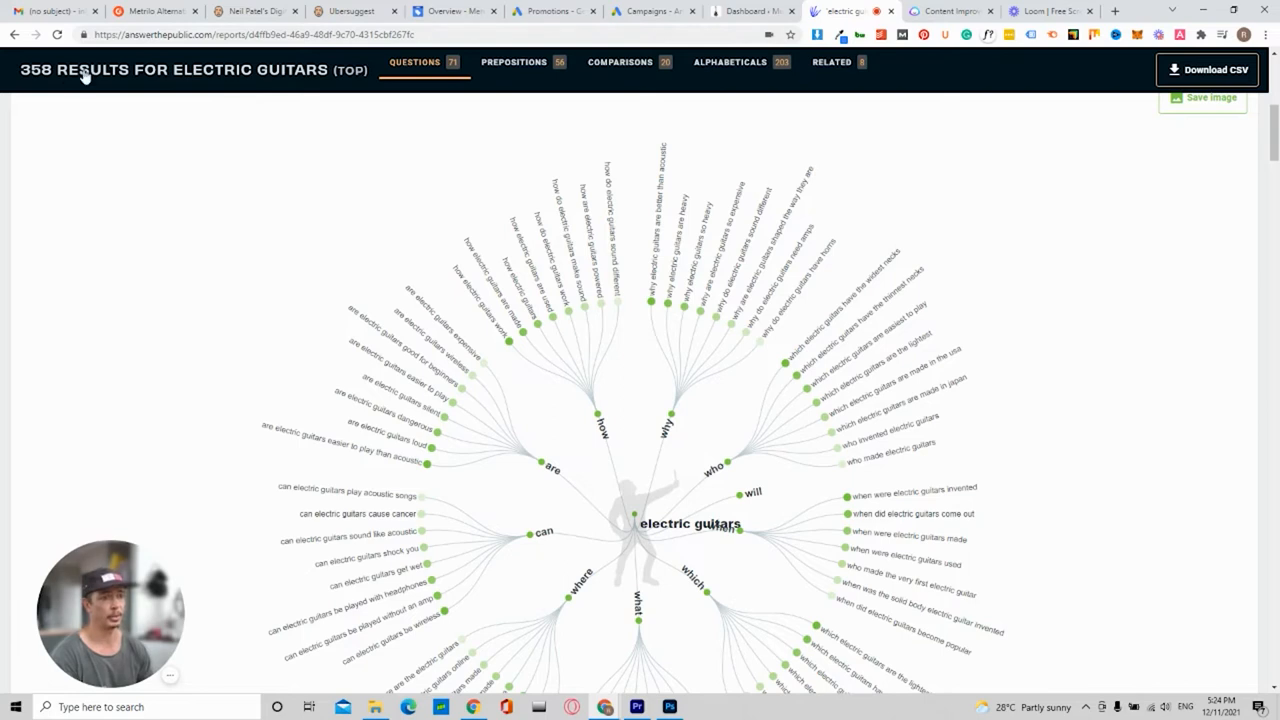
{"action": "mouse_move", "coordinate": [270, 84]}
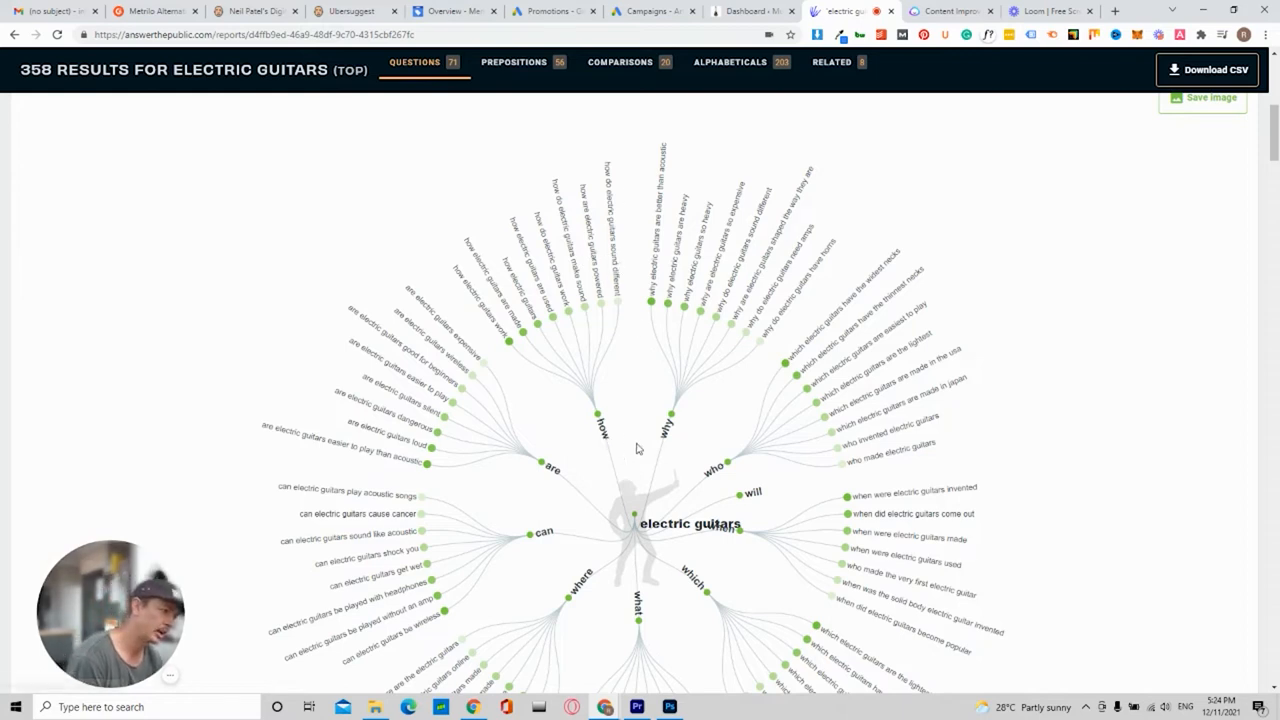
{"action": "mouse_move", "coordinate": [704, 520]}
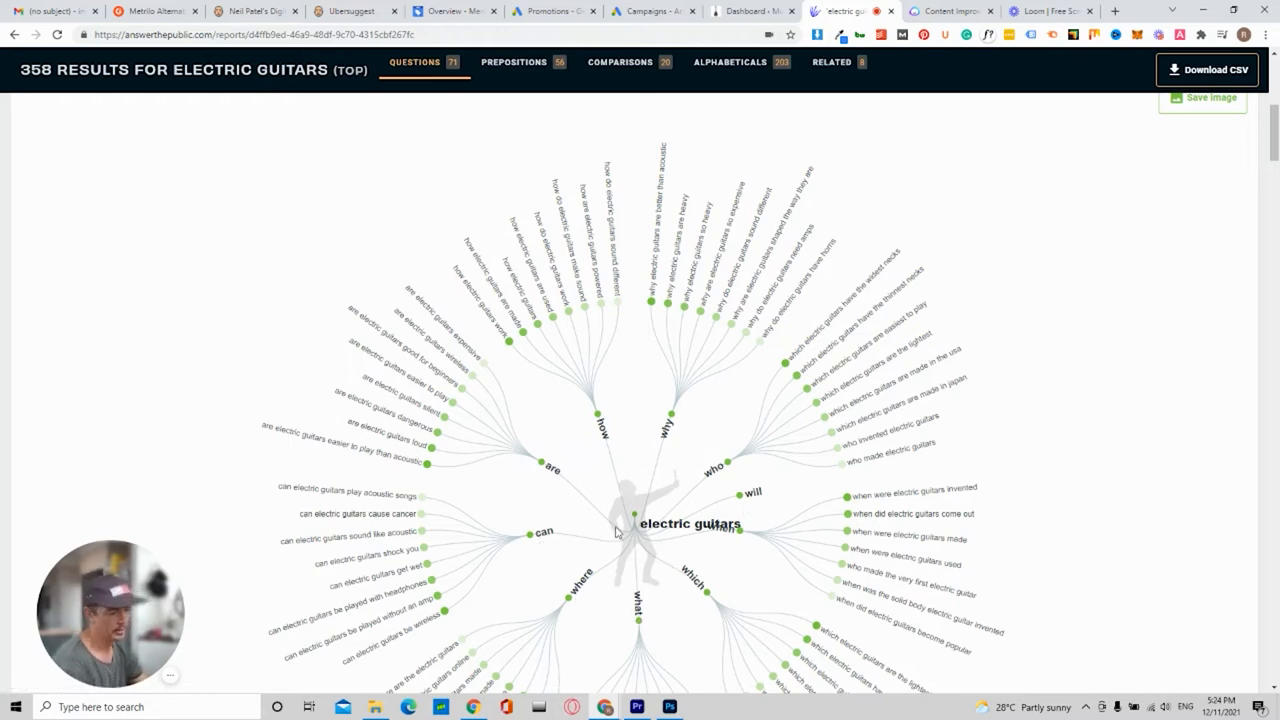
{"action": "mouse_move", "coordinate": [532, 394]}
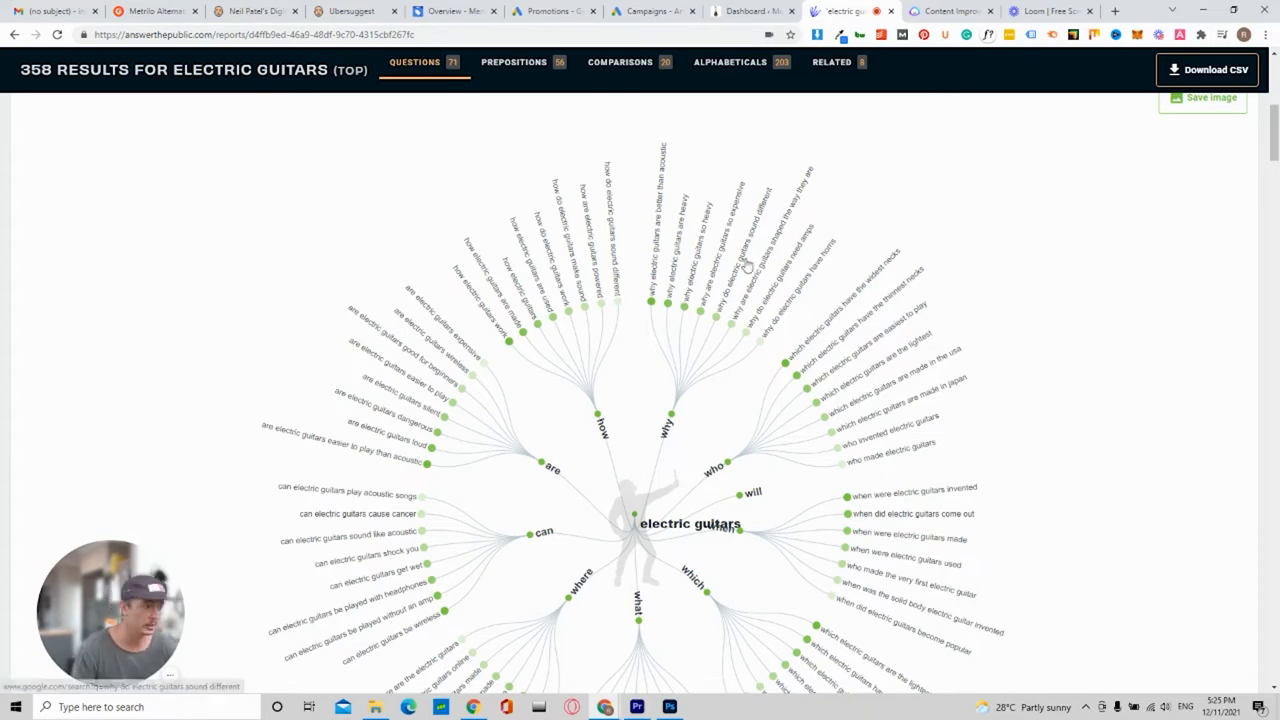
{"action": "scroll", "scroll_direction": "down", "scroll_amount": 3}
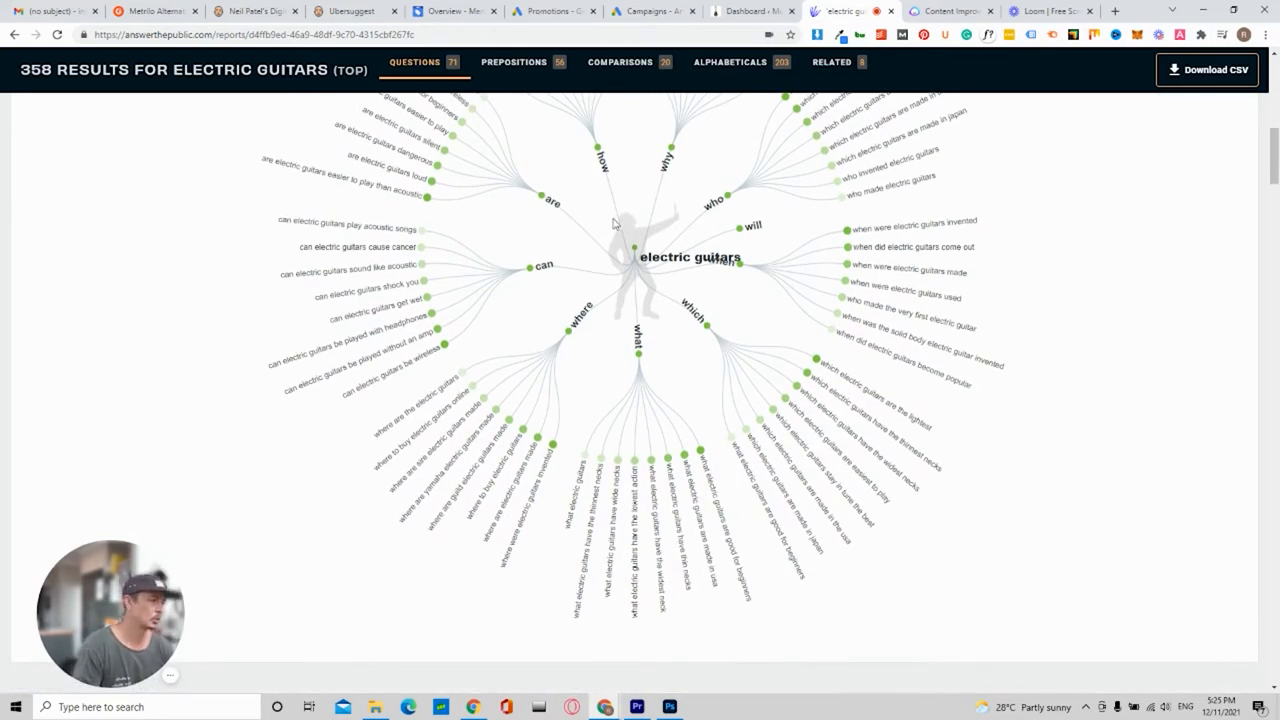
{"action": "mouse_move", "coordinate": [700, 220]}
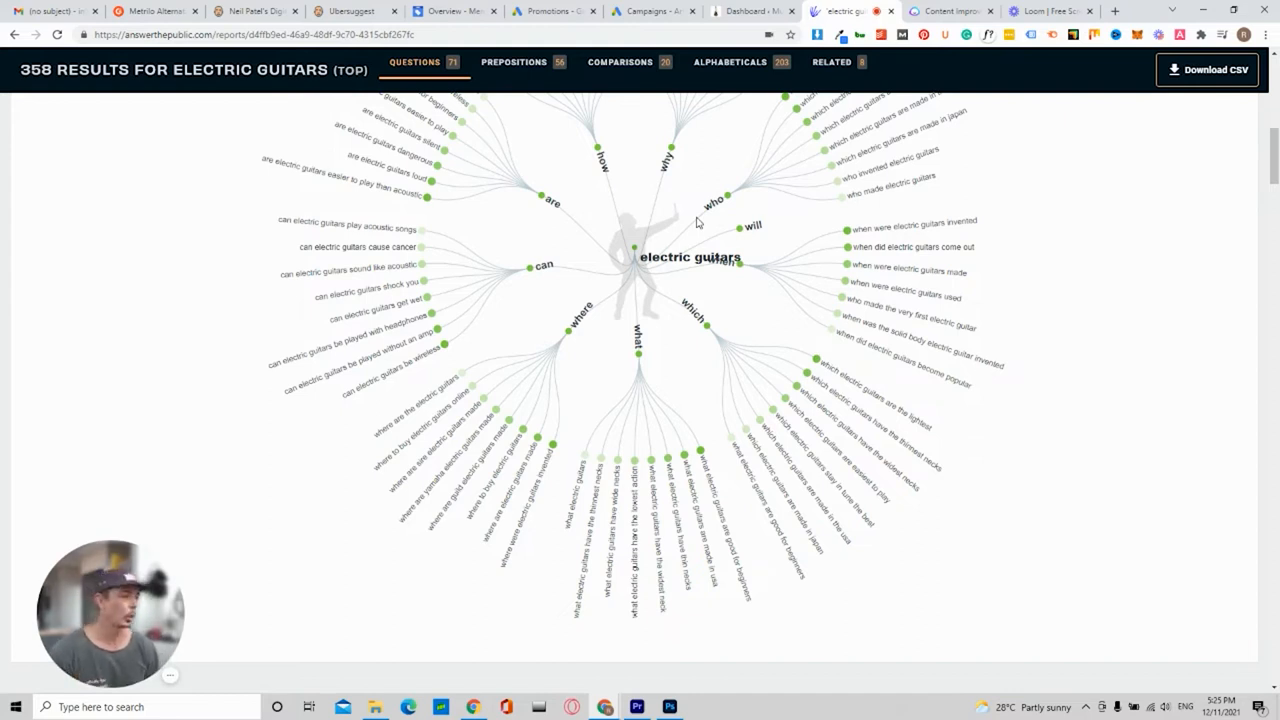
{"action": "mouse_move", "coordinate": [886, 420]}
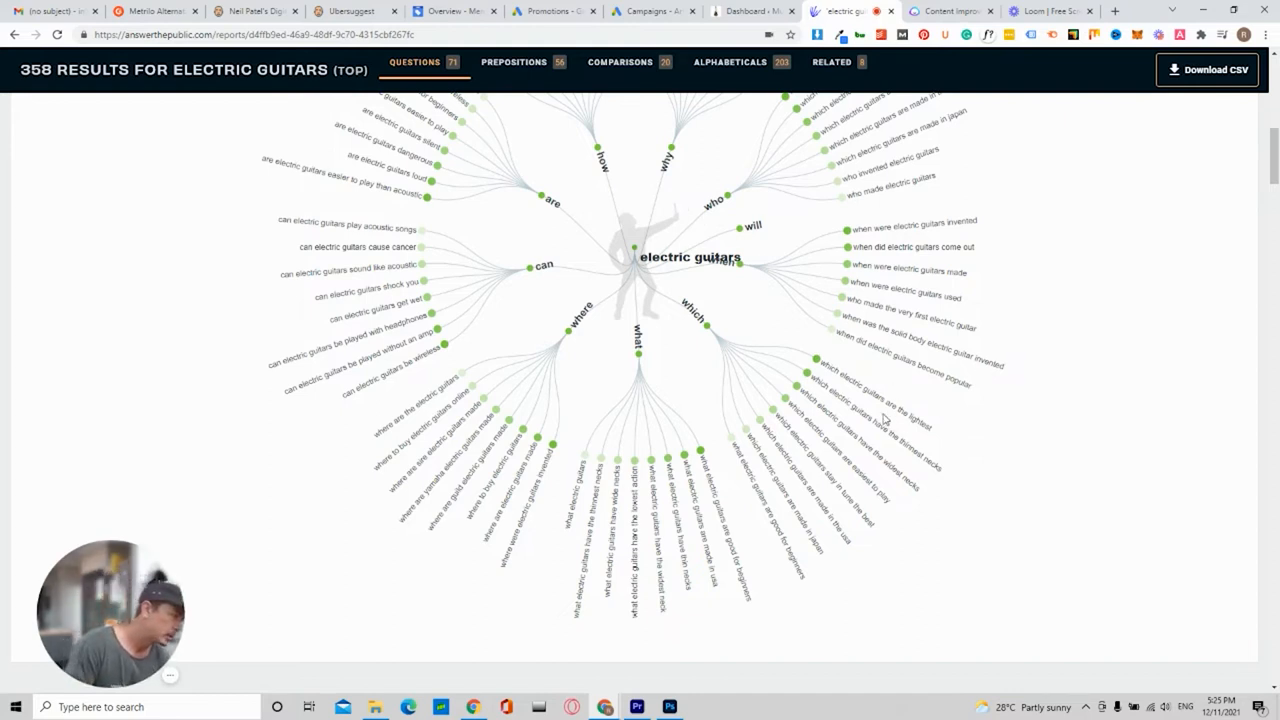
{"action": "scroll", "scroll_direction": "down", "scroll_amount": 3}
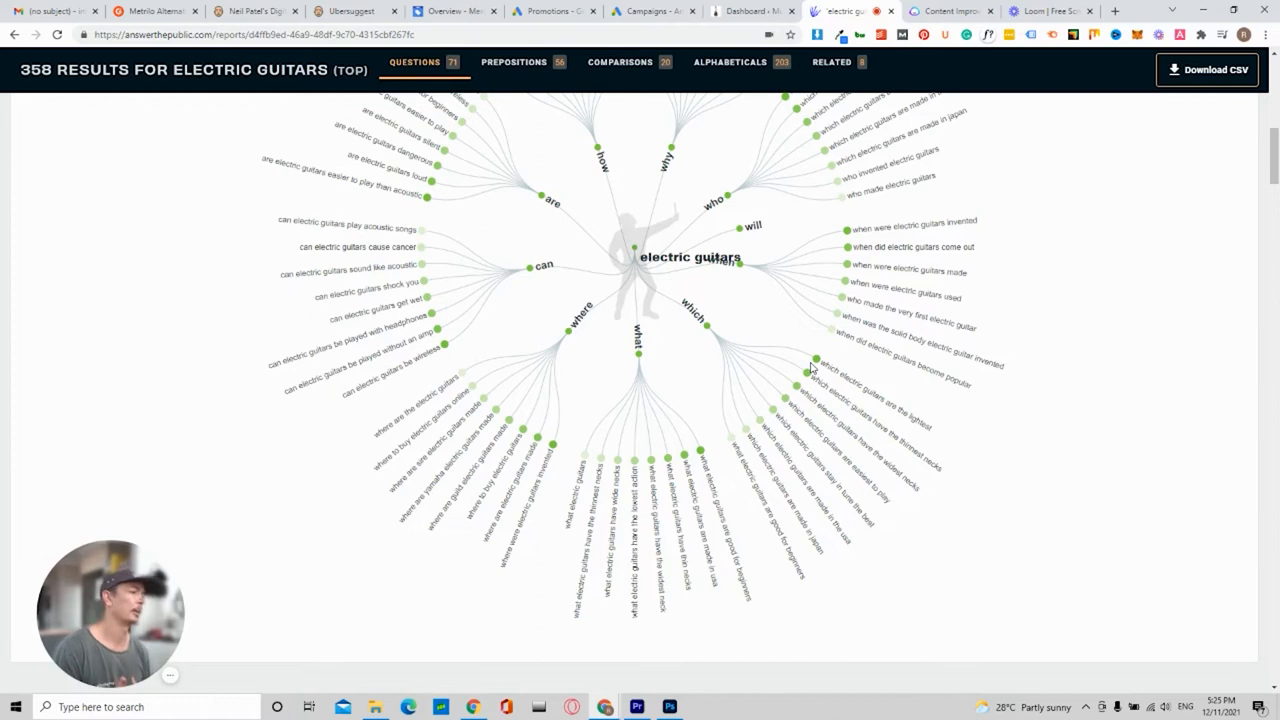
{"action": "mouse_move", "coordinate": [938, 376]}
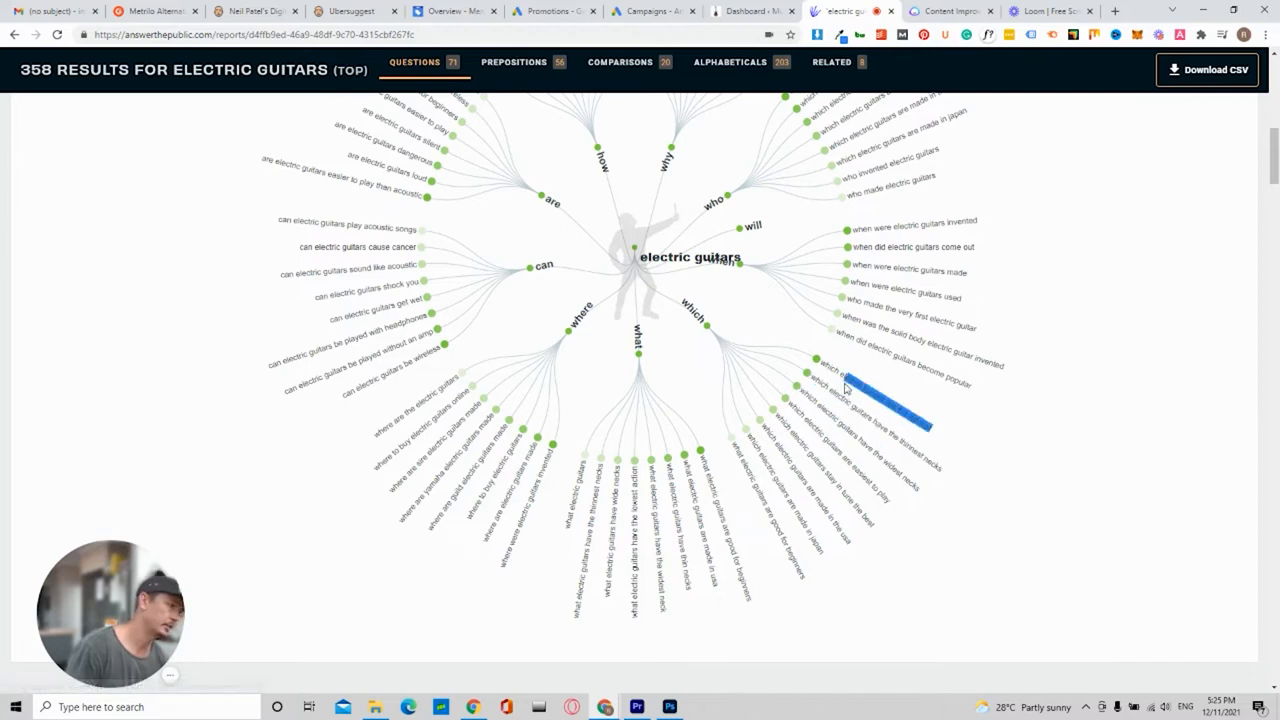
{"action": "mouse_move", "coordinate": [852, 384]}
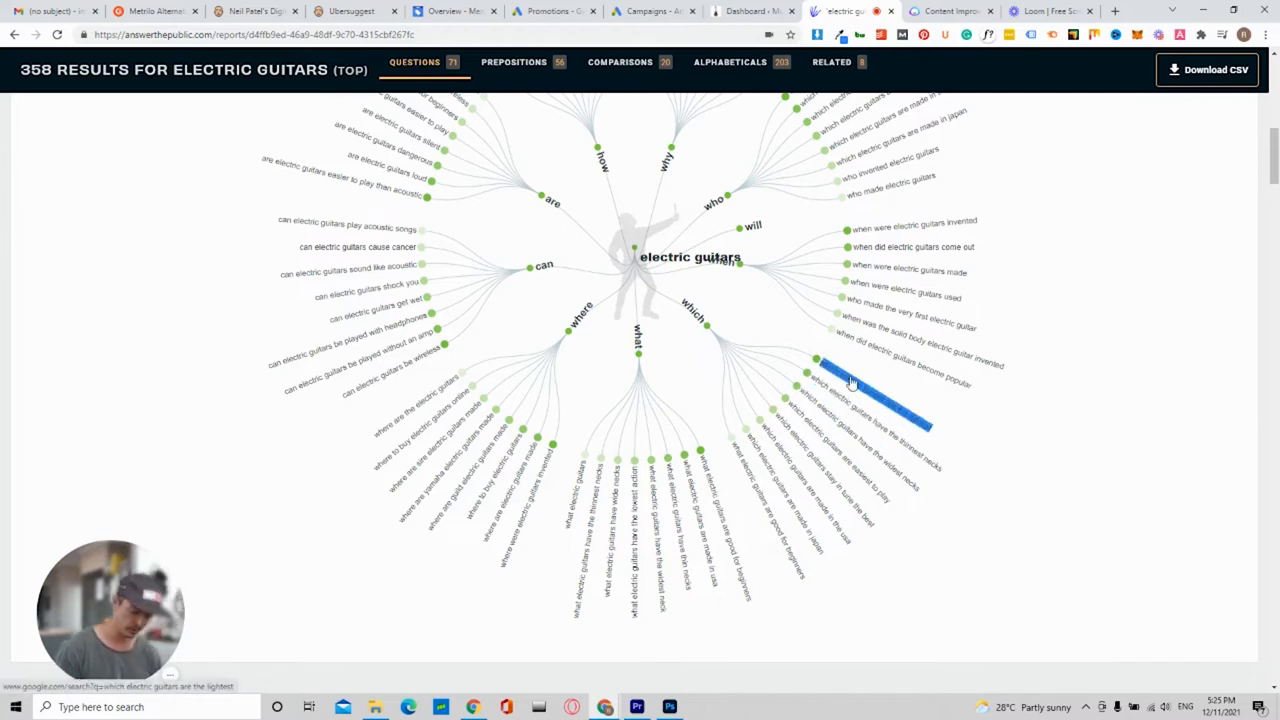
From the WordPress dashboard, start a new blank post via Posts > Add New
{"action": "left_click", "coordinate": [744, 12]}
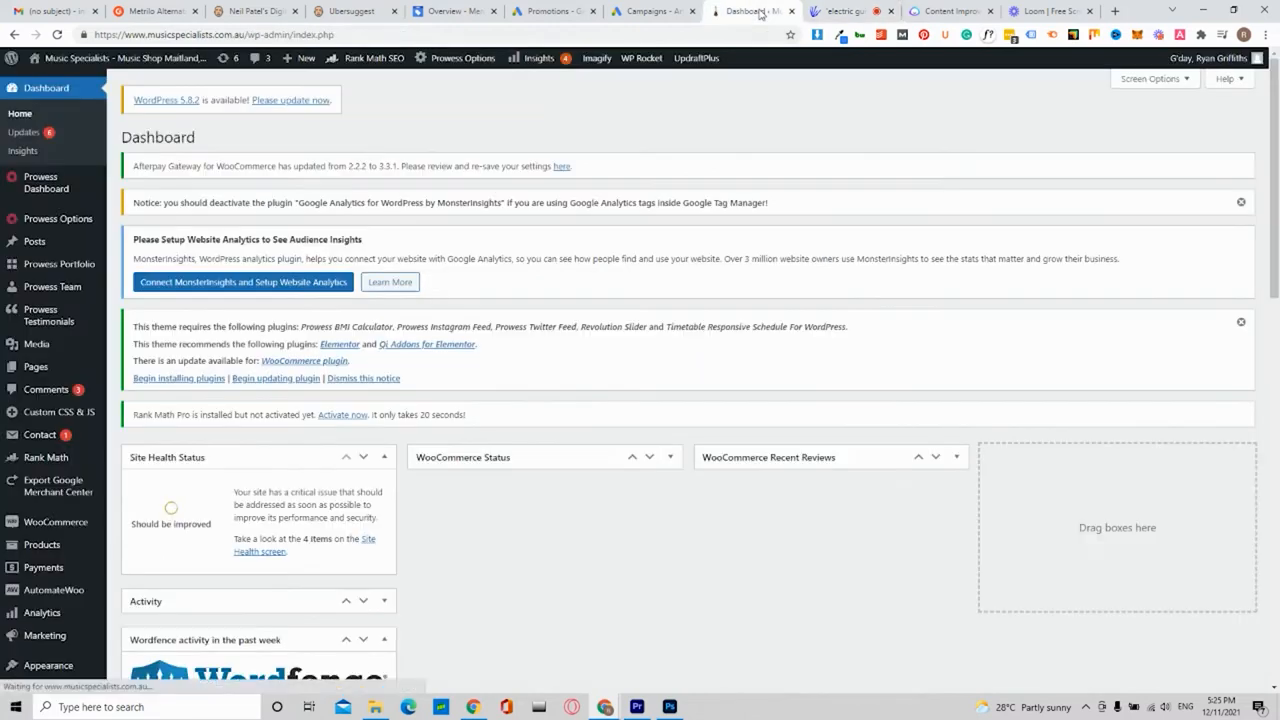
{"action": "mouse_move", "coordinate": [34, 240]}
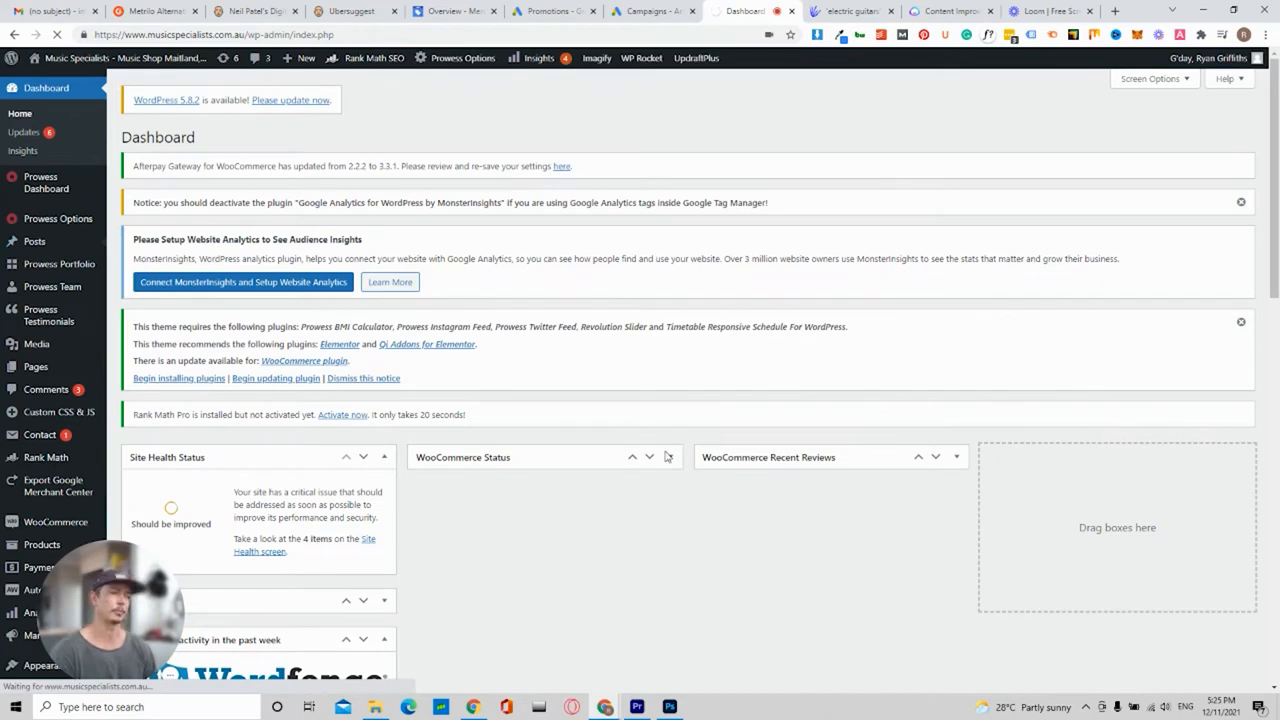
{"action": "left_click", "coordinate": [32, 240]}
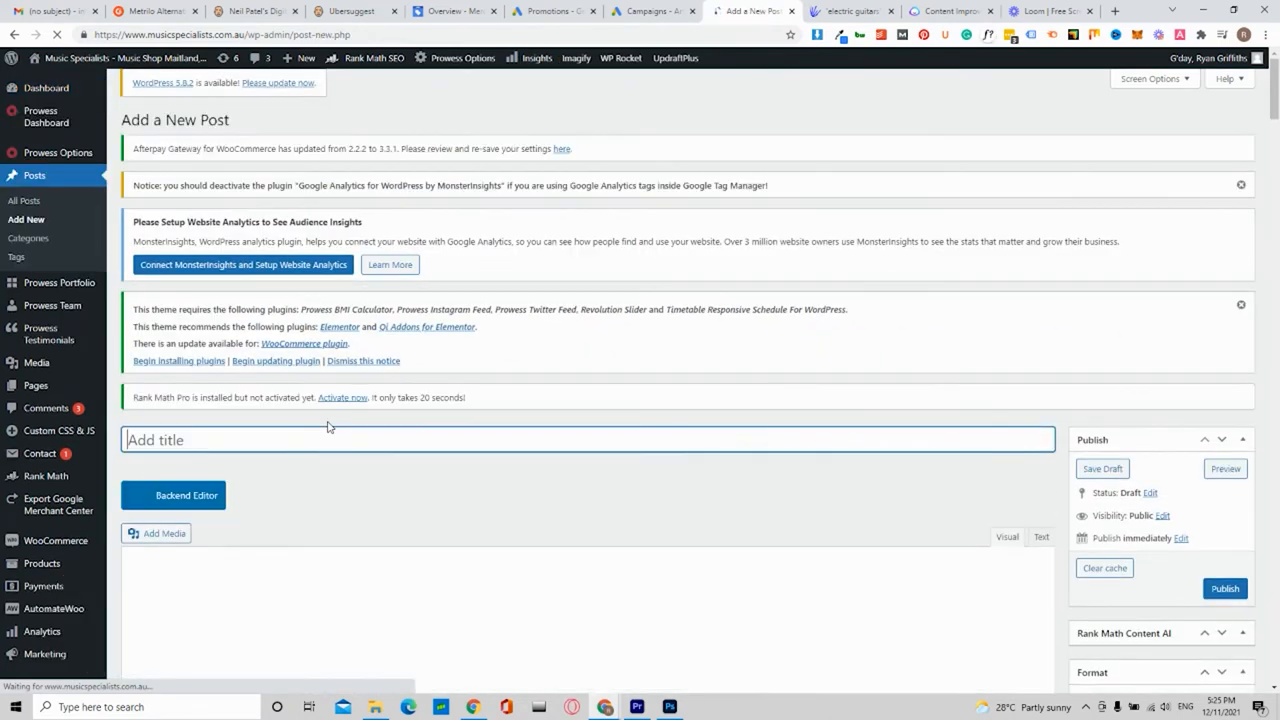
Title the post 'Which electric guitars are the lightest?'
{"action": "type", "text": "which electric guitars are the lightest"}
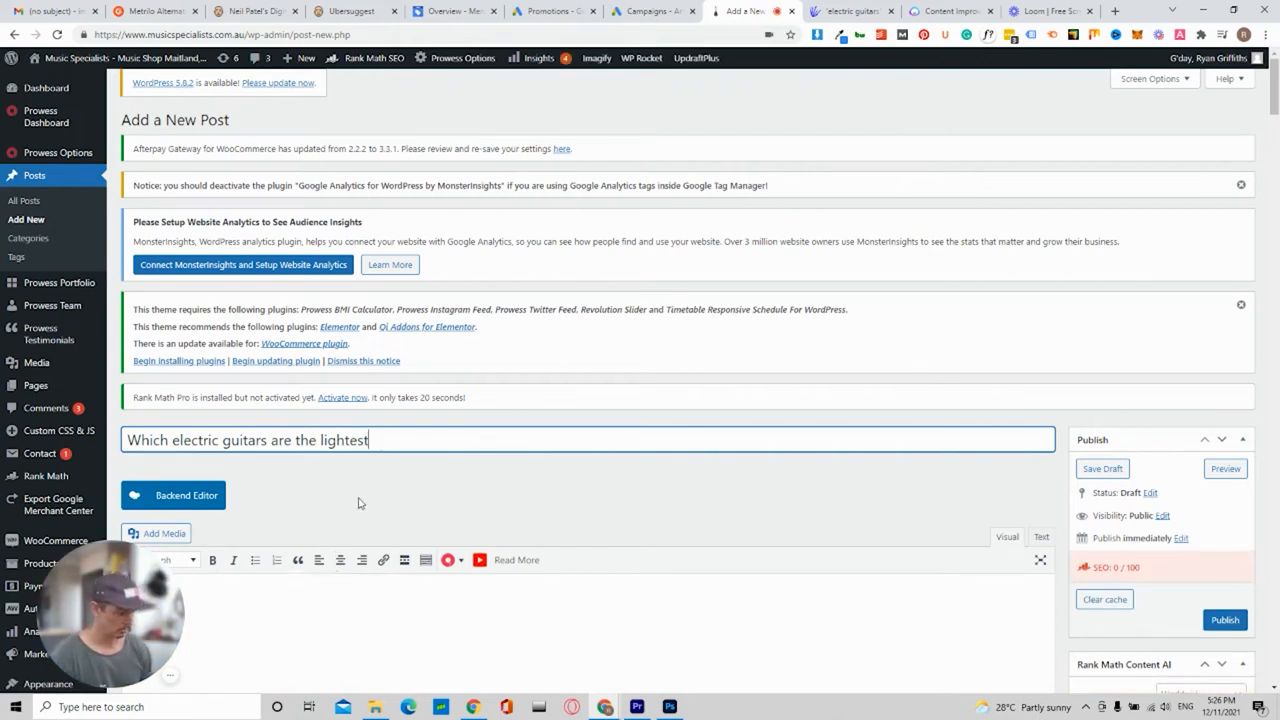
{"action": "type", "text": "?"}
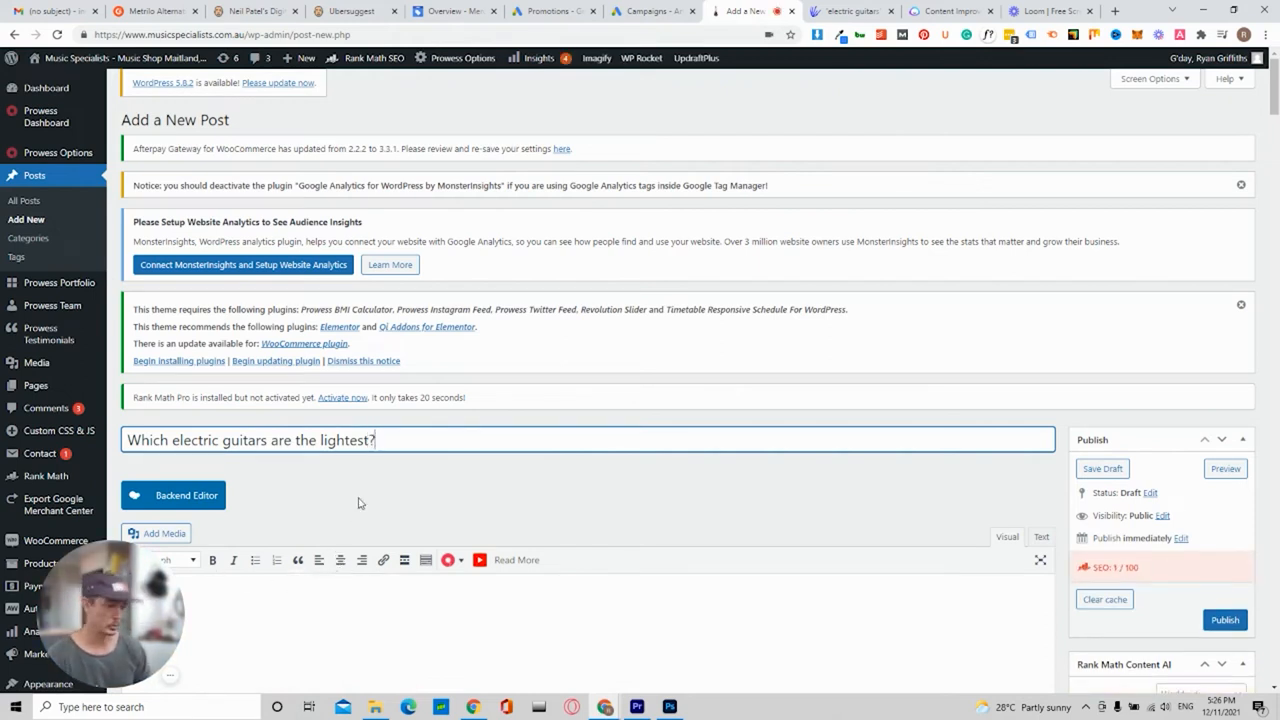
{"action": "scroll", "scroll_direction": "down", "scroll_amount": 3}
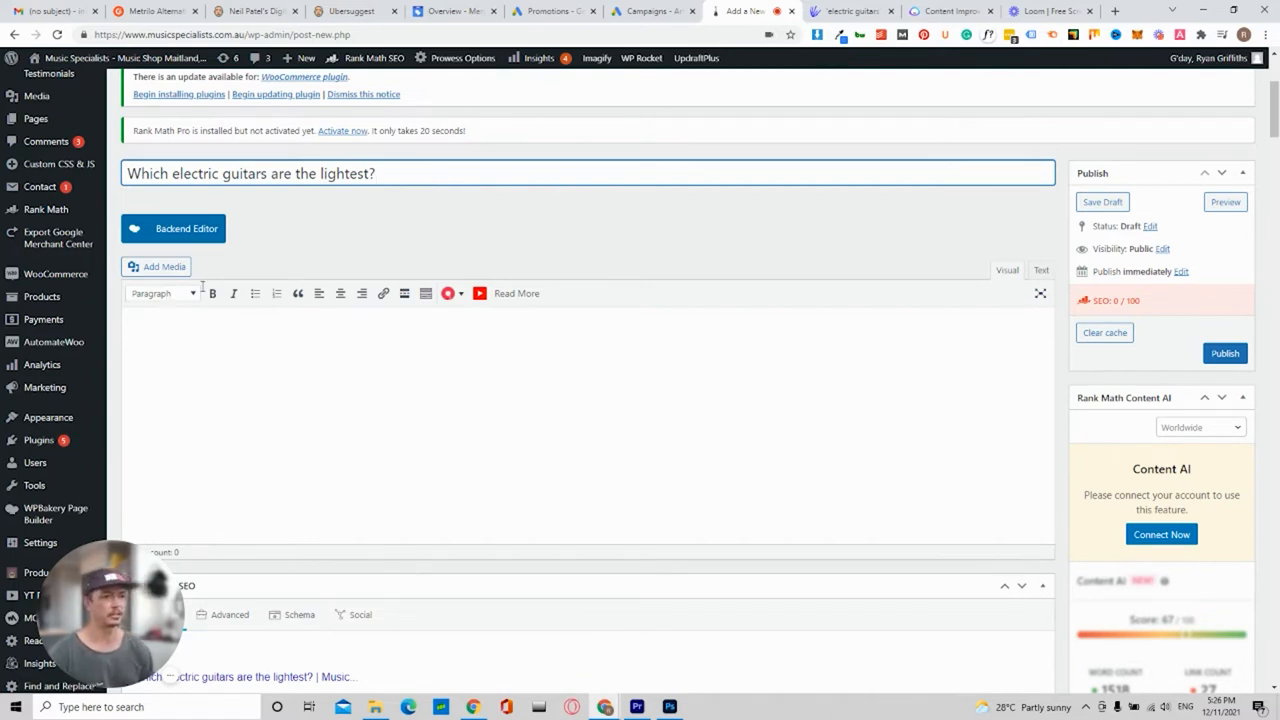
Write the intro line '5 epic guitars that won't break your neck' in the post body
{"action": "left_click", "coordinate": [1102, 200]}
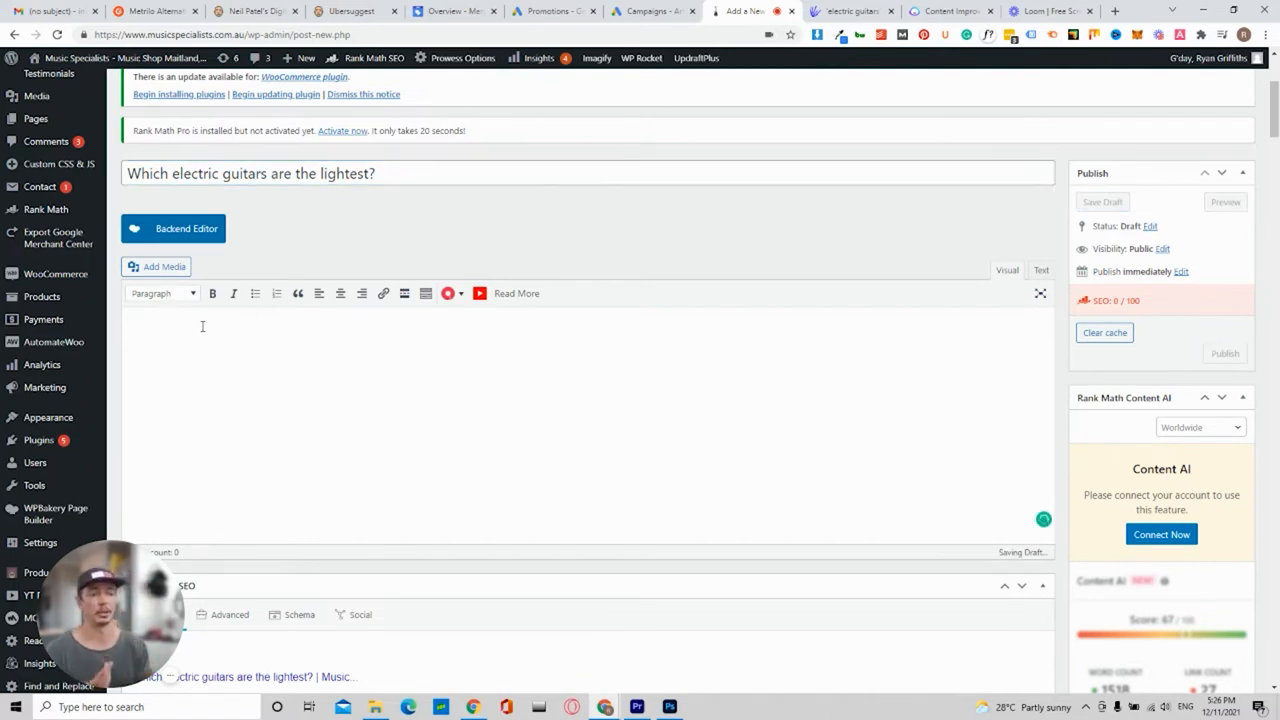
{"action": "left_click", "coordinate": [1104, 200]}
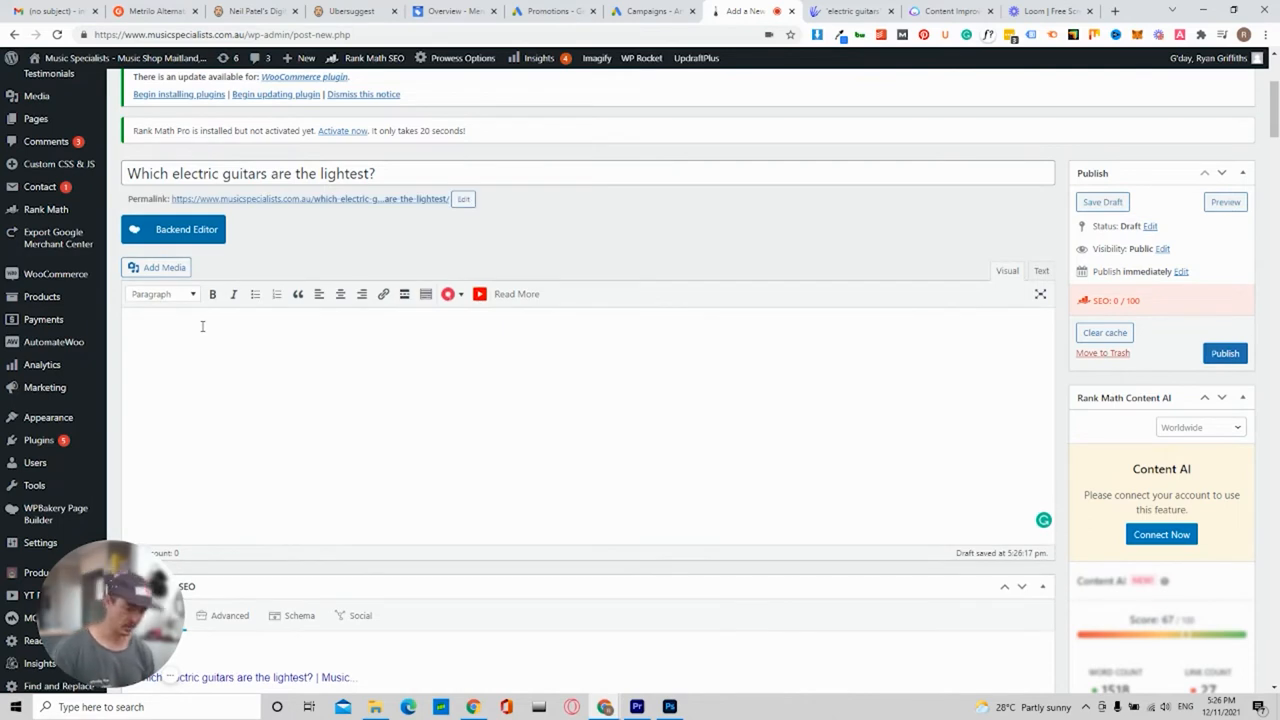
{"action": "type", "text": "5 e"}
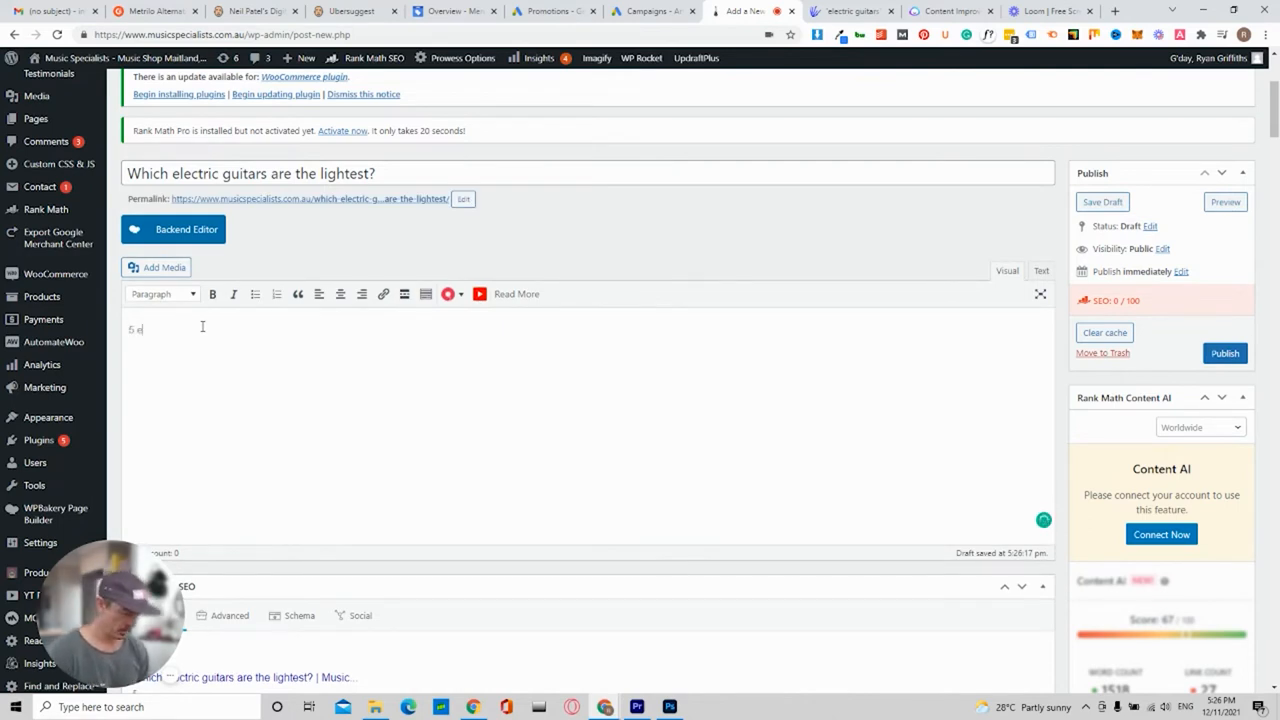
{"action": "type", "text": "pic guitars that"}
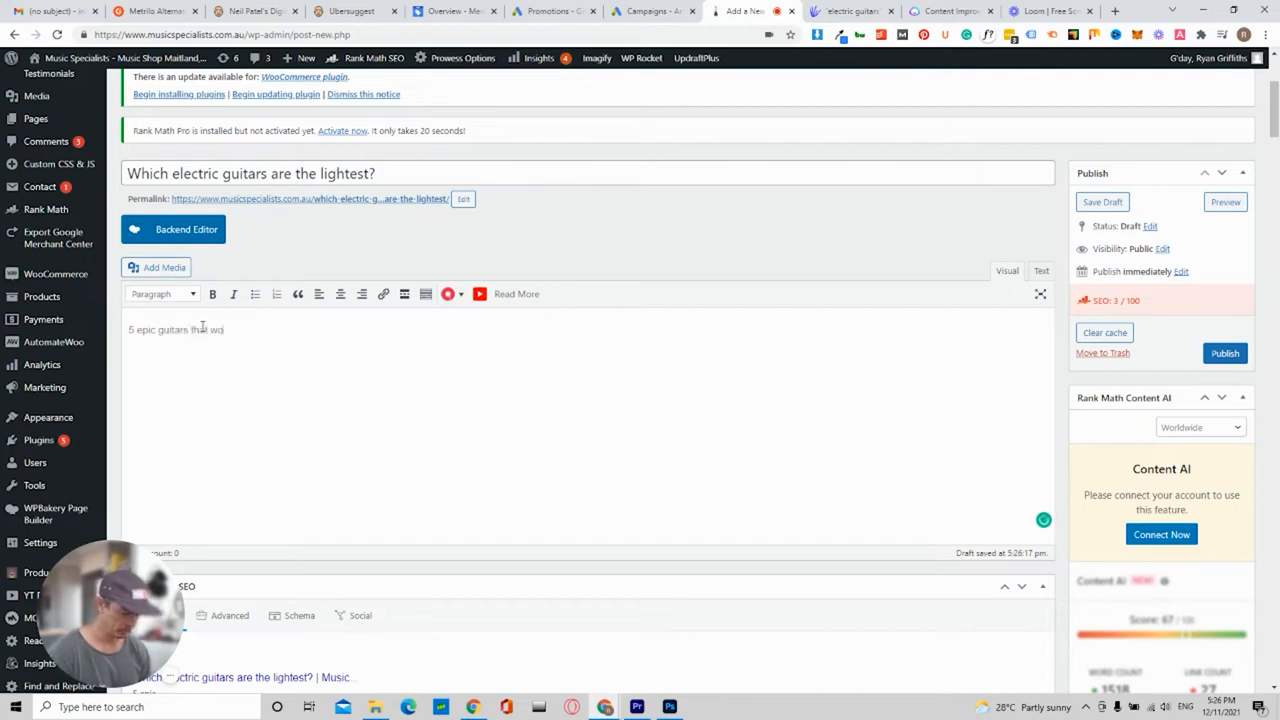
{"action": "type", "text": "wont"}
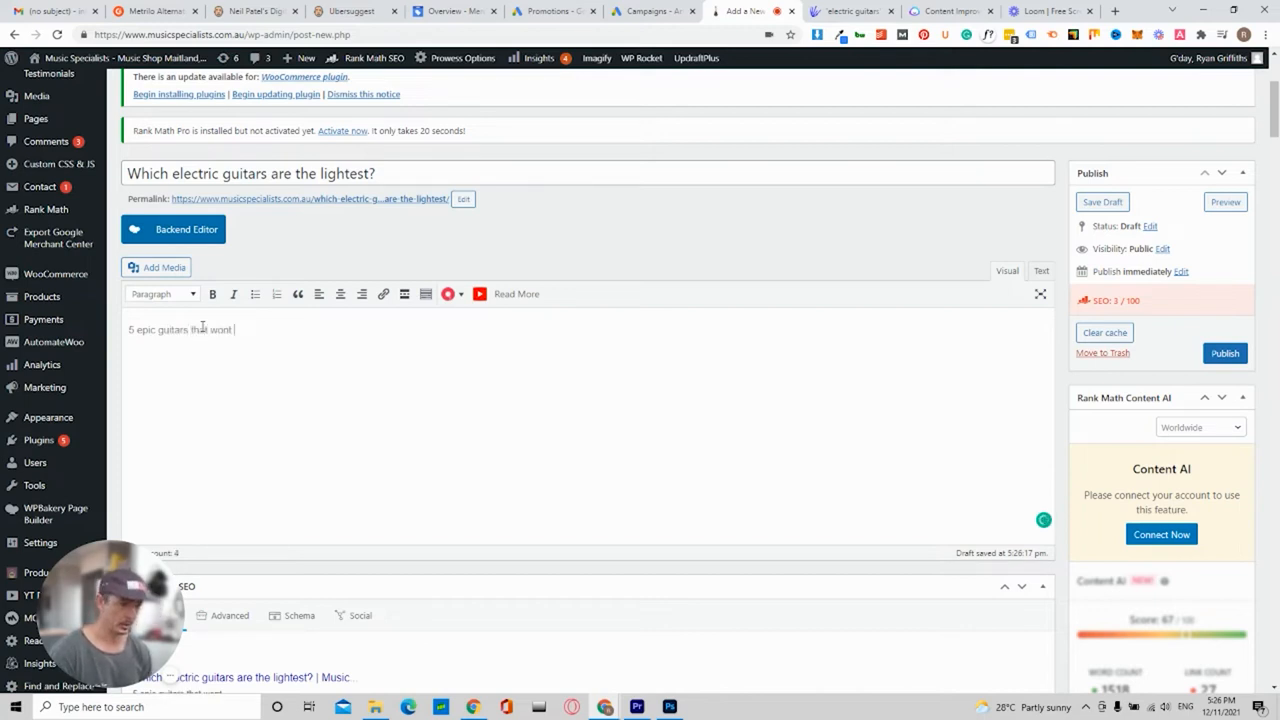
{"action": "type", "text": "break your n"}
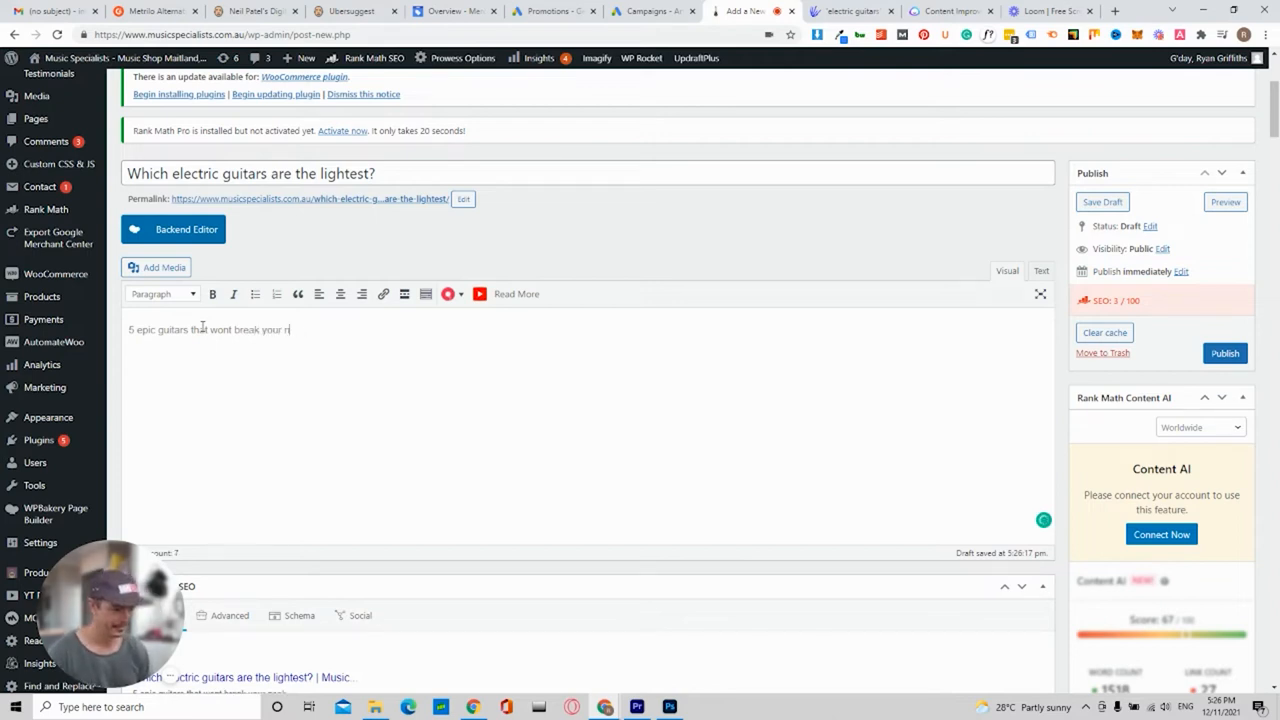
{"action": "type", "text": "eck"}
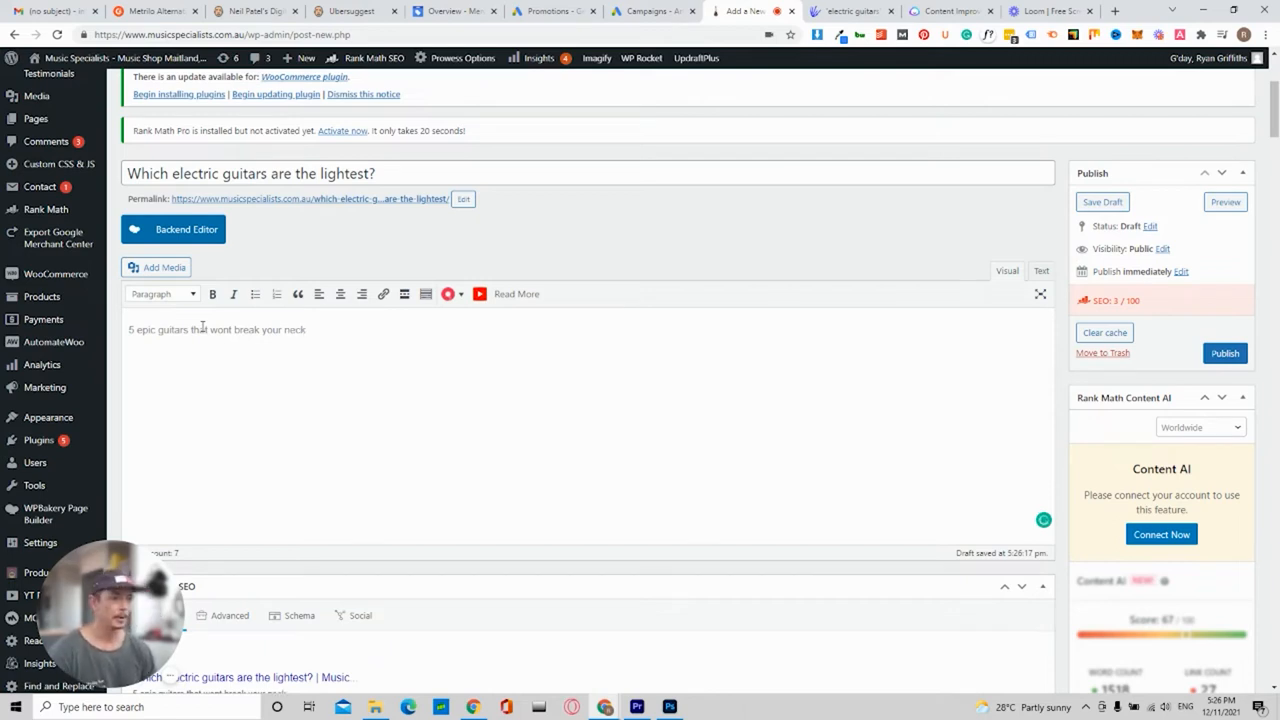
Format the intro line as a heading, then select the post title
{"action": "double_click", "coordinate": [200, 328]}
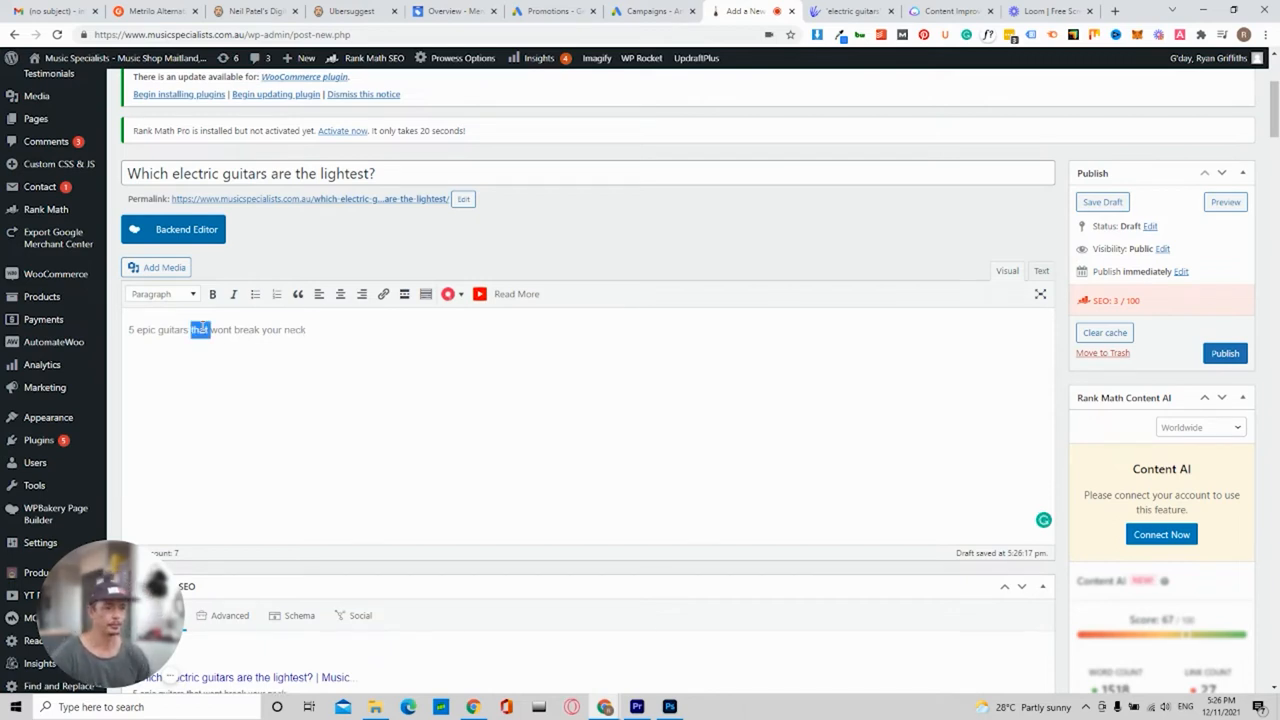
{"action": "left_click", "coordinate": [160, 292]}
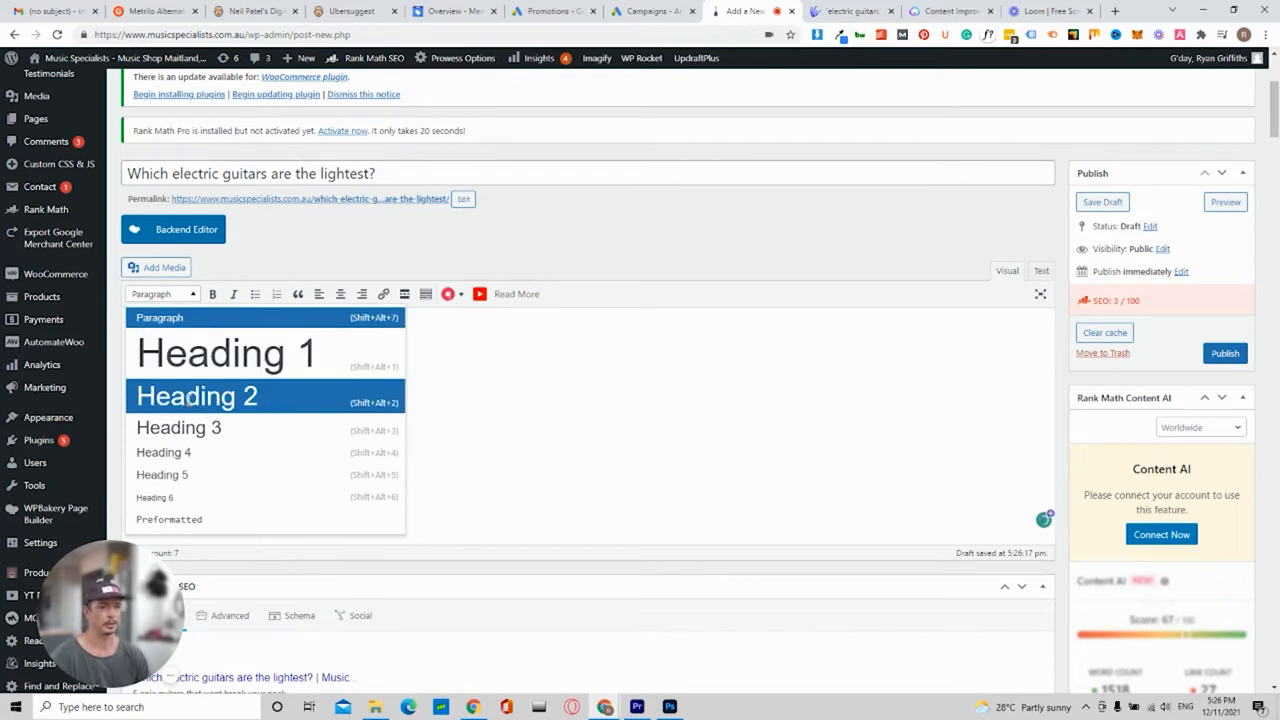
{"action": "left_click", "coordinate": [196, 396]}
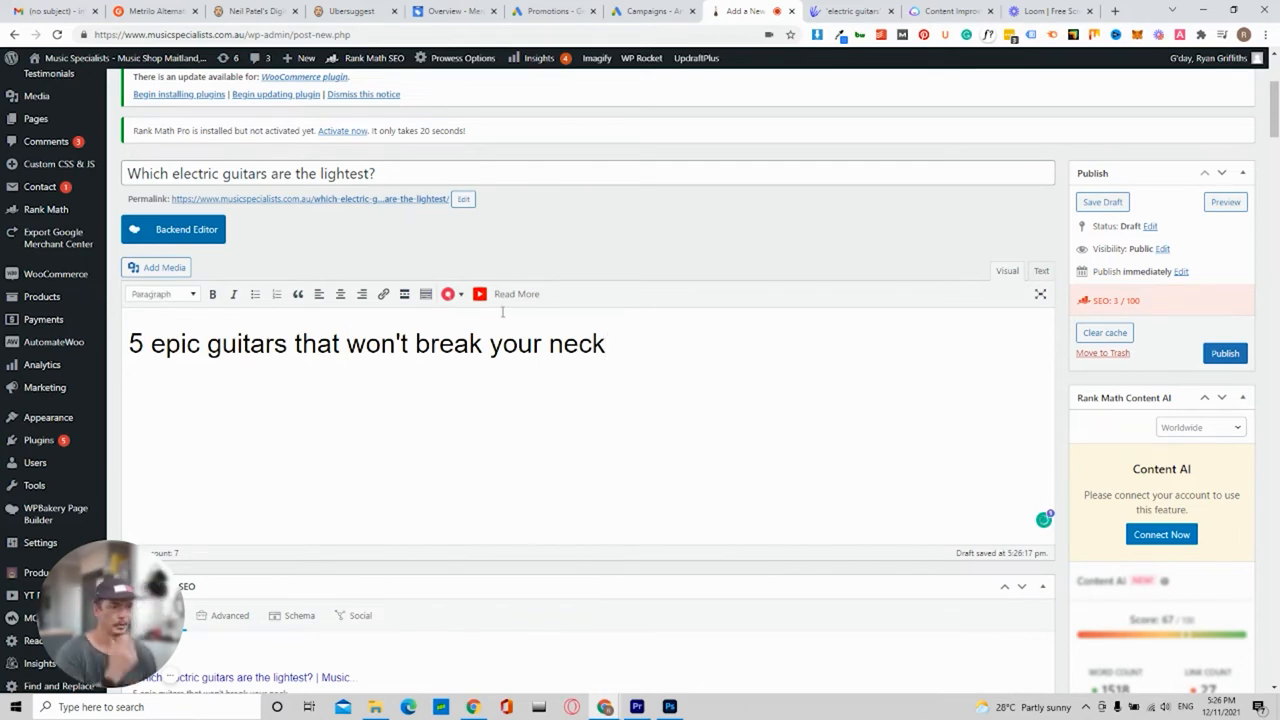
{"action": "mouse_move", "coordinate": [308, 152]}
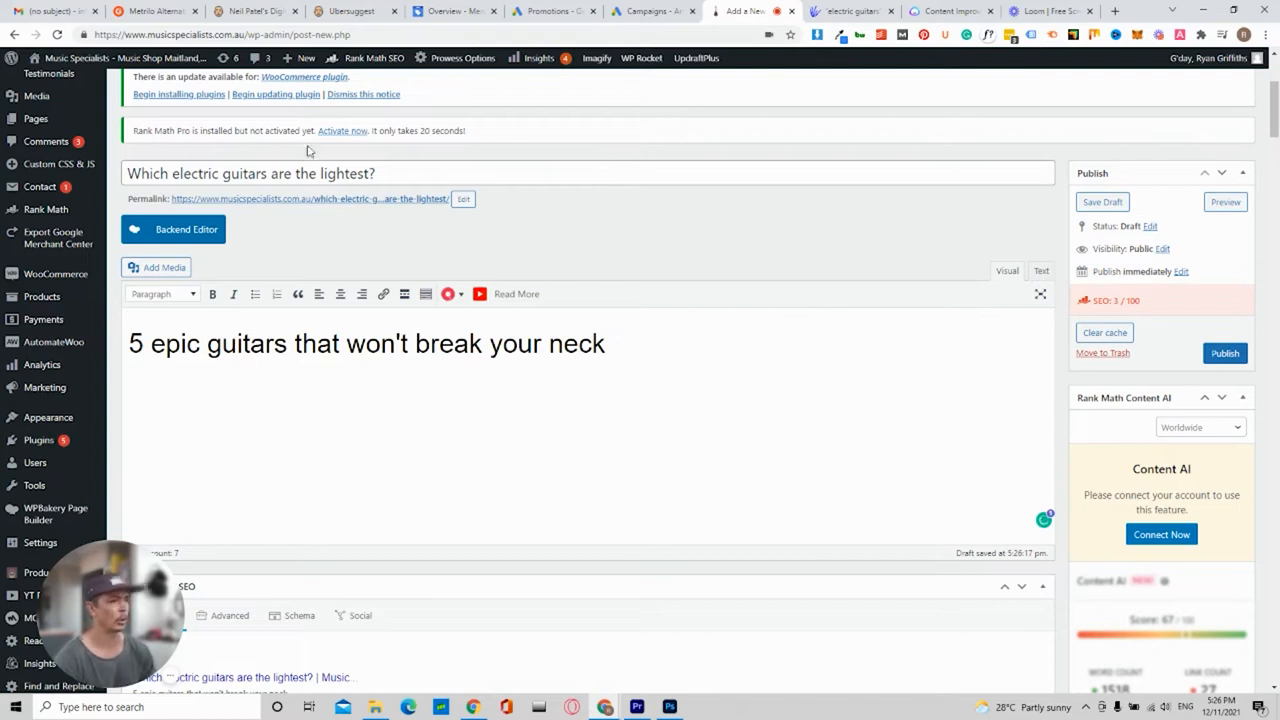
{"action": "triple_click", "coordinate": [248, 172]}
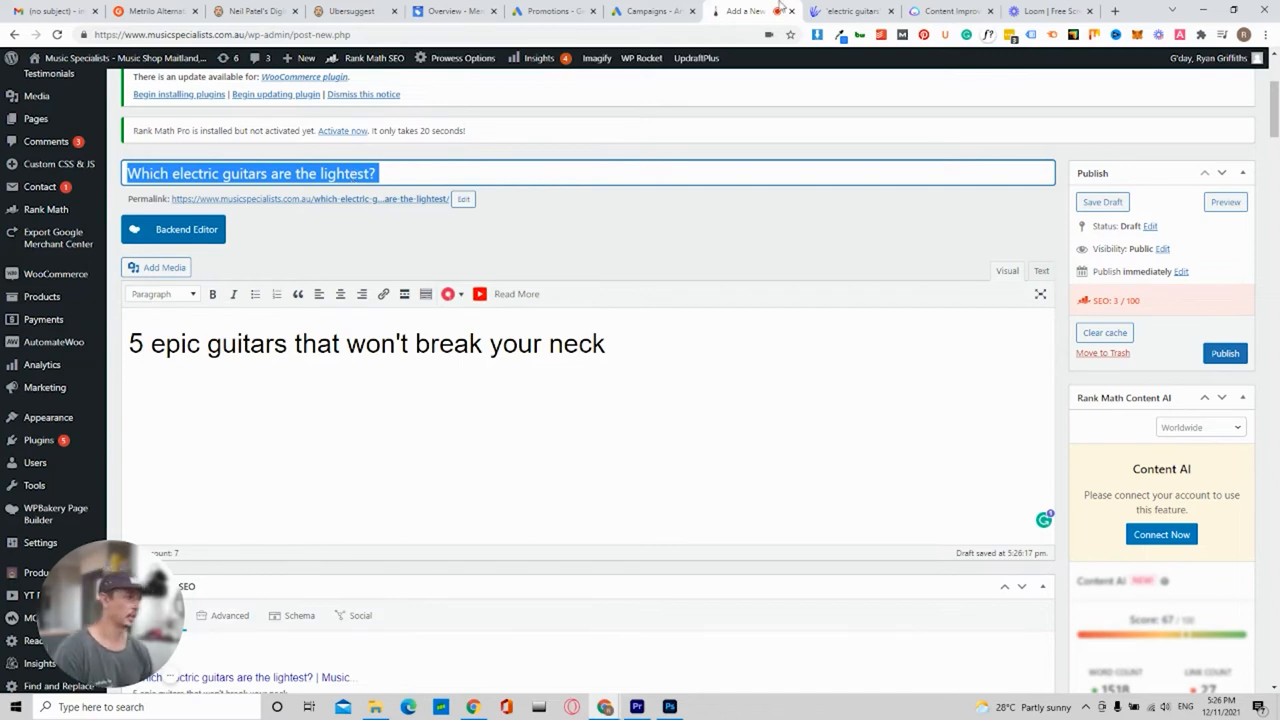
Check the AnswerThePublic question wheel, then switch to the Jarvis Content Improver
{"action": "left_click", "coordinate": [844, 12]}
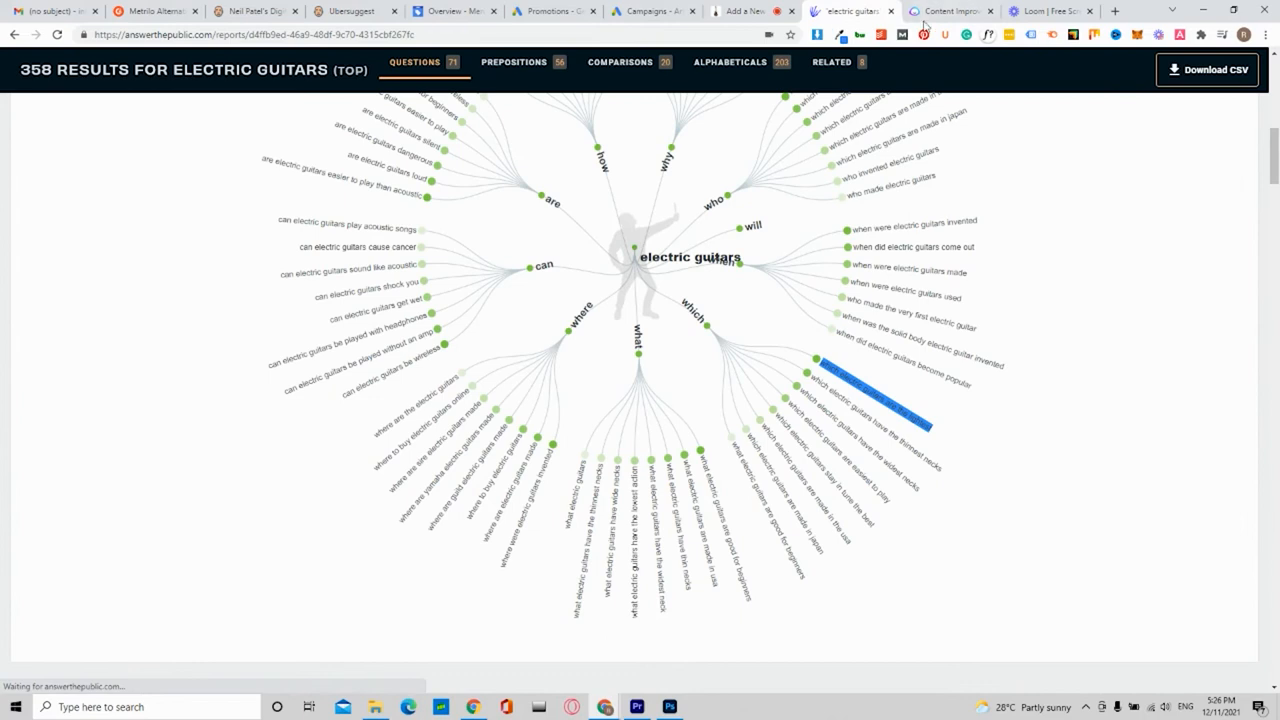
{"action": "left_click", "coordinate": [944, 12]}
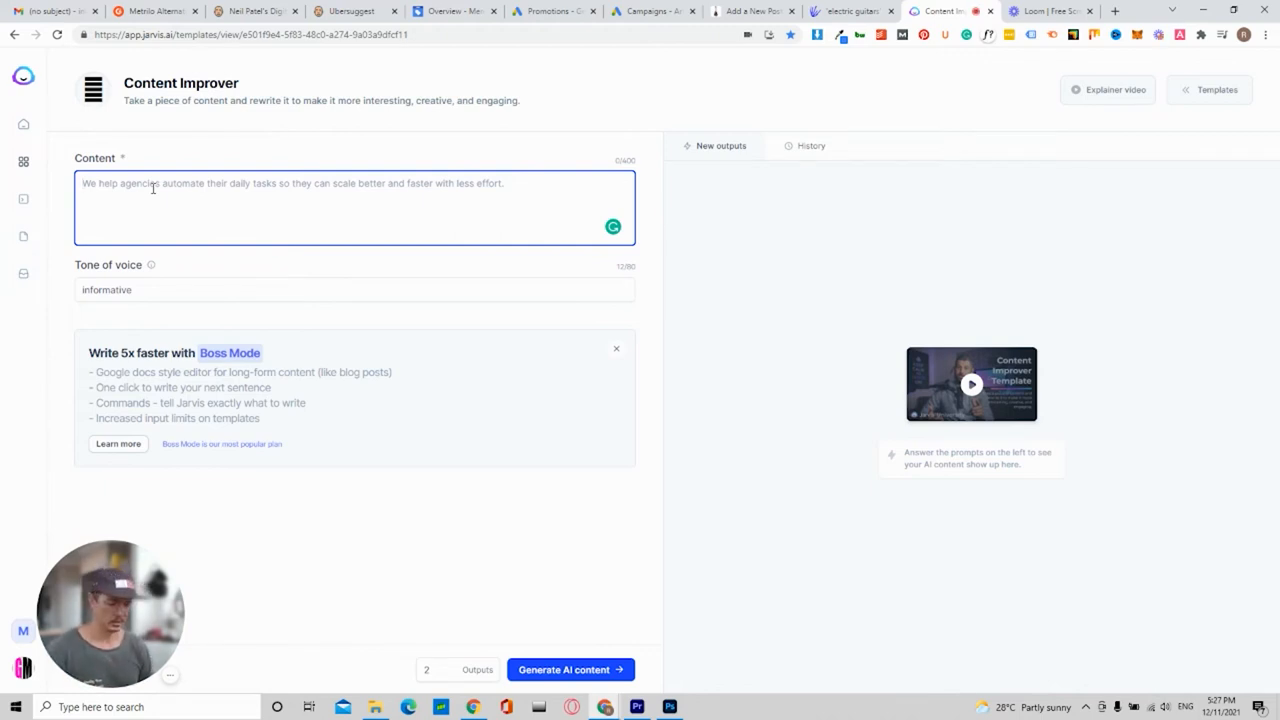
Generate informative, fun rewrites of 'which electric guitars are the lightest' in Content Improver
{"action": "type", "text": "which electric guitars are the lightest"}
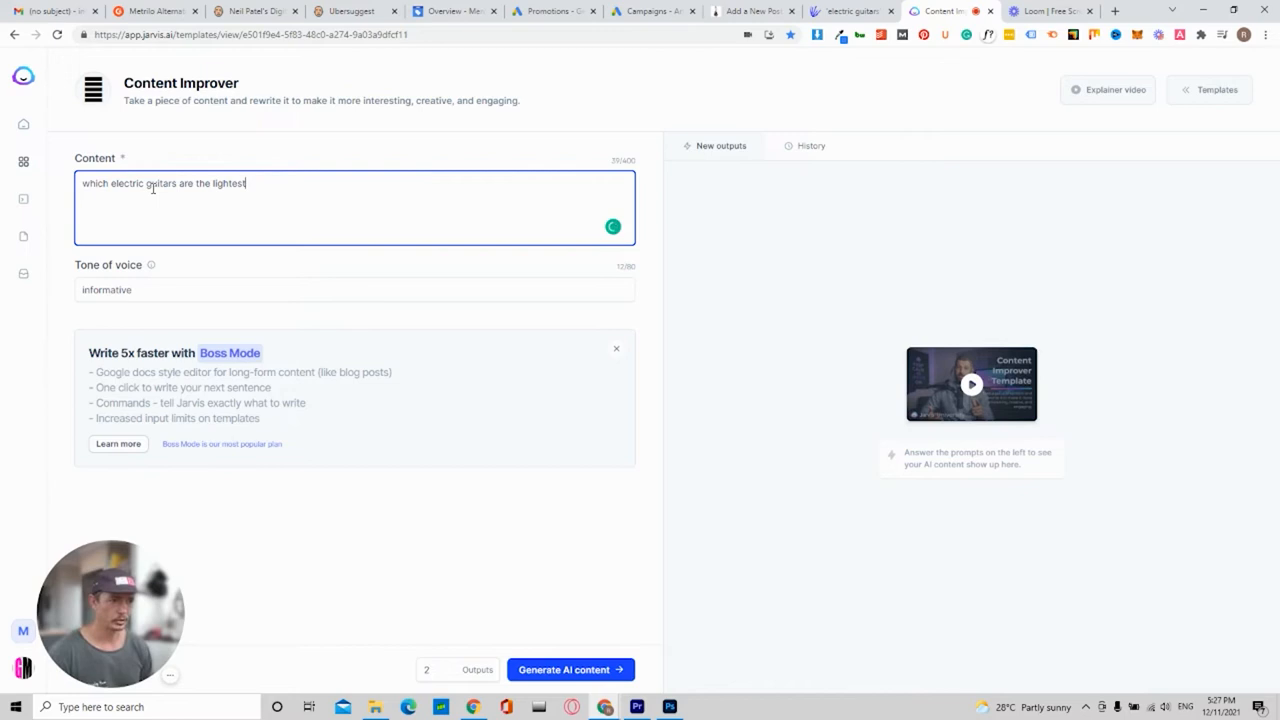
{"action": "mouse_move", "coordinate": [572, 660]}
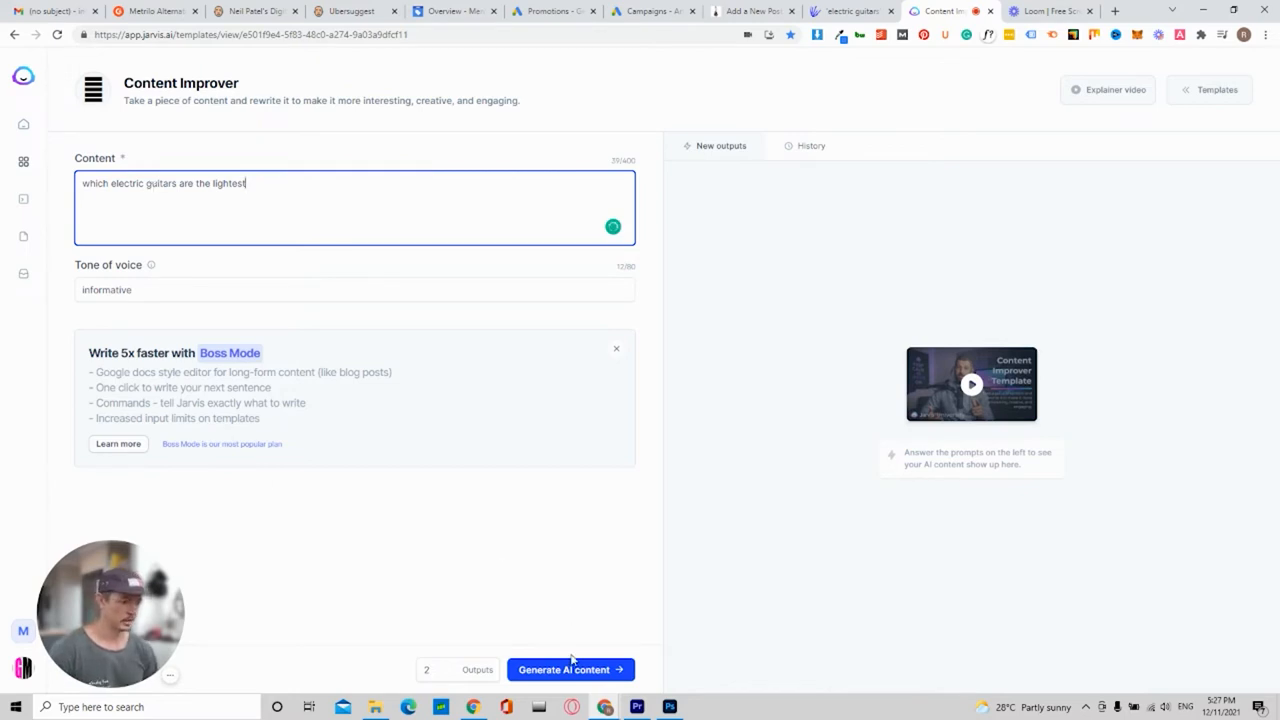
{"action": "mouse_move", "coordinate": [548, 636]}
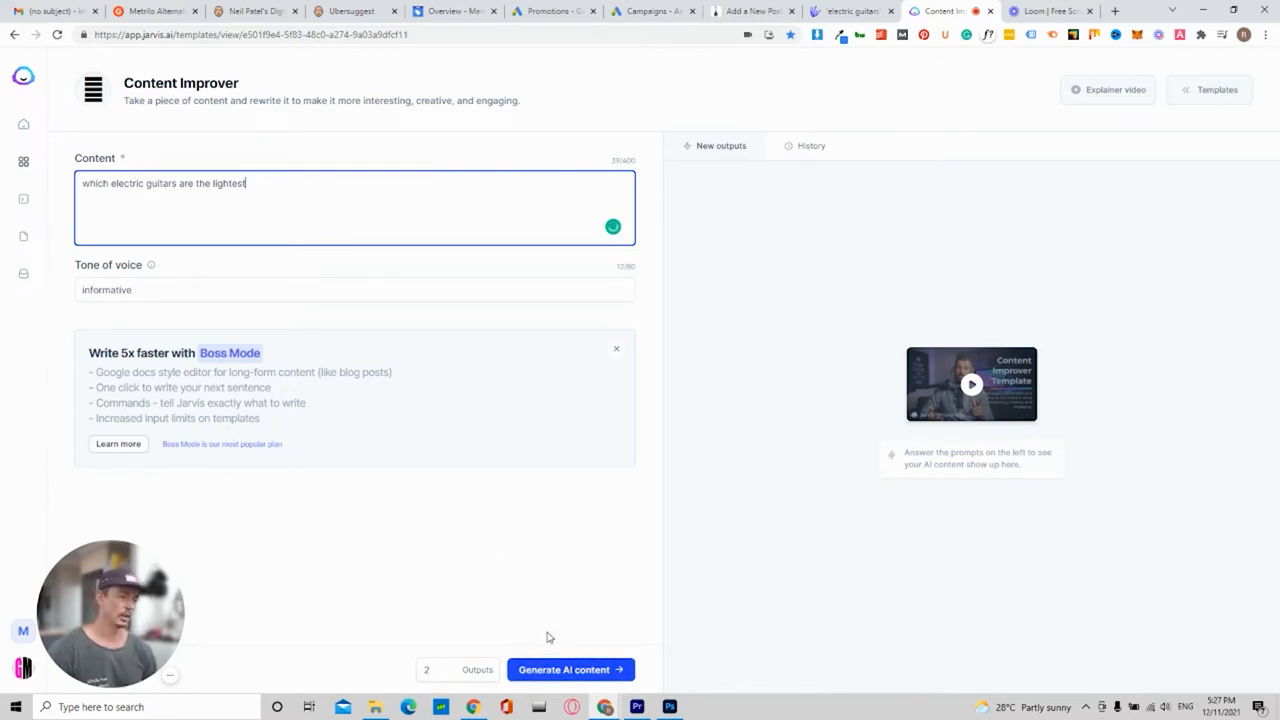
{"action": "mouse_move", "coordinate": [442, 668]}
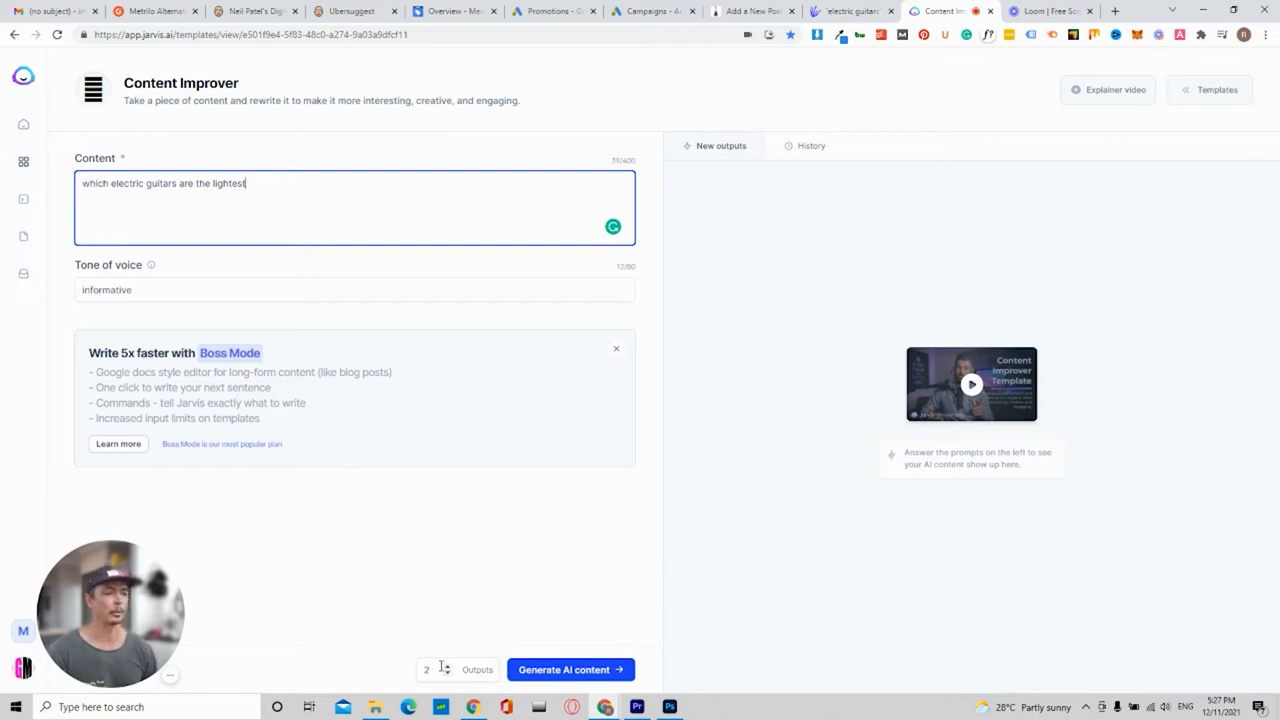
{"action": "mouse_move", "coordinate": [428, 642]}
{"action": "type", "text": ","}
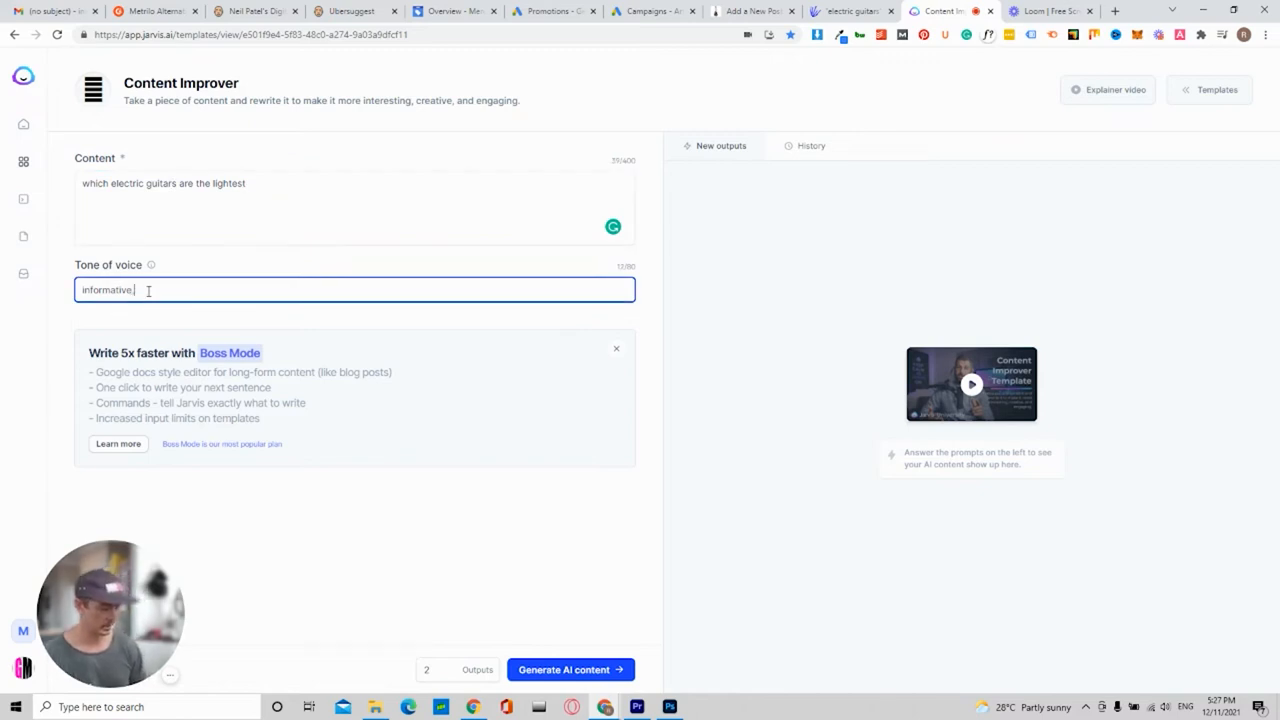
{"action": "type", "text": "fun"}
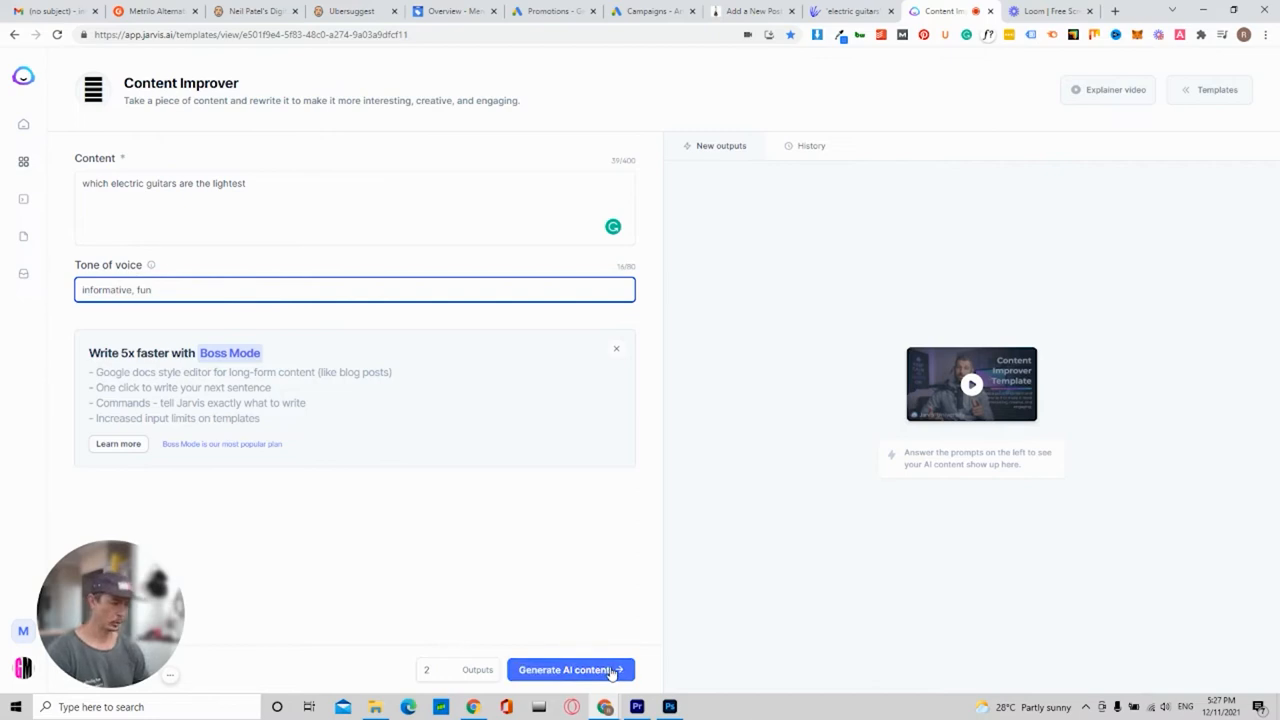
{"action": "left_click", "coordinate": [570, 668]}
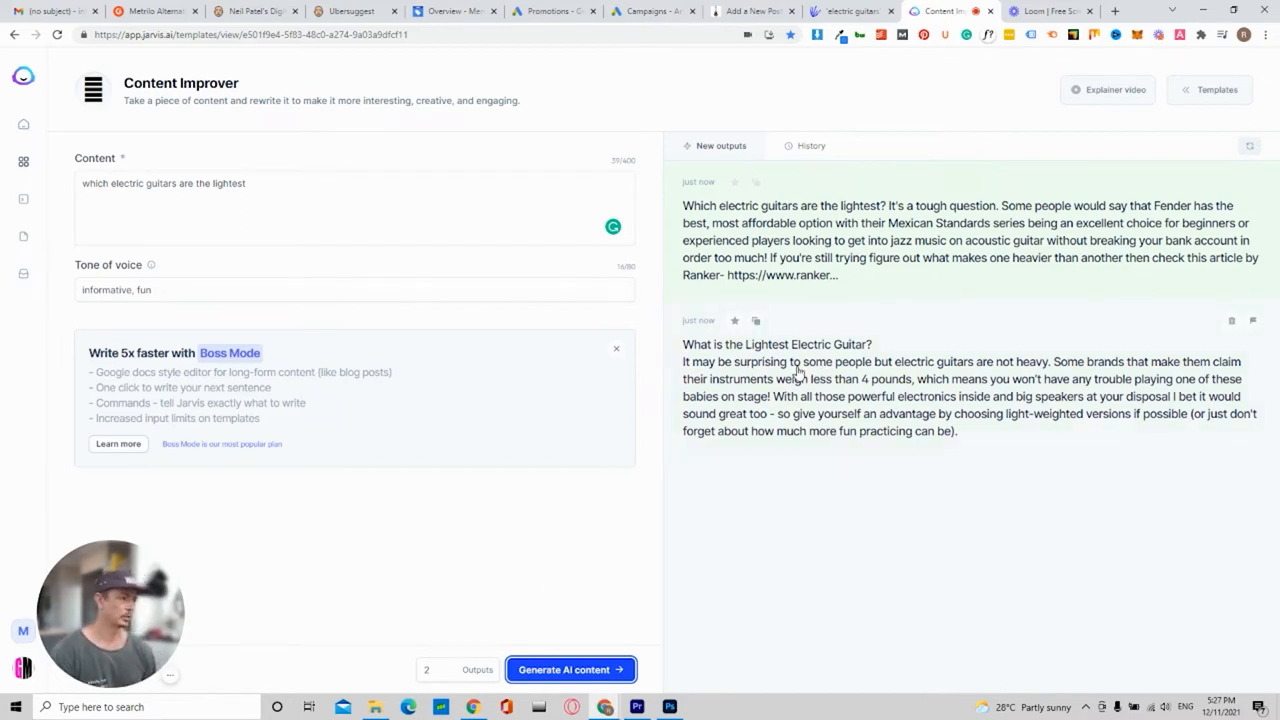
{"action": "mouse_move", "coordinate": [896, 380]}
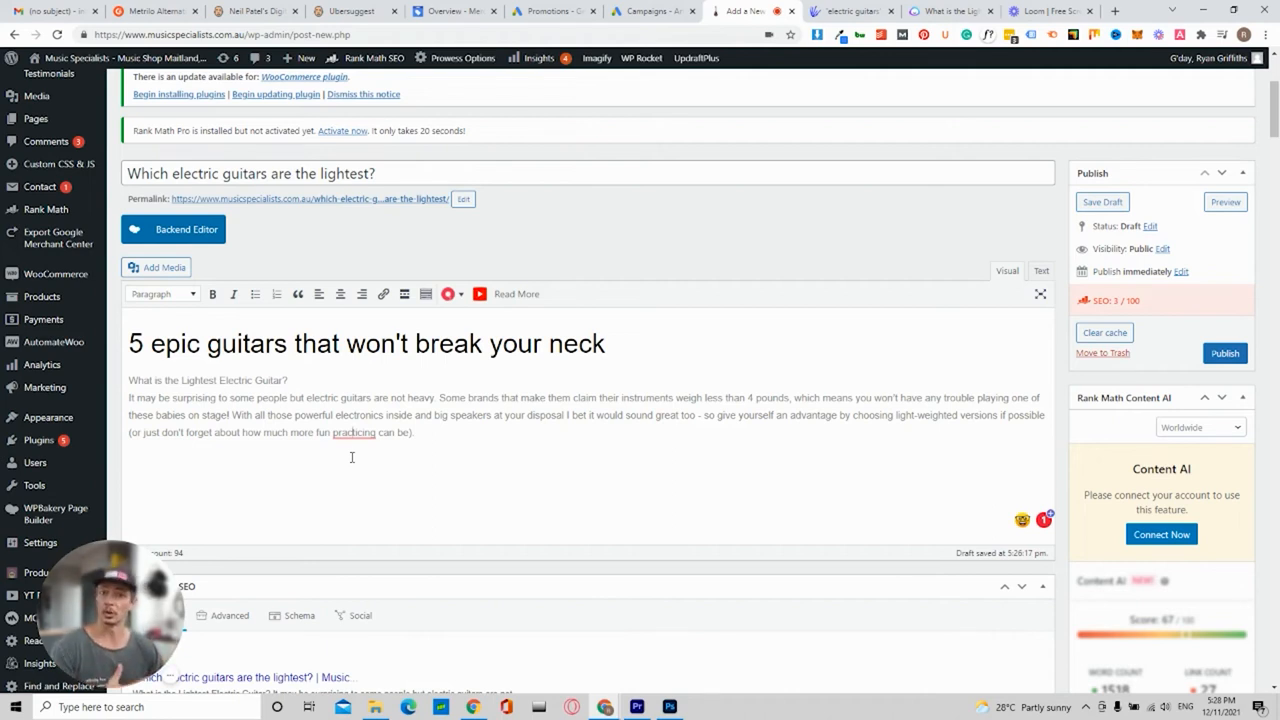
Make 'What is the Lightest Electric Guitar?' a bold subheading above the intro paragraph
{"action": "left_click", "coordinate": [1102, 200]}
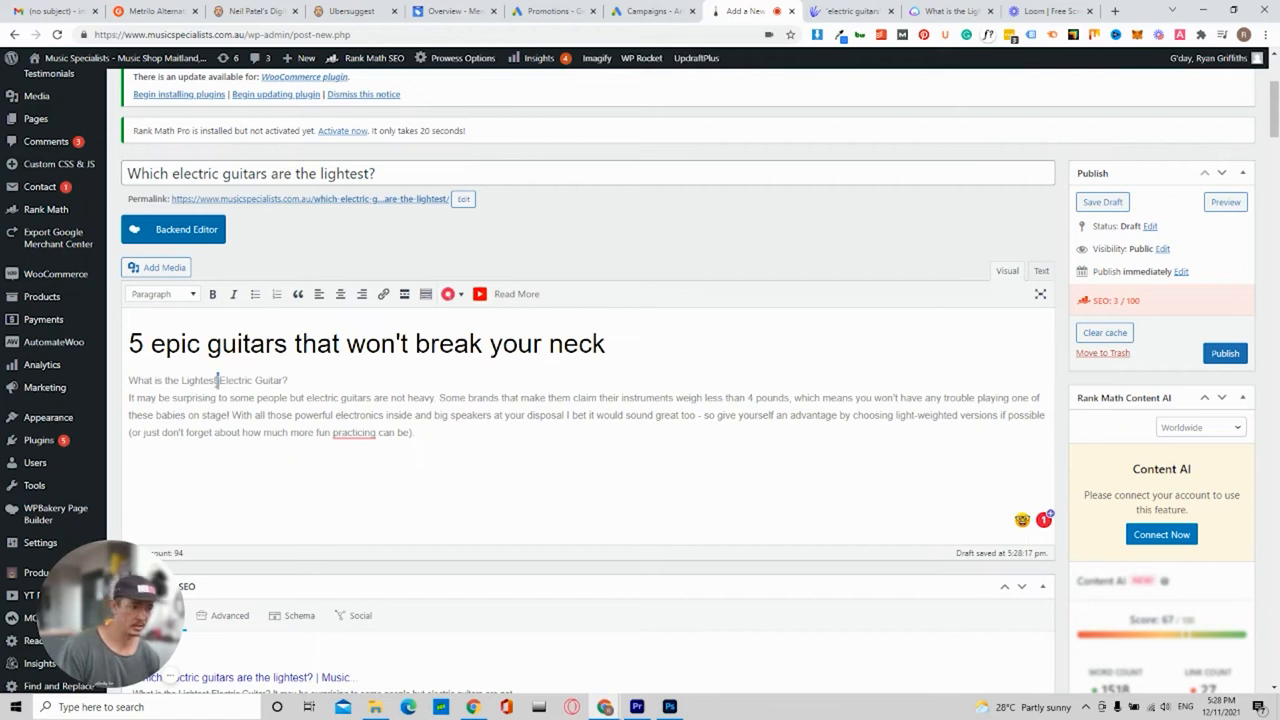
{"action": "triple_click", "coordinate": [208, 380]}
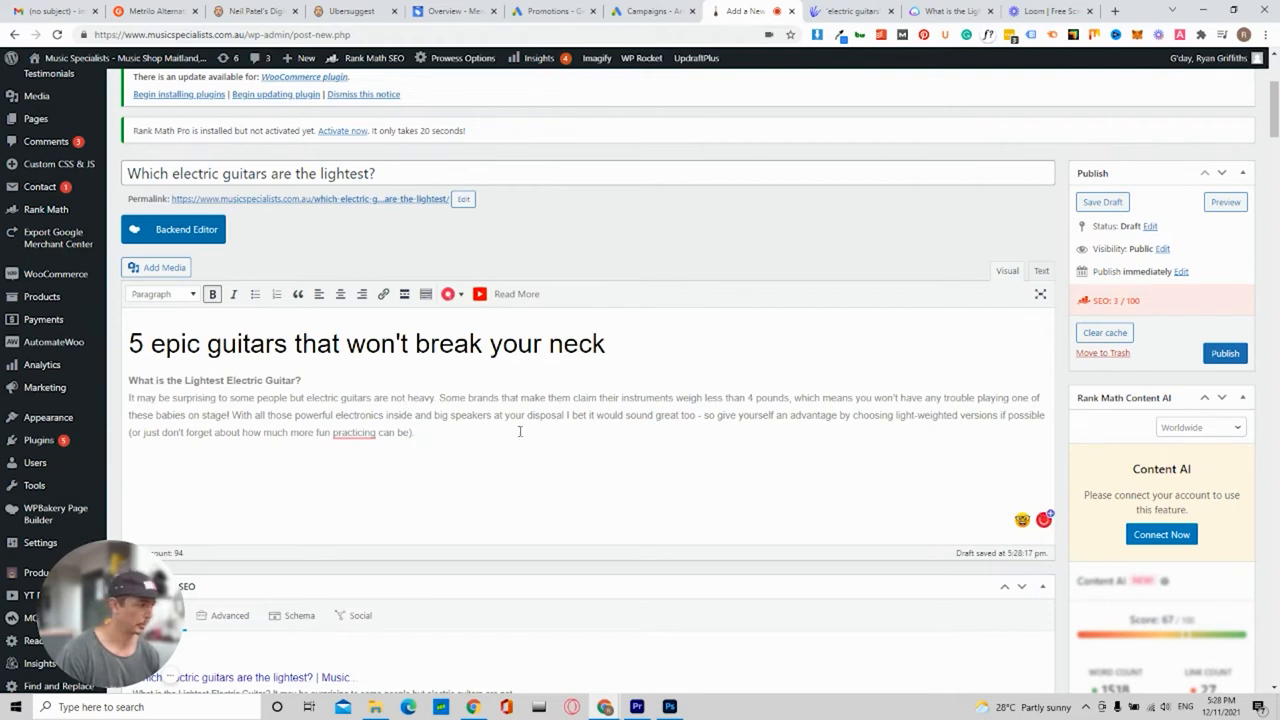
{"action": "left_click", "coordinate": [352, 432]}
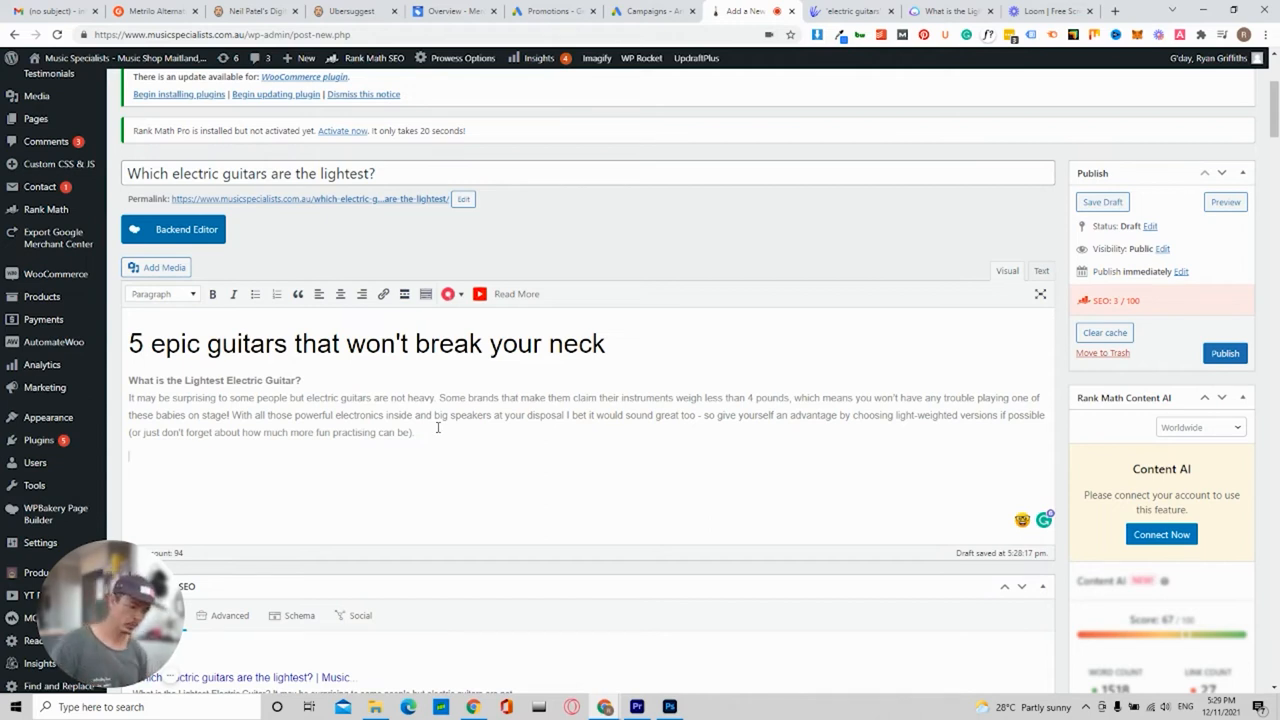
Add the heading '#1 Hagstrom Fantomen' below the intro paragraph
{"action": "type", "text": "1#"}
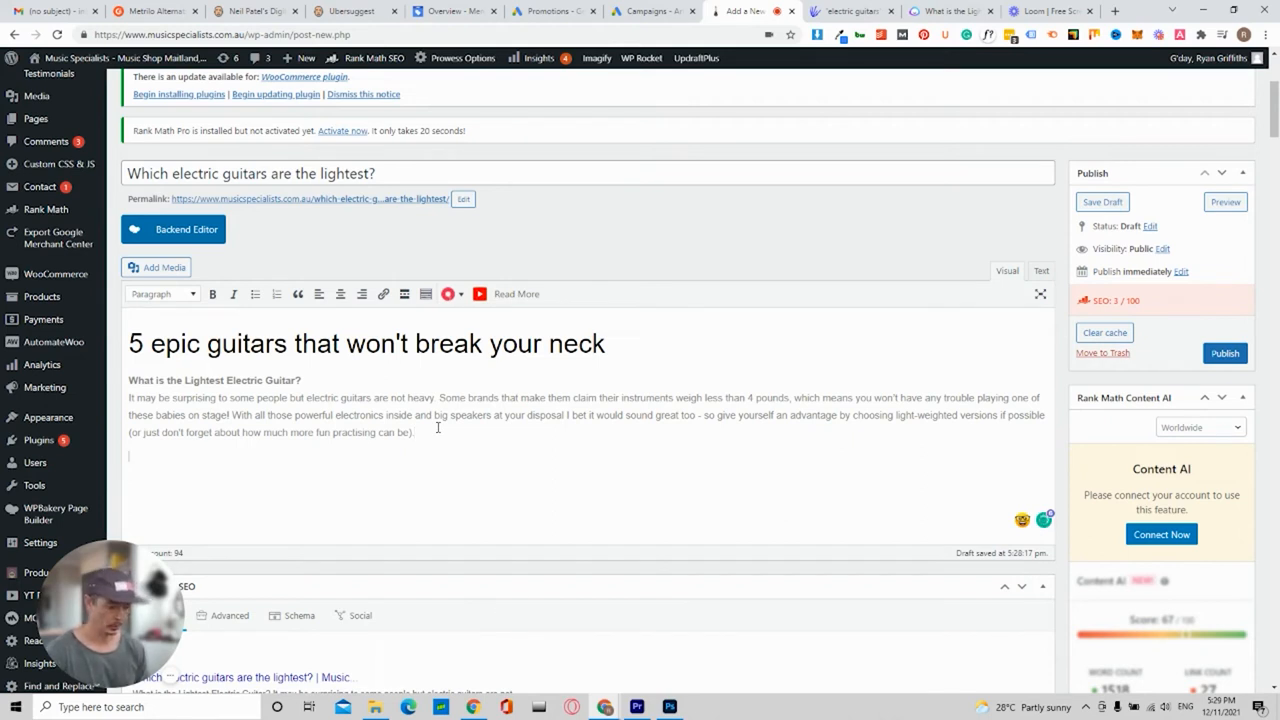
{"action": "type", "text": "#1"}
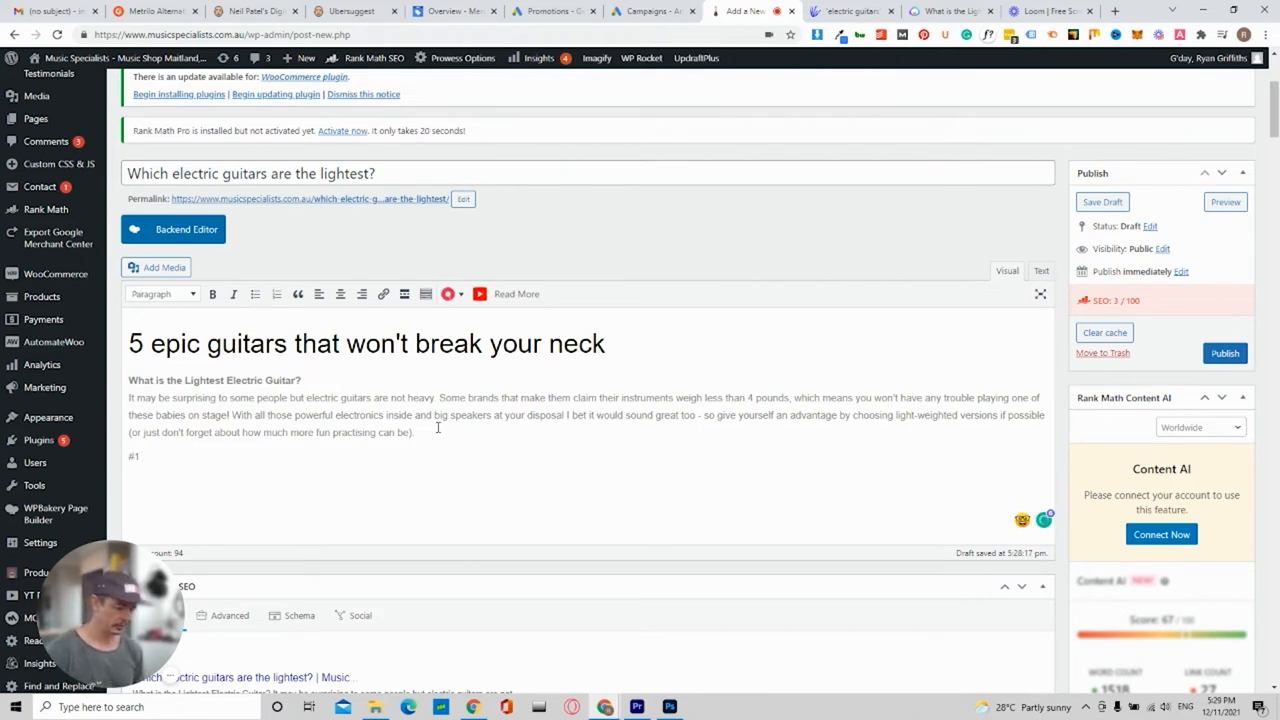
{"action": "type", "text": "H"}
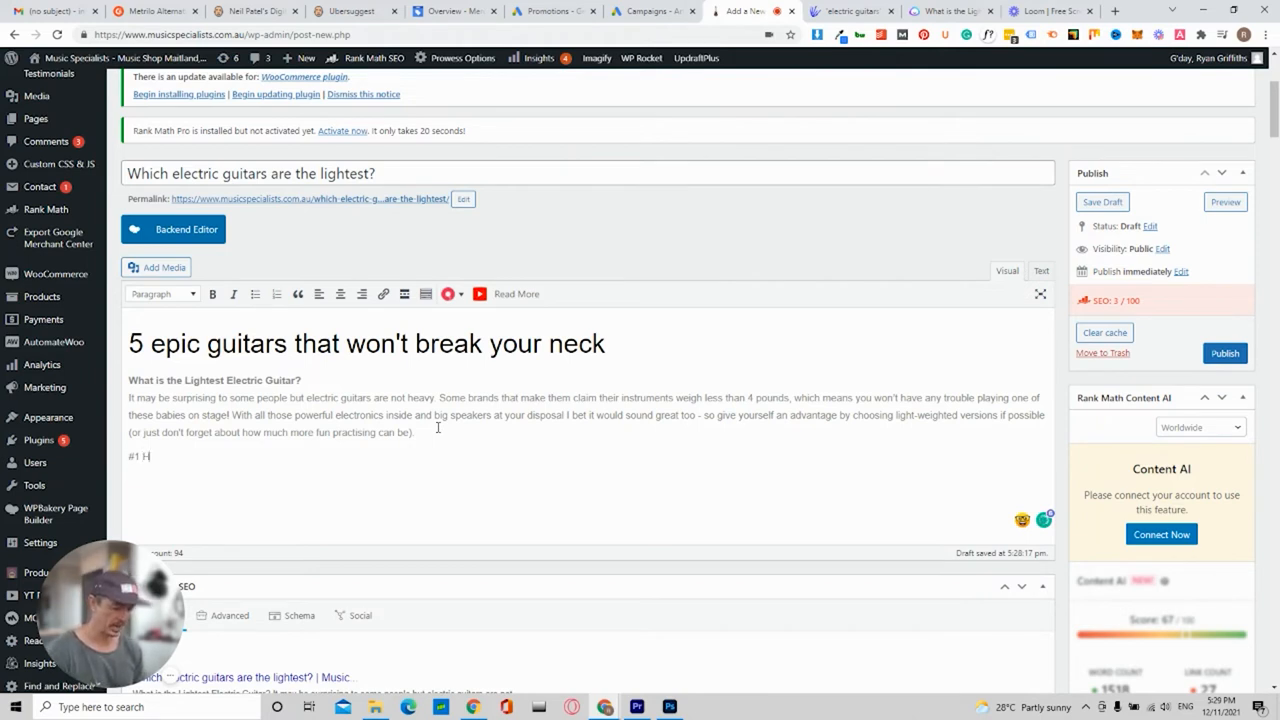
{"action": "type", "text": "agstrom"}
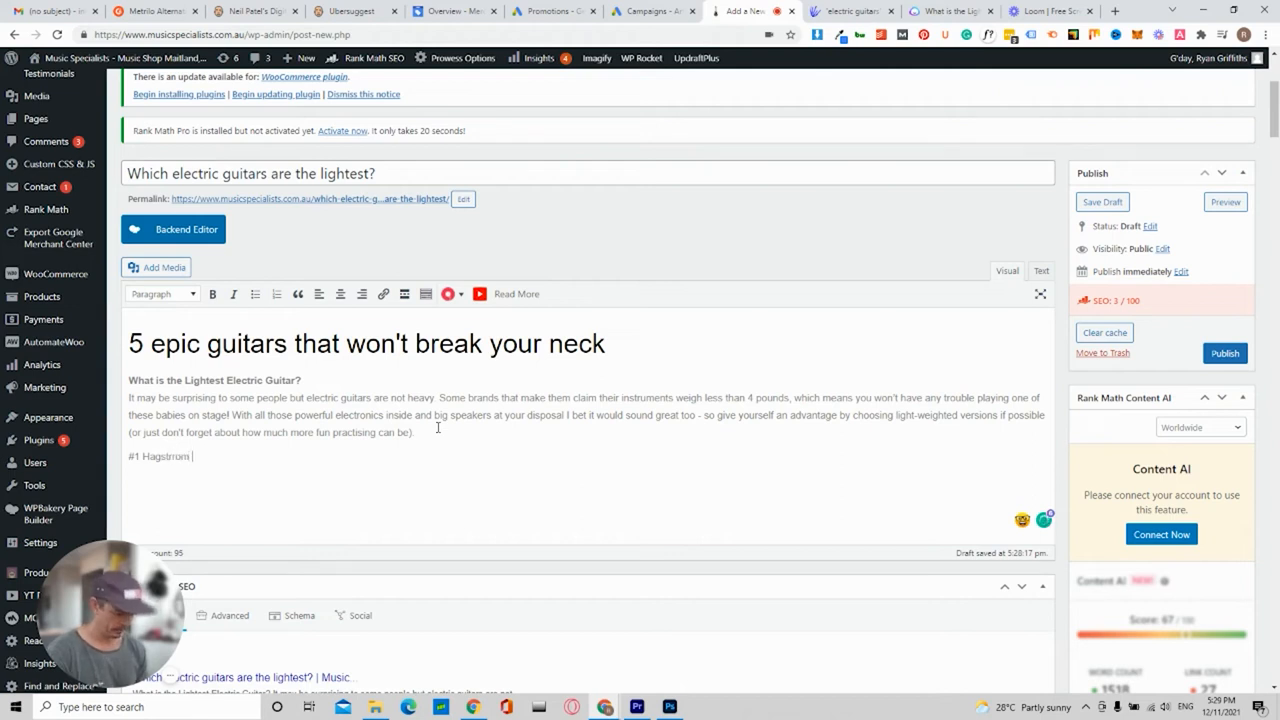
{"action": "type", "text": "Fantomen"}
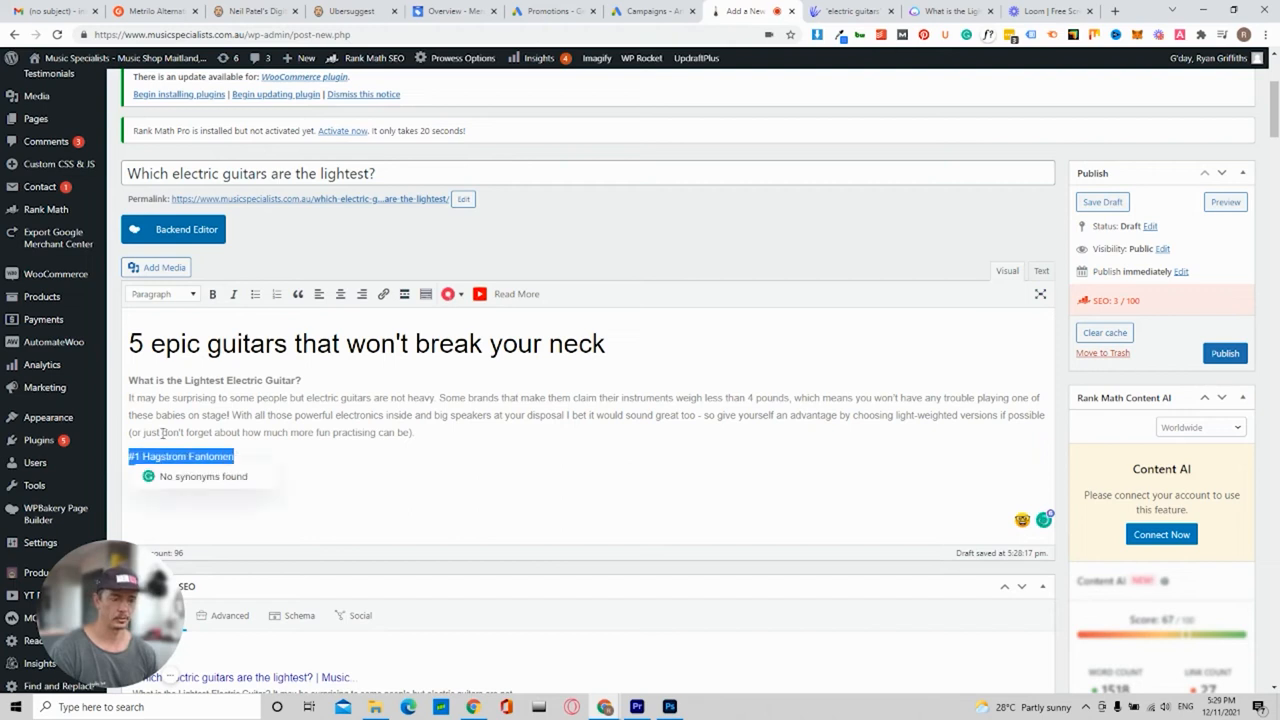
{"action": "left_click", "coordinate": [160, 292]}
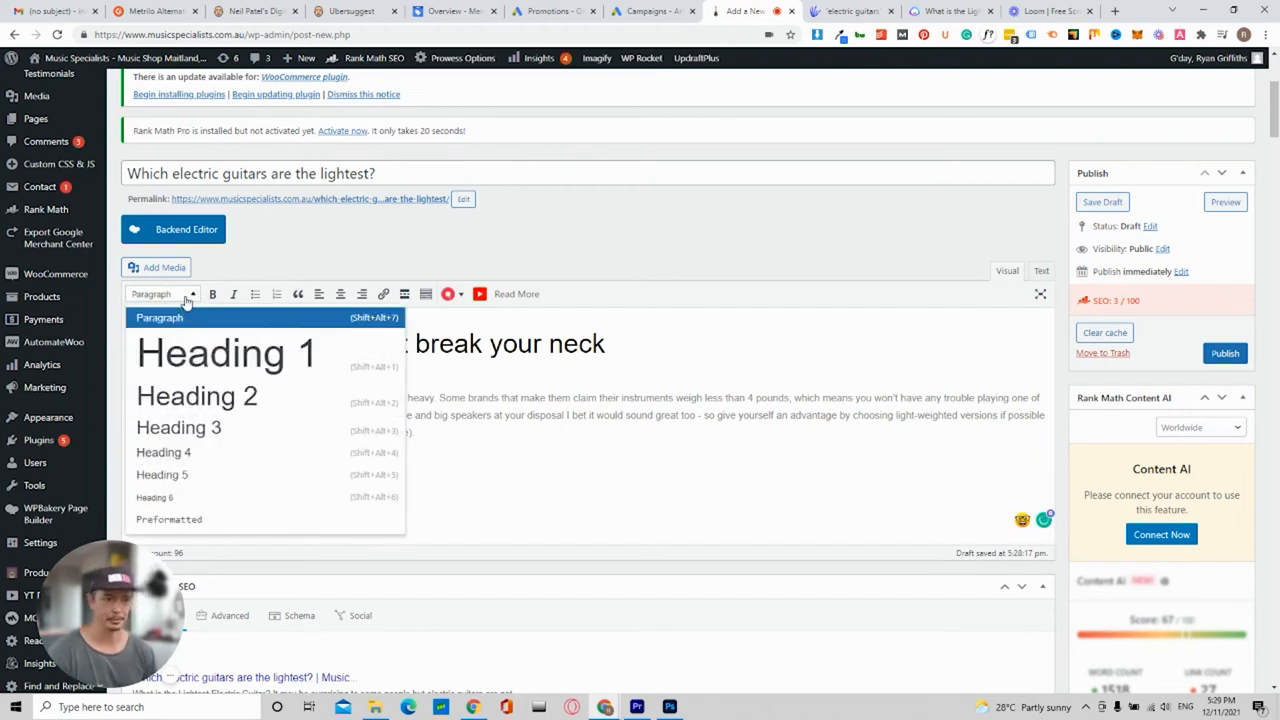
{"action": "left_click", "coordinate": [178, 428]}
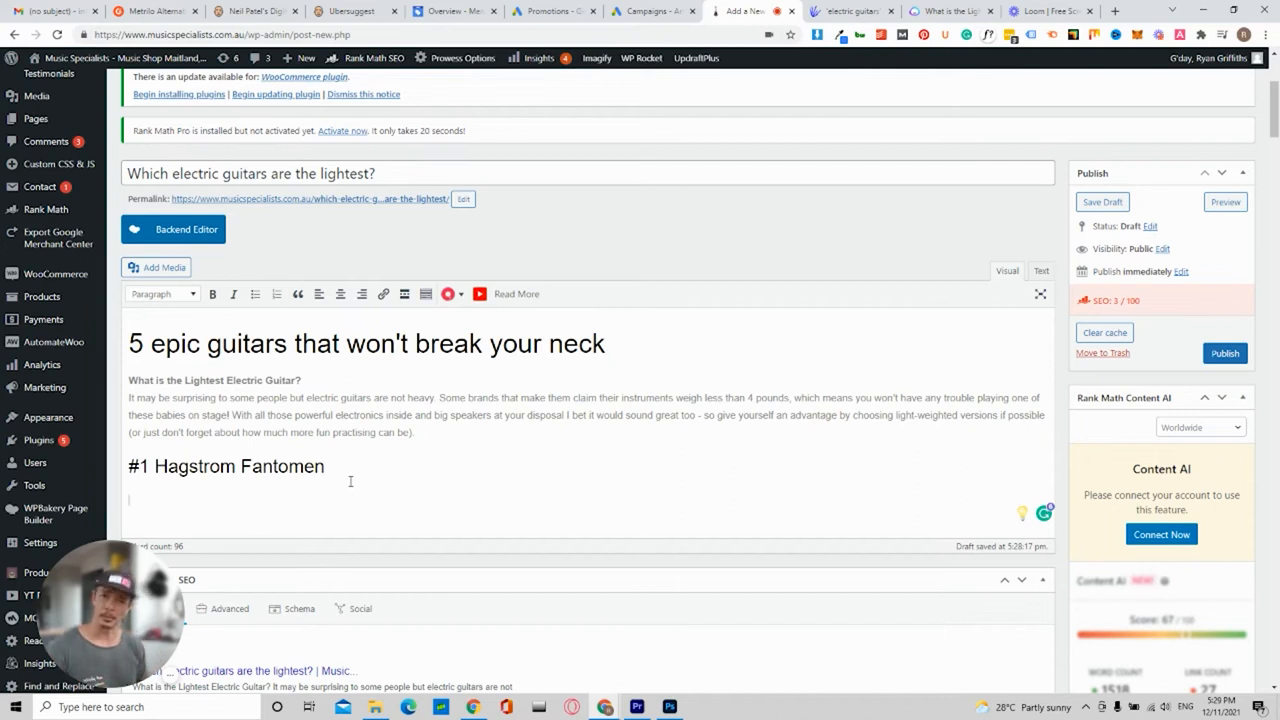
Link 'Hagstrom fantomen' to the Hagstrom Fantomen Guitar in Black Gloss product page
{"action": "scroll", "scroll_direction": "down", "scroll_amount": 3}
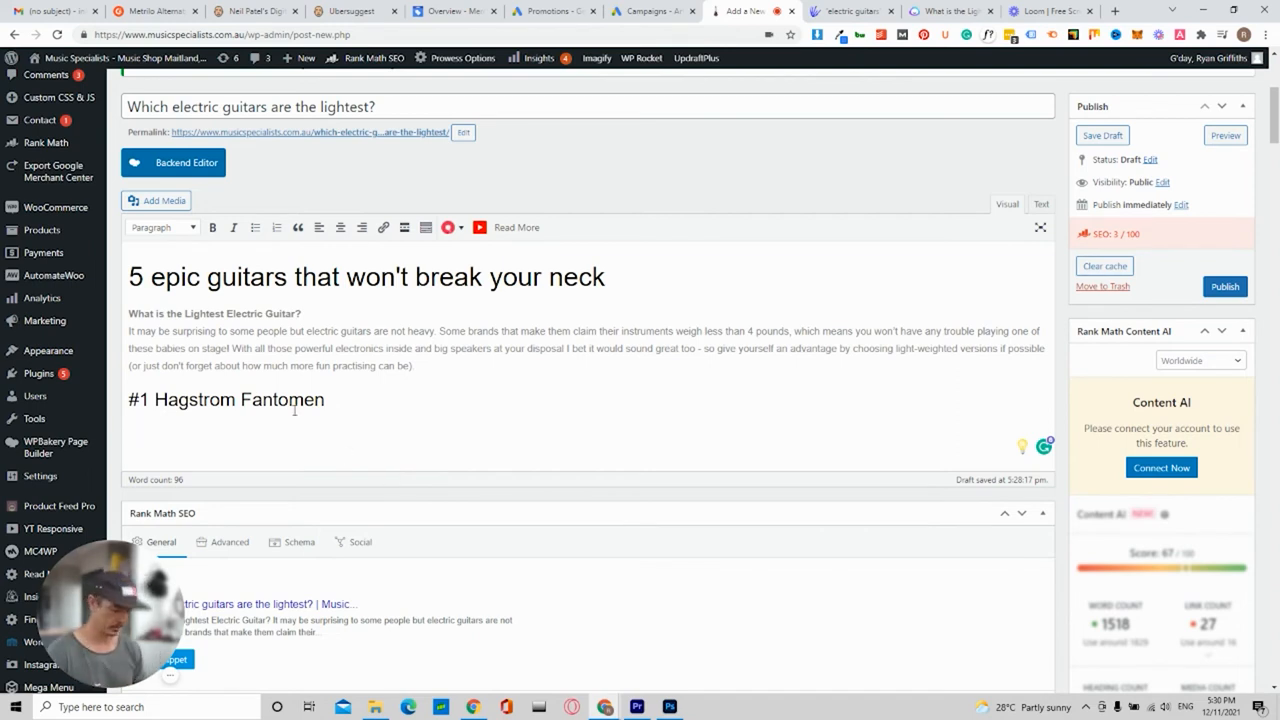
{"action": "type", "text": "Hagstrom"}
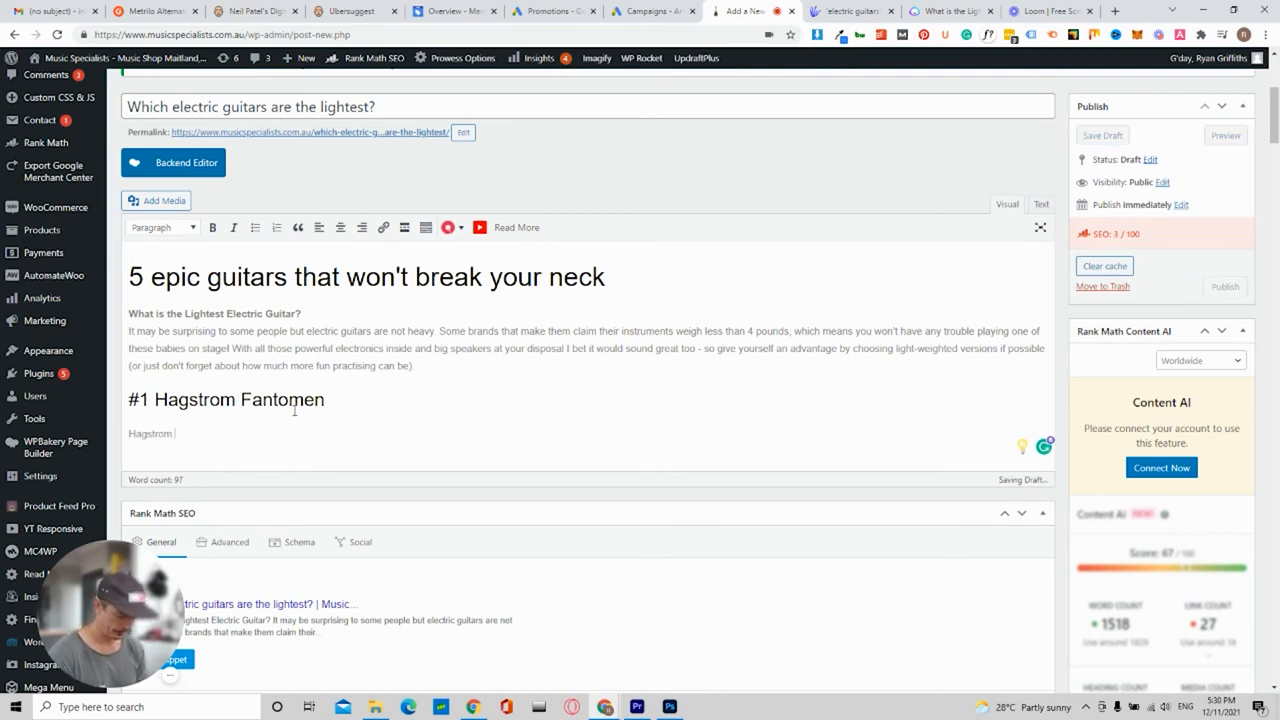
{"action": "type", "text": "fantomen"}
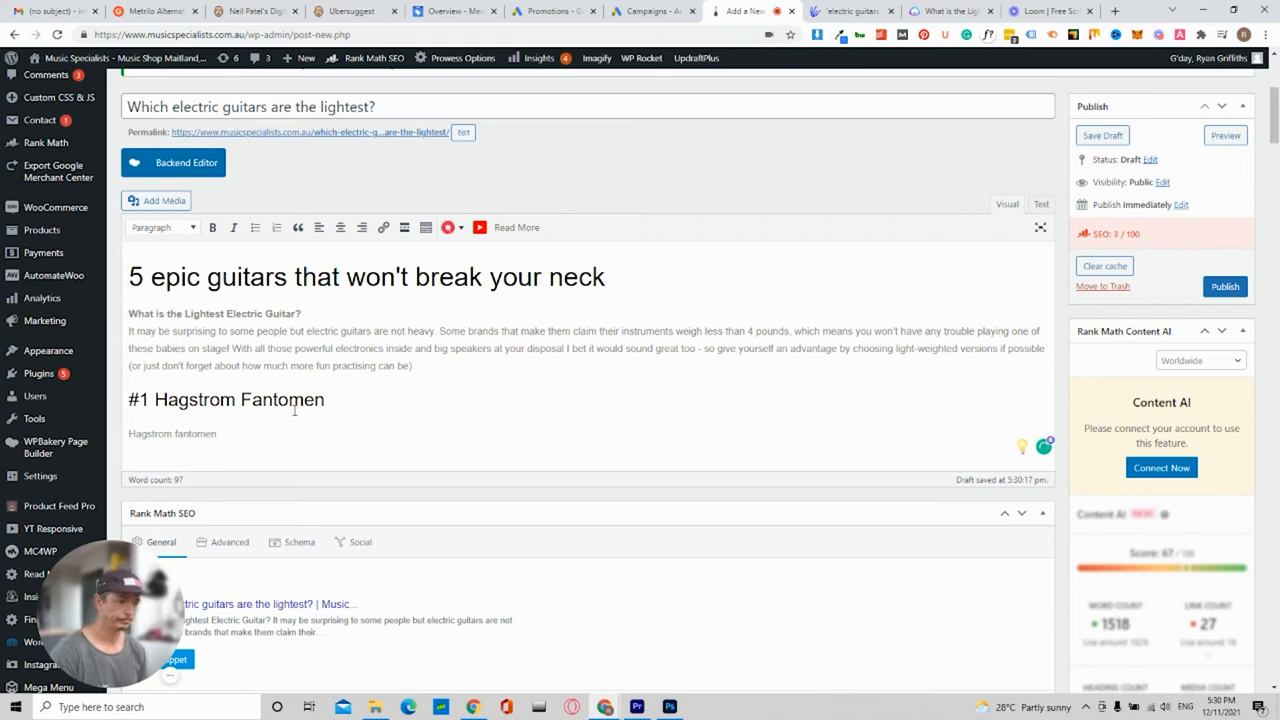
{"action": "double_click", "coordinate": [172, 432]}
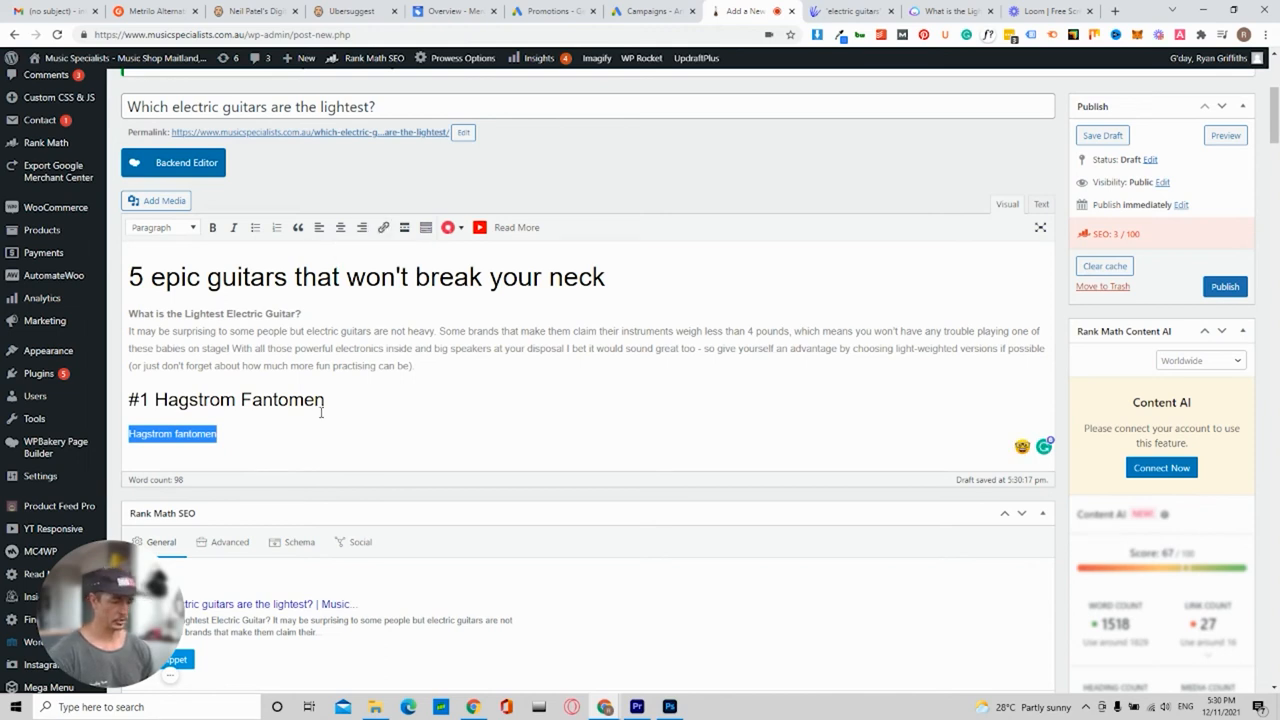
{"action": "left_click", "coordinate": [382, 228]}
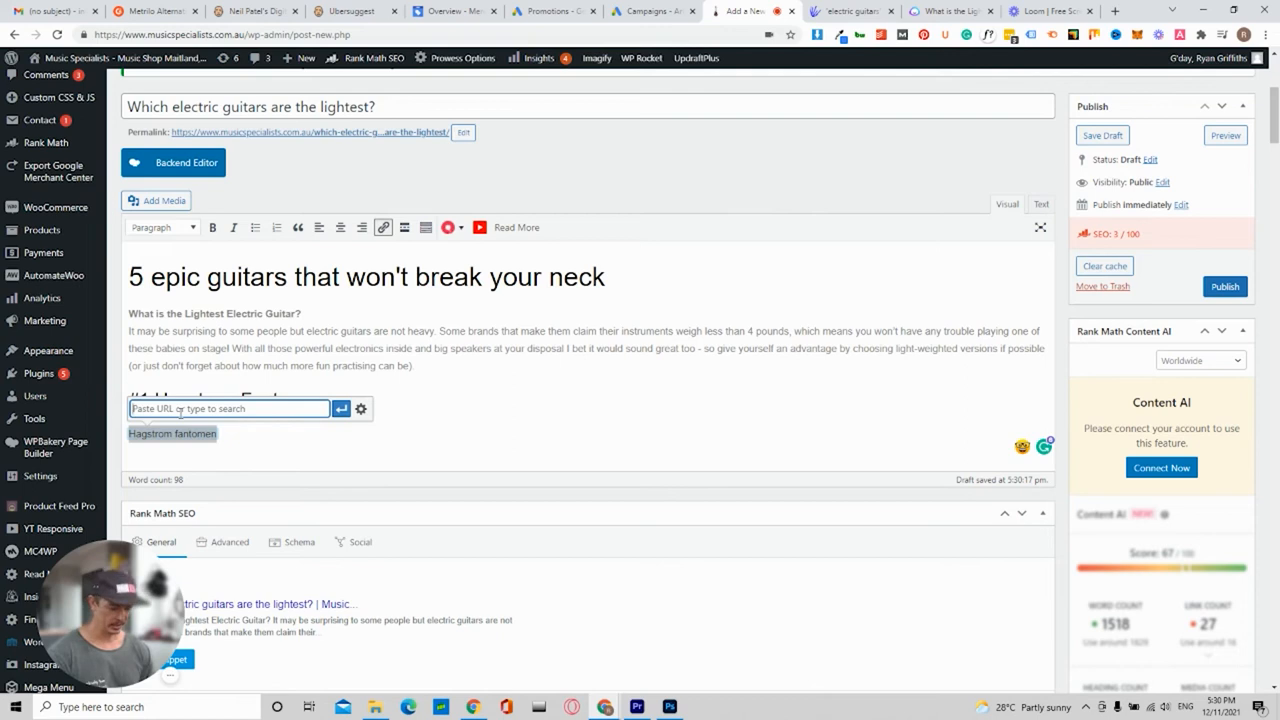
{"action": "type", "text": "Hagstrom fantomen"}
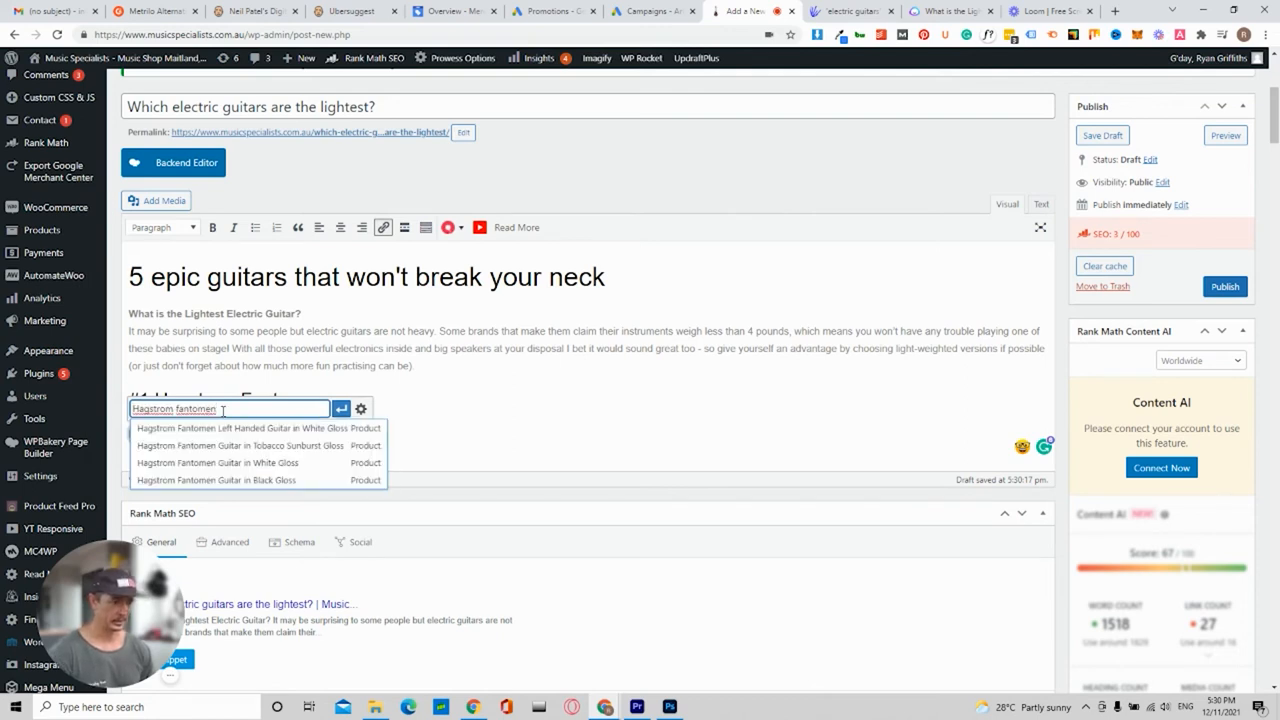
{"action": "mouse_move", "coordinate": [236, 448]}
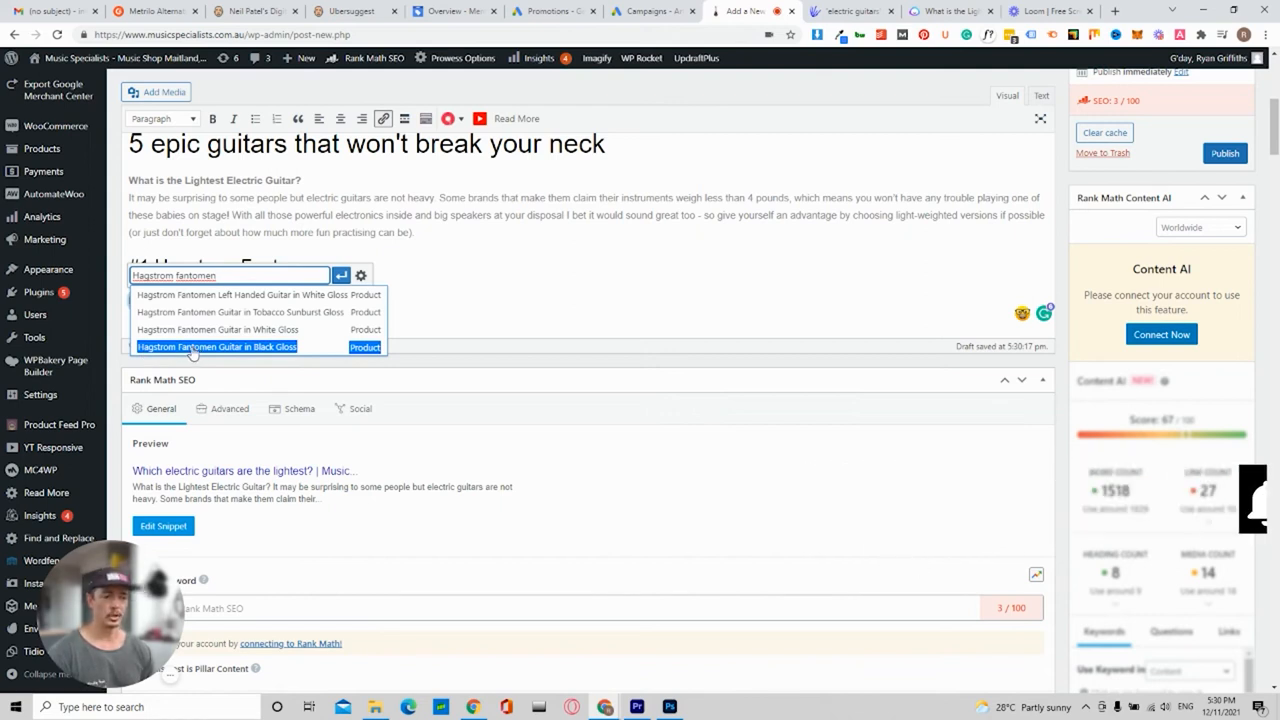
{"action": "left_click", "coordinate": [216, 346]}
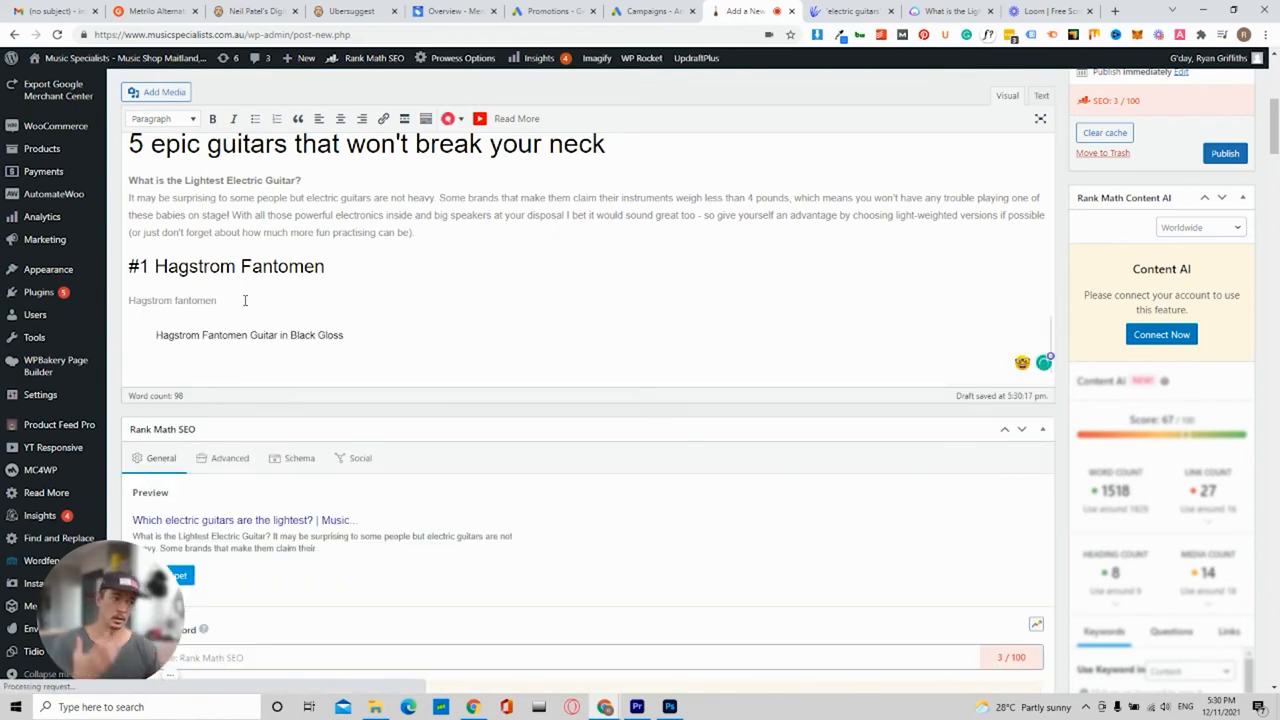
Write 'The Hagstrom fantomen is an ultra-lightweight guitar' under the #1 heading and save the draft
{"action": "scroll", "scroll_direction": "down", "scroll_amount": 3}
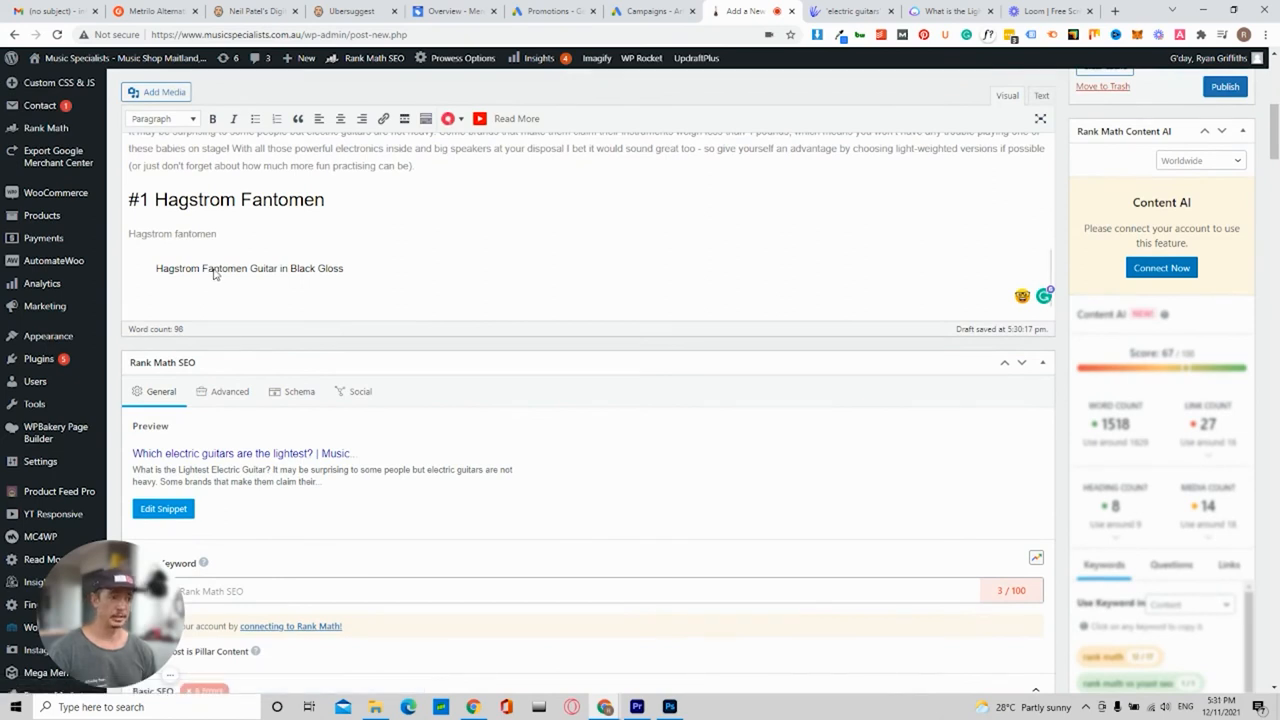
{"action": "mouse_move", "coordinate": [336, 278]}
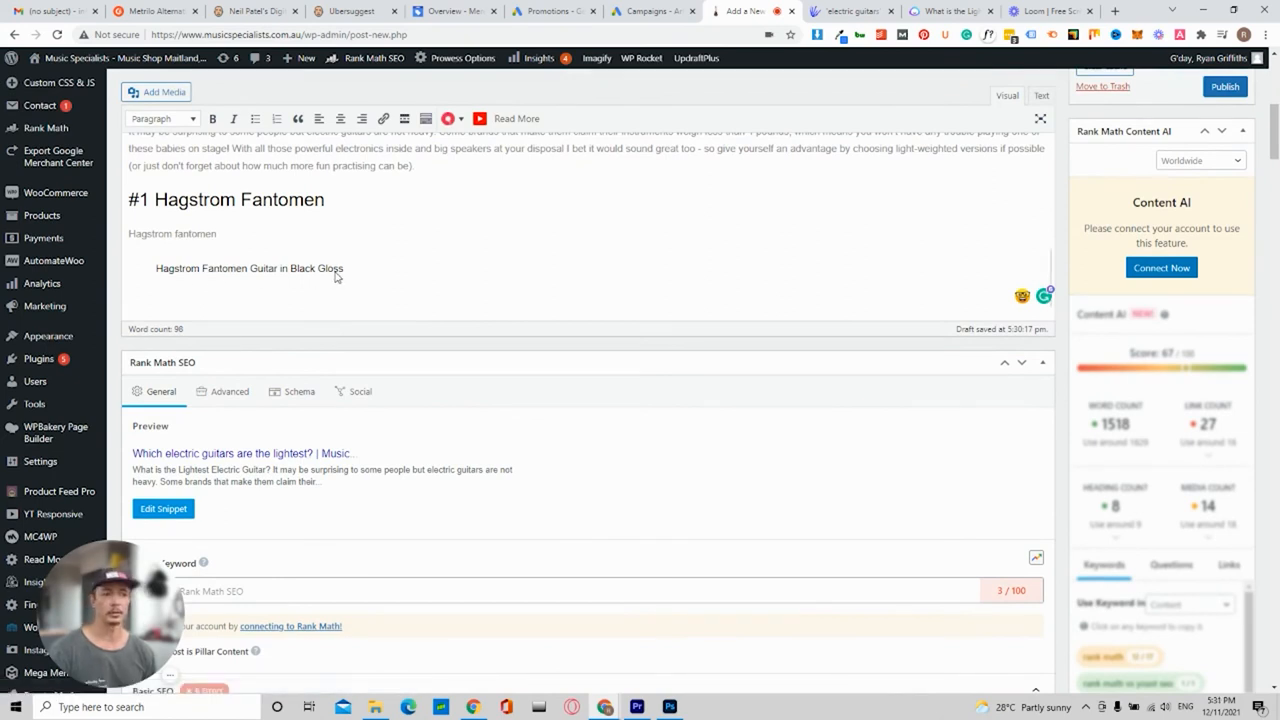
{"action": "mouse_move", "coordinate": [356, 276]}
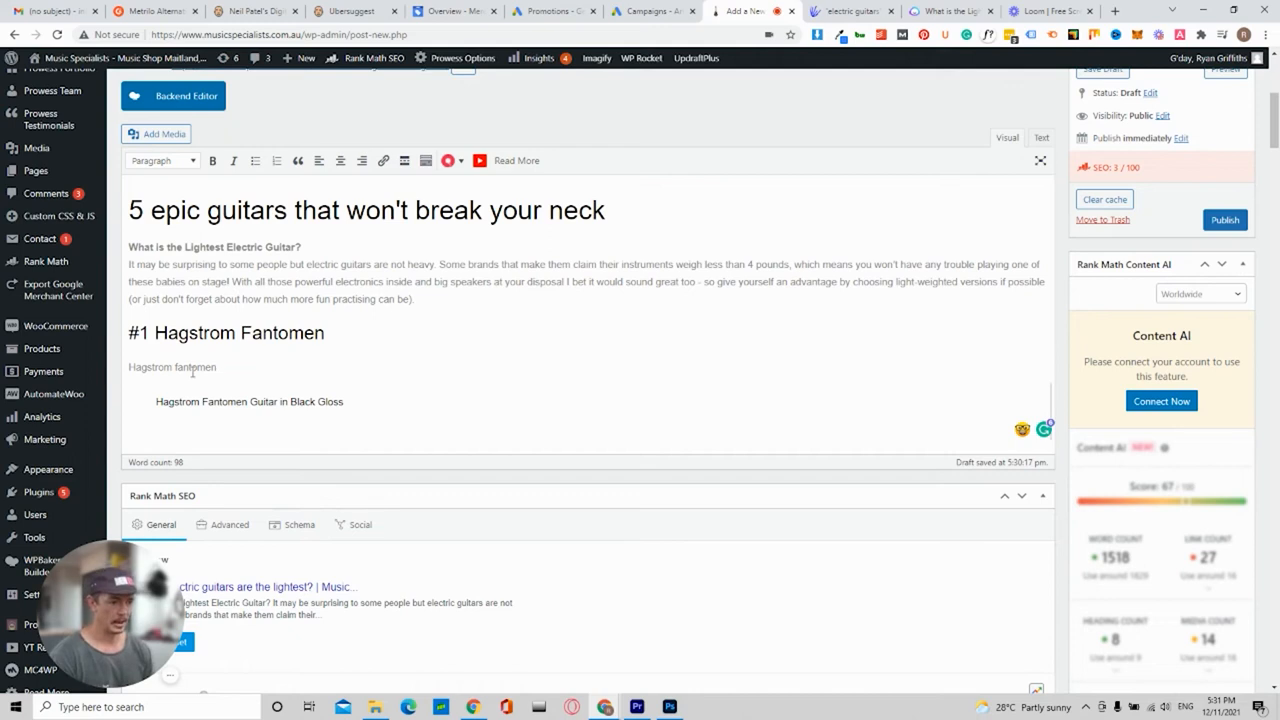
{"action": "mouse_move", "coordinate": [44, 370]}
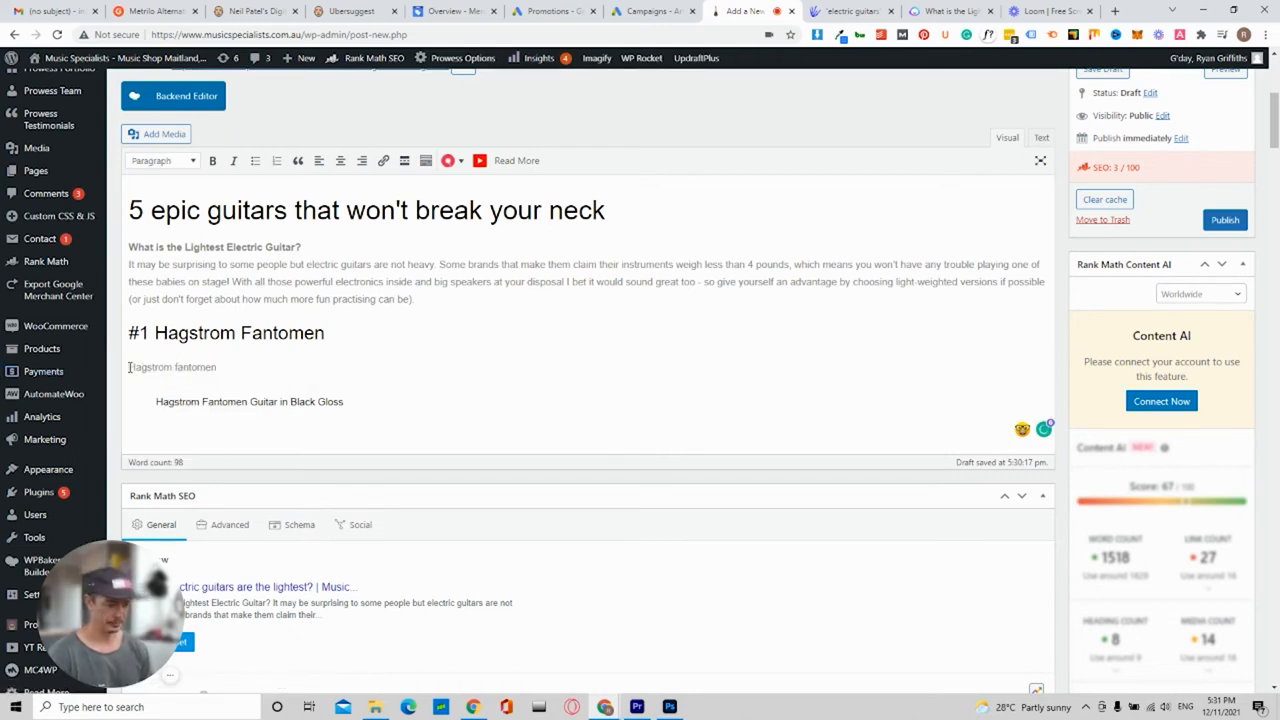
{"action": "type", "text": "The"}
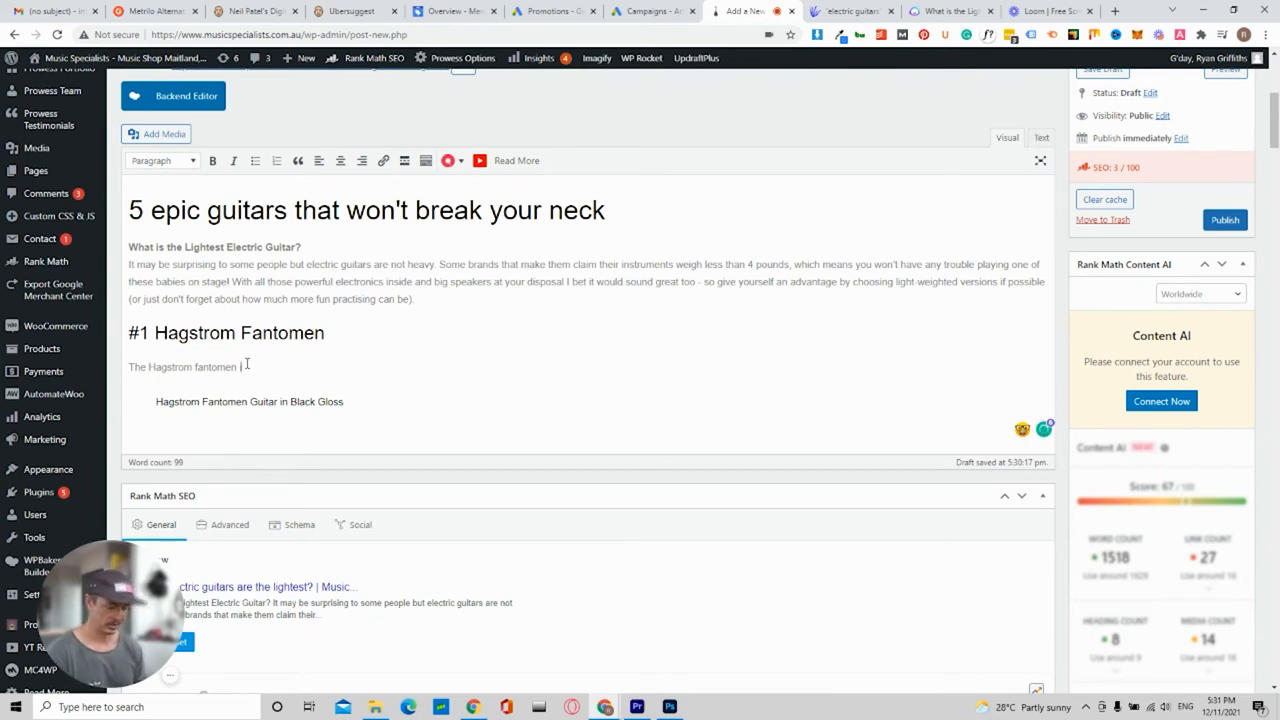
{"action": "type", "text": "is an ultra"}
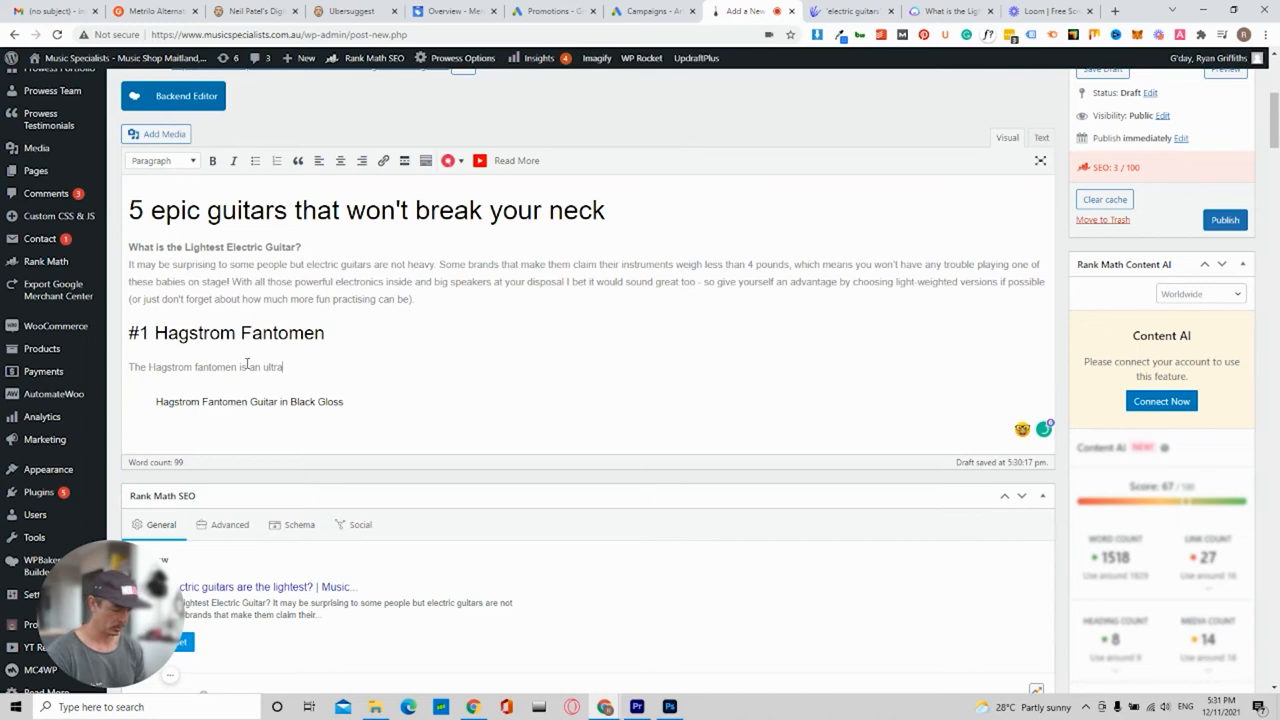
{"action": "type", "text": "lightwe"}
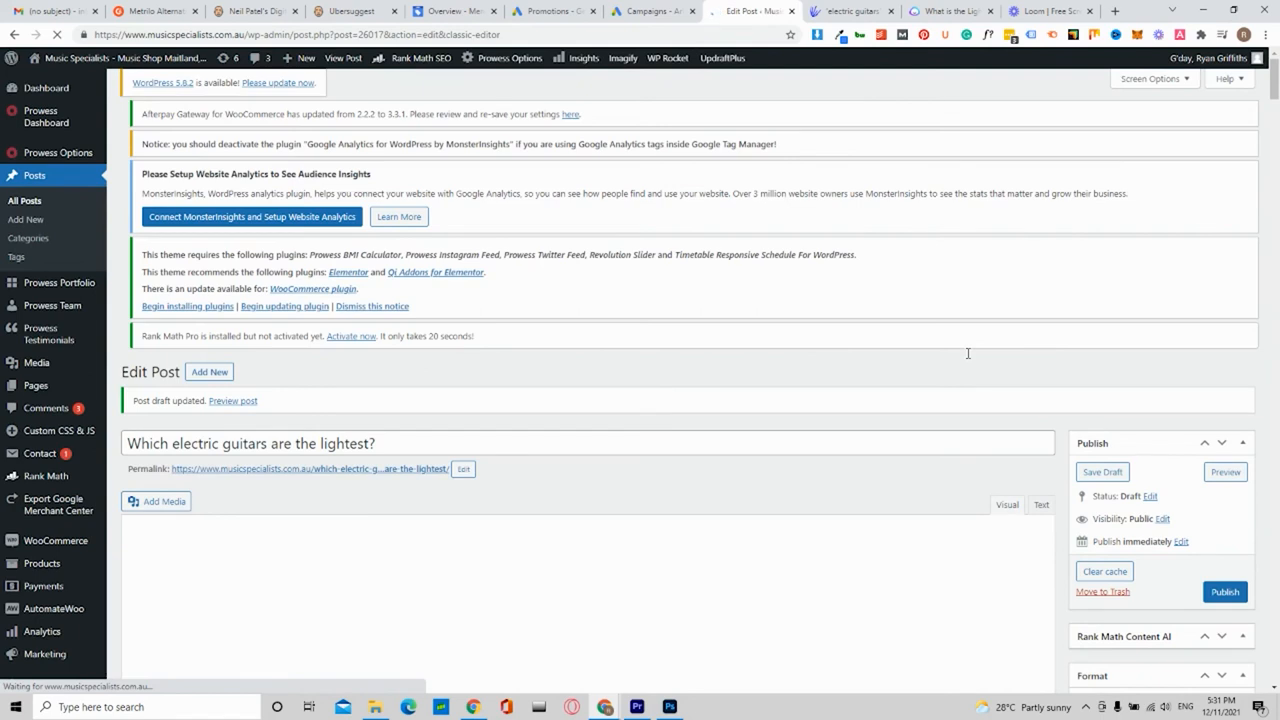
Open the 'Preview post' link from the draft-updated notice in a new browser tab
{"action": "scroll", "scroll_direction": "down", "scroll_amount": 3}
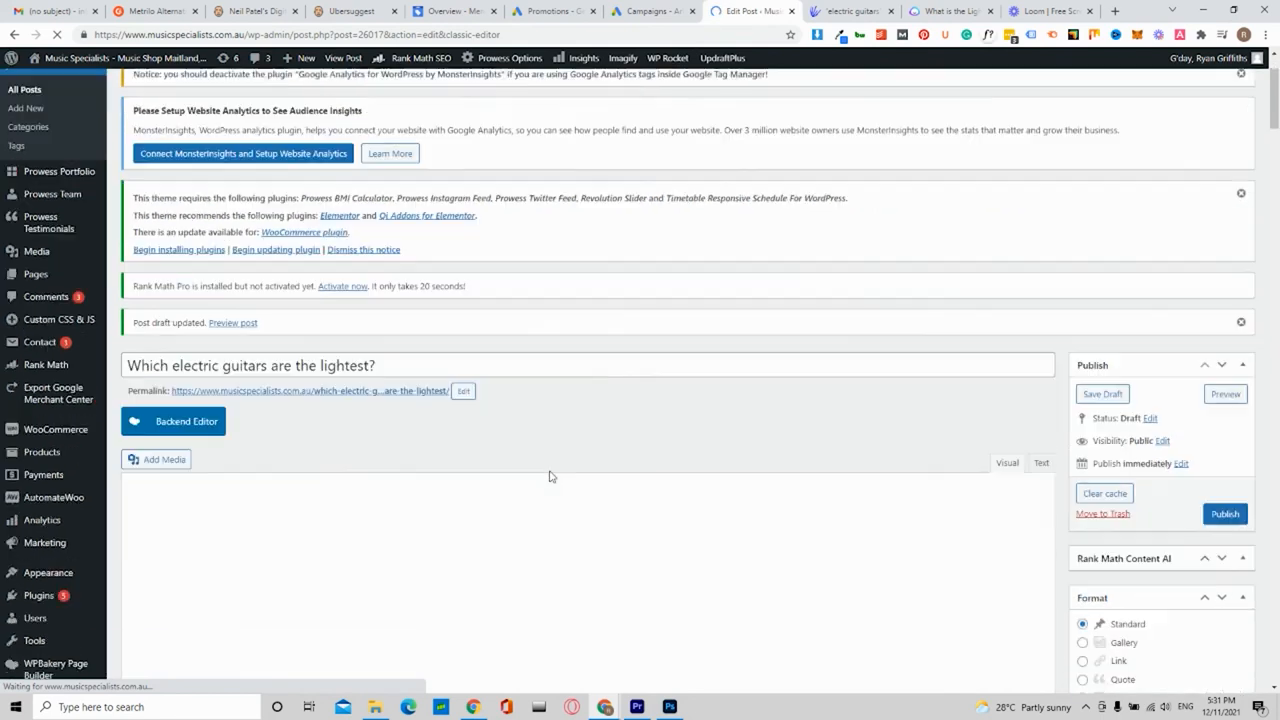
{"action": "scroll", "scroll_direction": "down", "scroll_amount": 3}
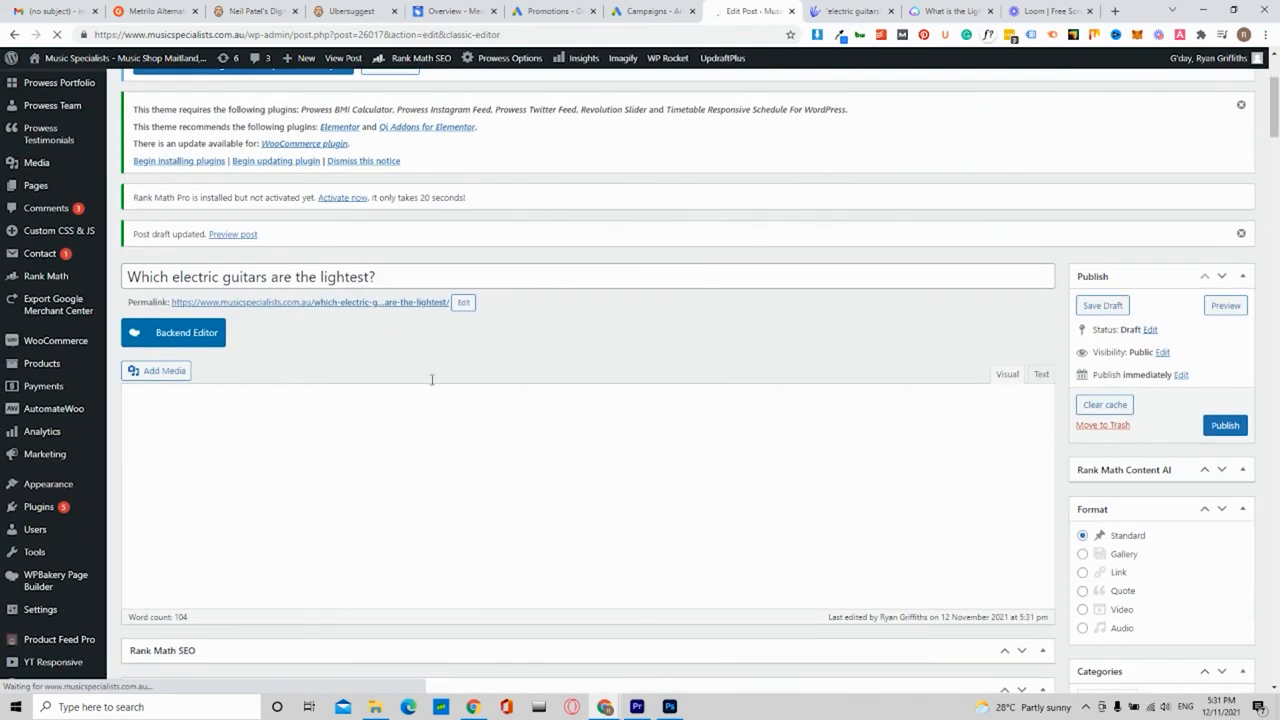
{"action": "right_click", "coordinate": [310, 302]}
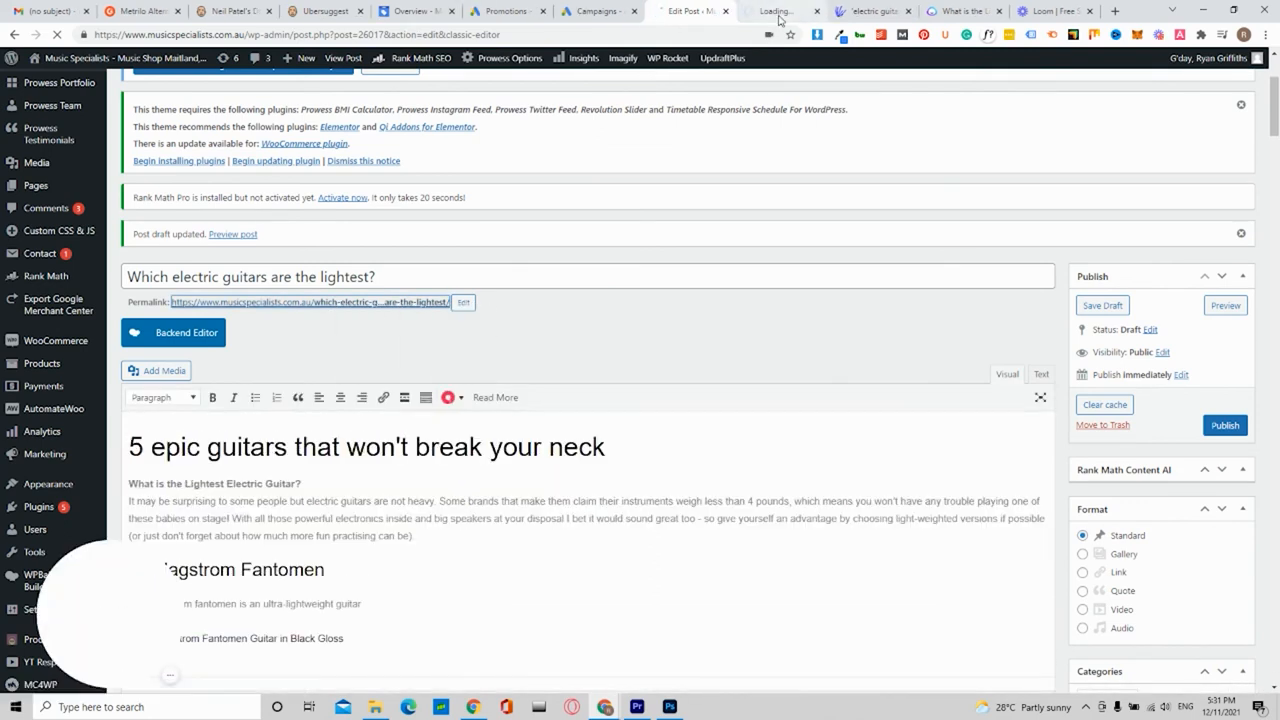
{"action": "left_click", "coordinate": [232, 234]}
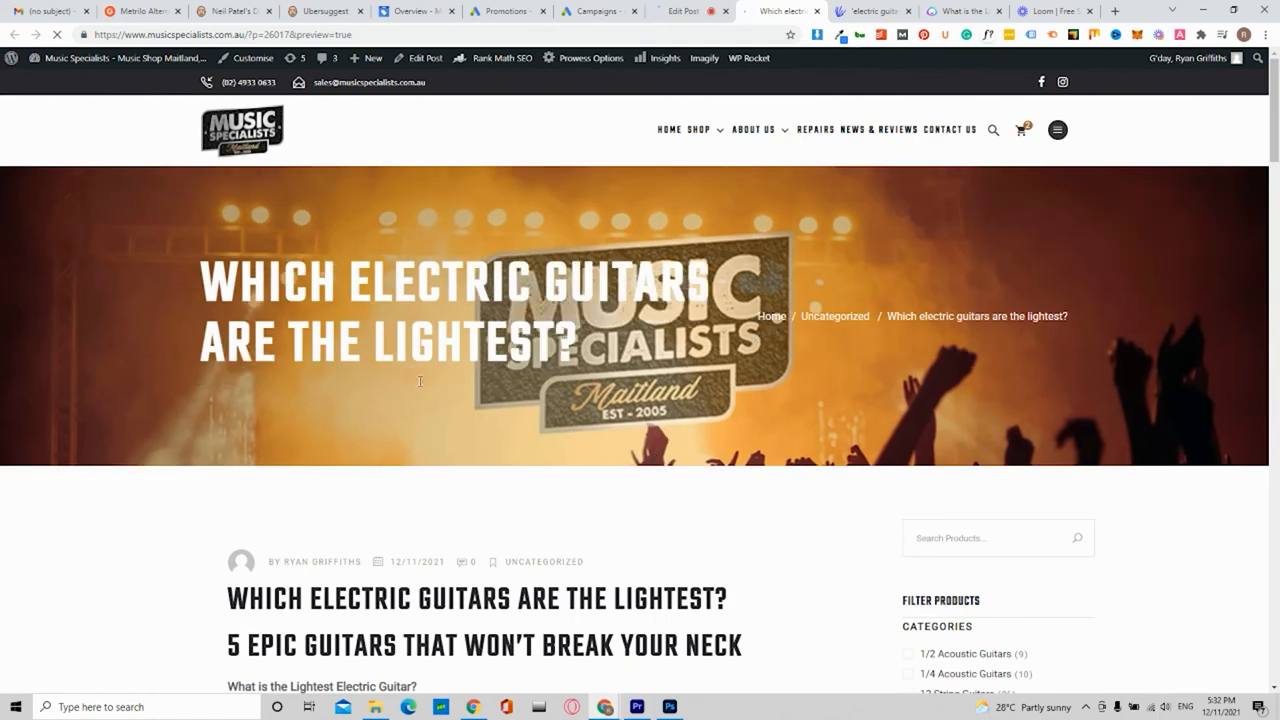
{"action": "scroll", "scroll_direction": "down", "scroll_amount": 3}
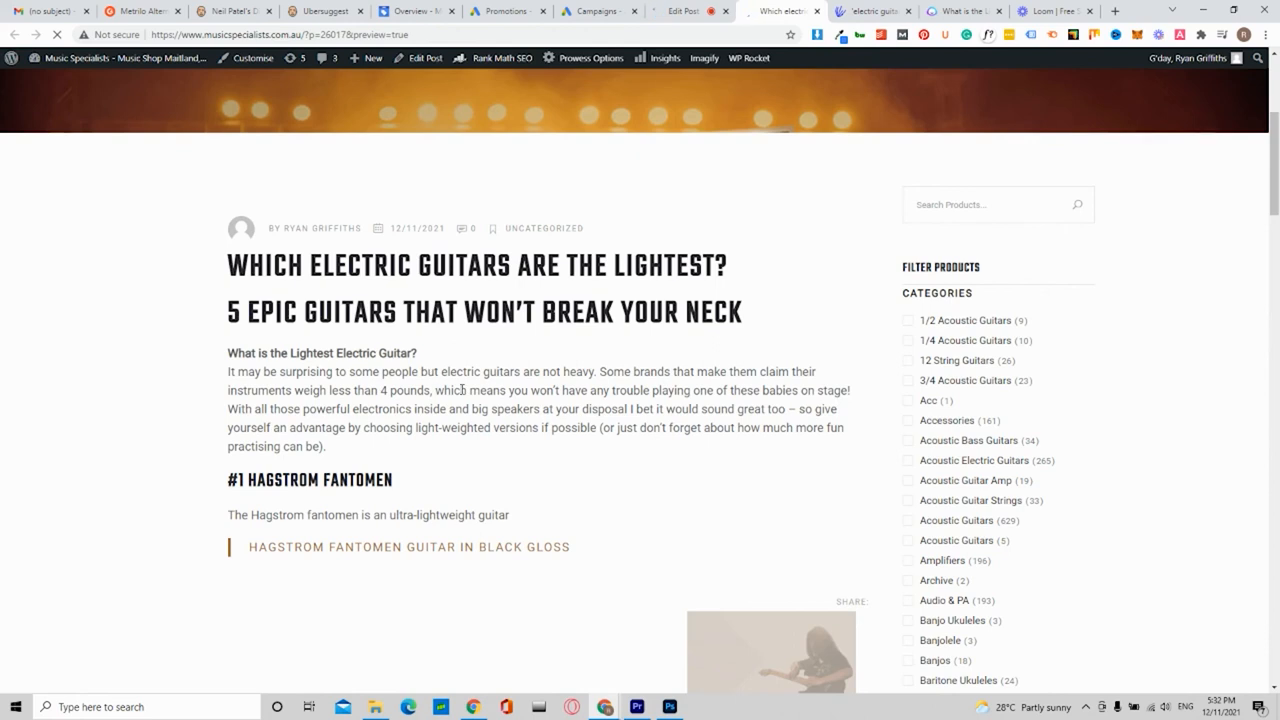
{"action": "scroll", "scroll_direction": "down", "scroll_amount": 3}
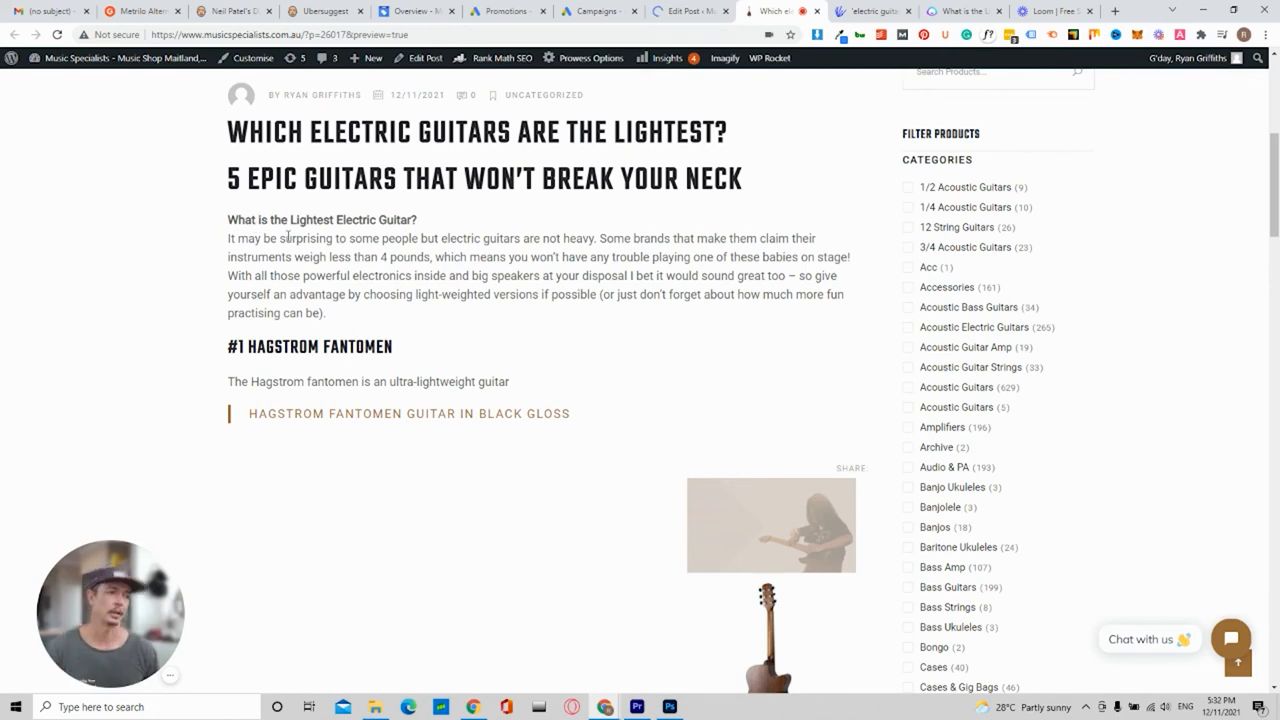
{"action": "mouse_move", "coordinate": [358, 214]}
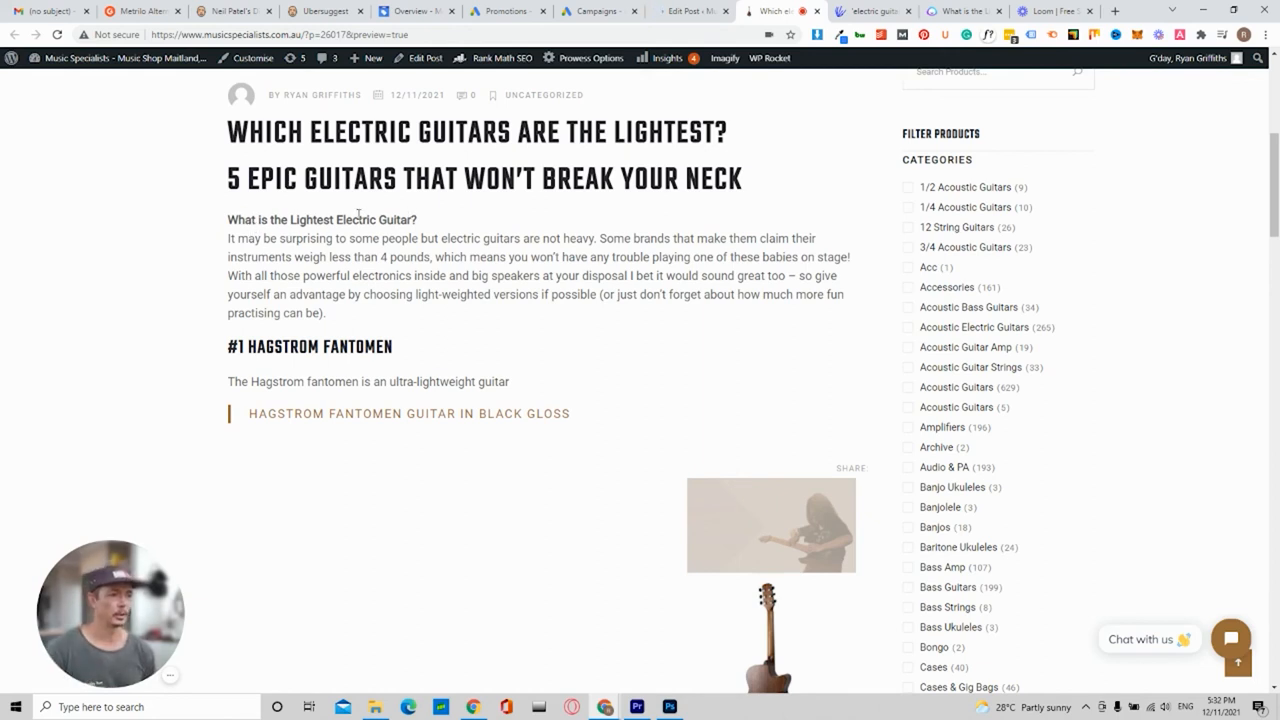
{"action": "mouse_move", "coordinate": [576, 288]}
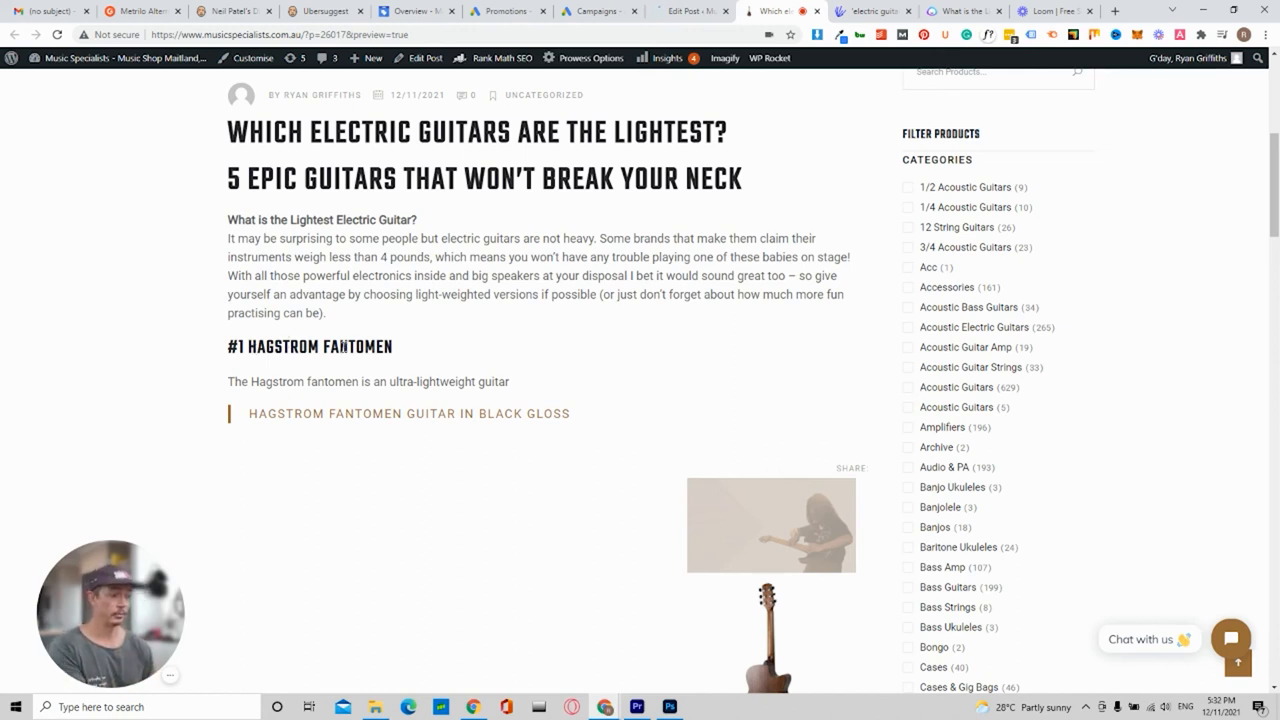
{"action": "mouse_move", "coordinate": [448, 380]}
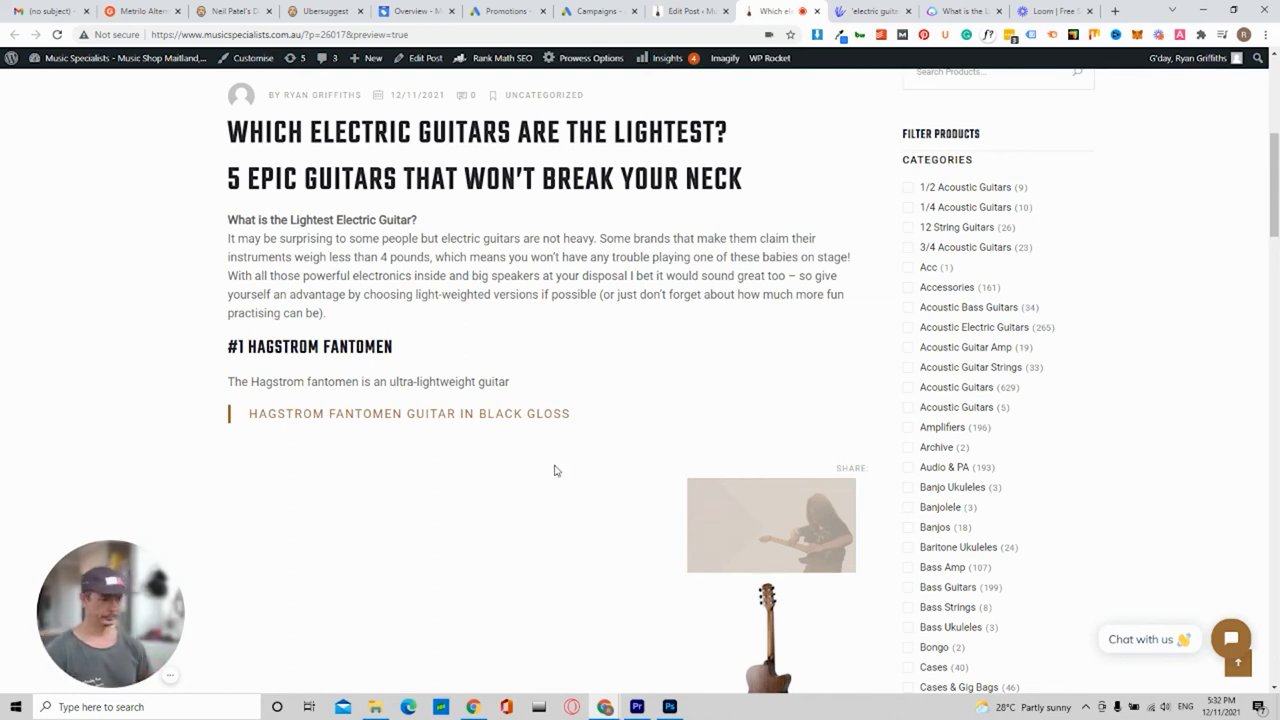
{"action": "scroll", "scroll_direction": "down", "scroll_amount": 3}
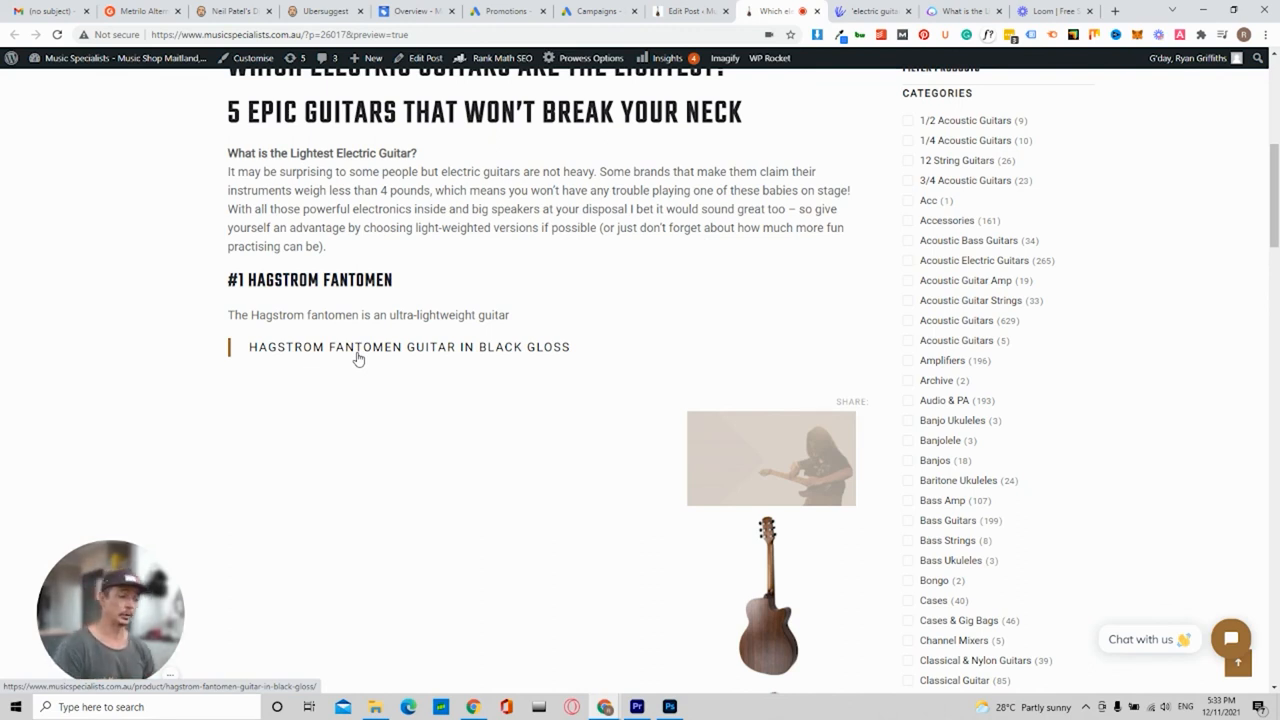
{"action": "scroll", "scroll_direction": "down", "scroll_amount": 3}
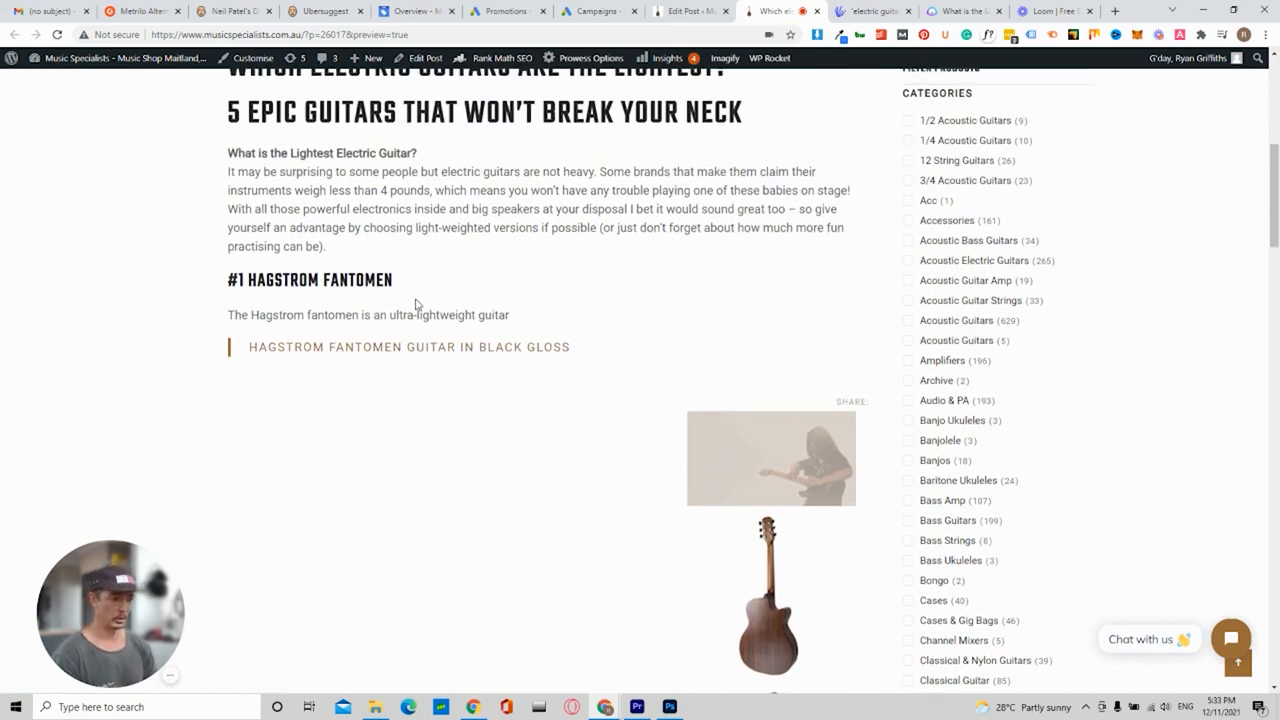
{"action": "mouse_move", "coordinate": [560, 308]}
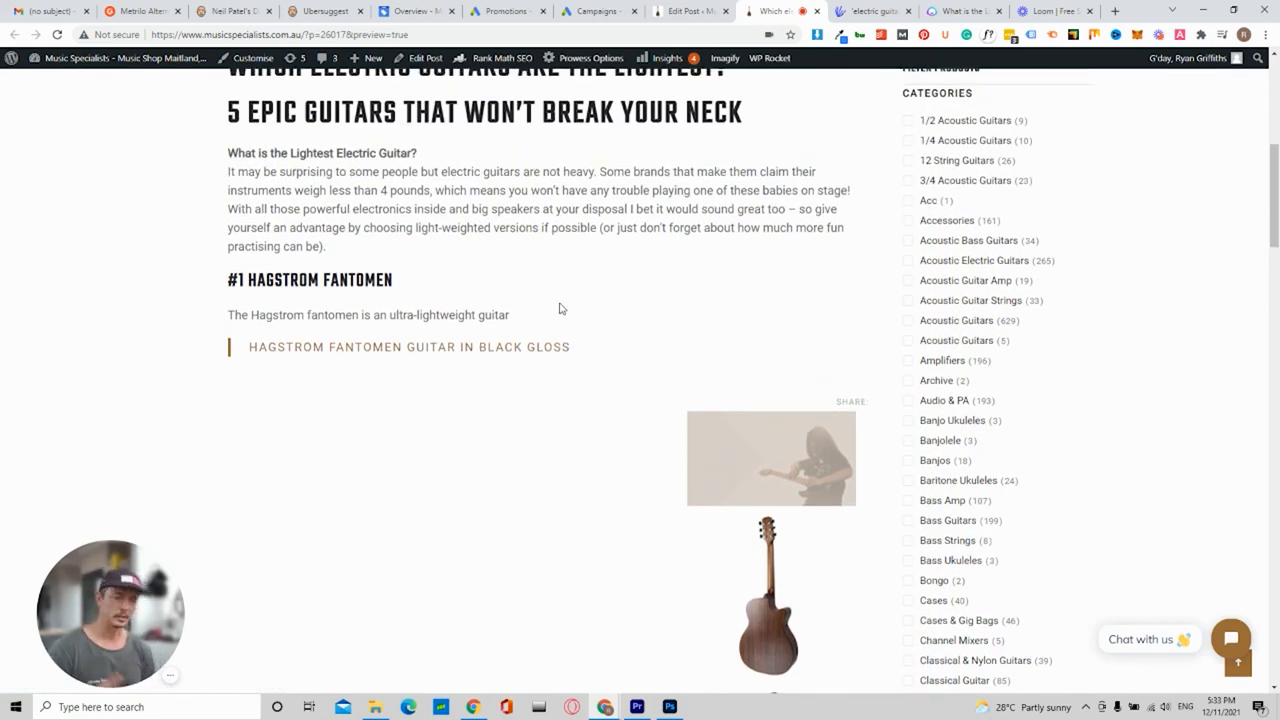
{"action": "mouse_move", "coordinate": [252, 406]}
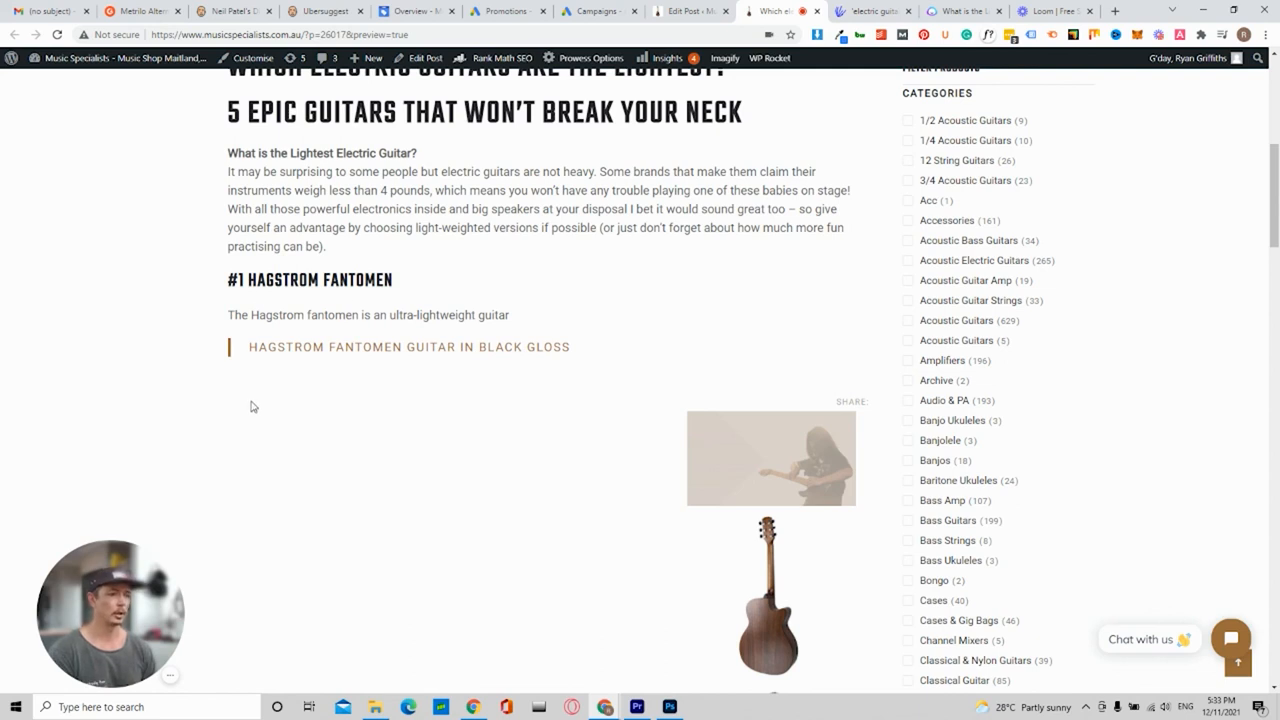
{"action": "scroll", "scroll_direction": "down", "scroll_amount": 3}
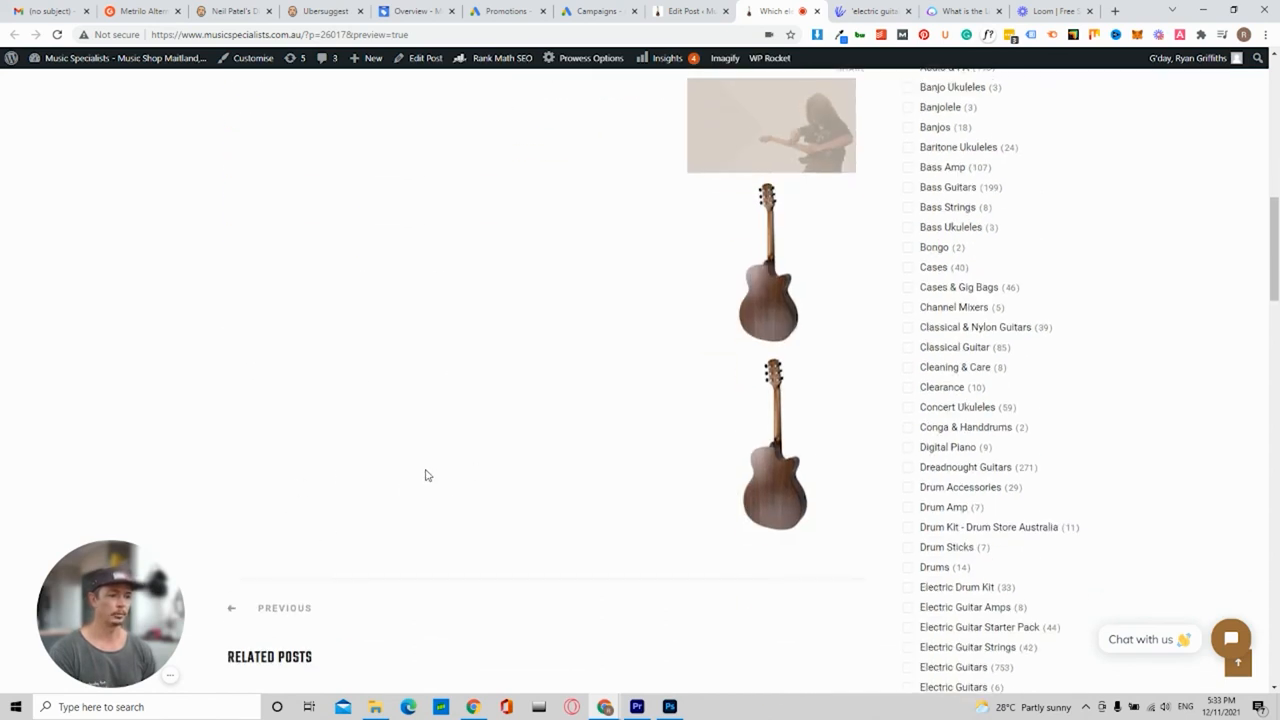
{"action": "scroll", "scroll_direction": "down", "scroll_amount": 3}
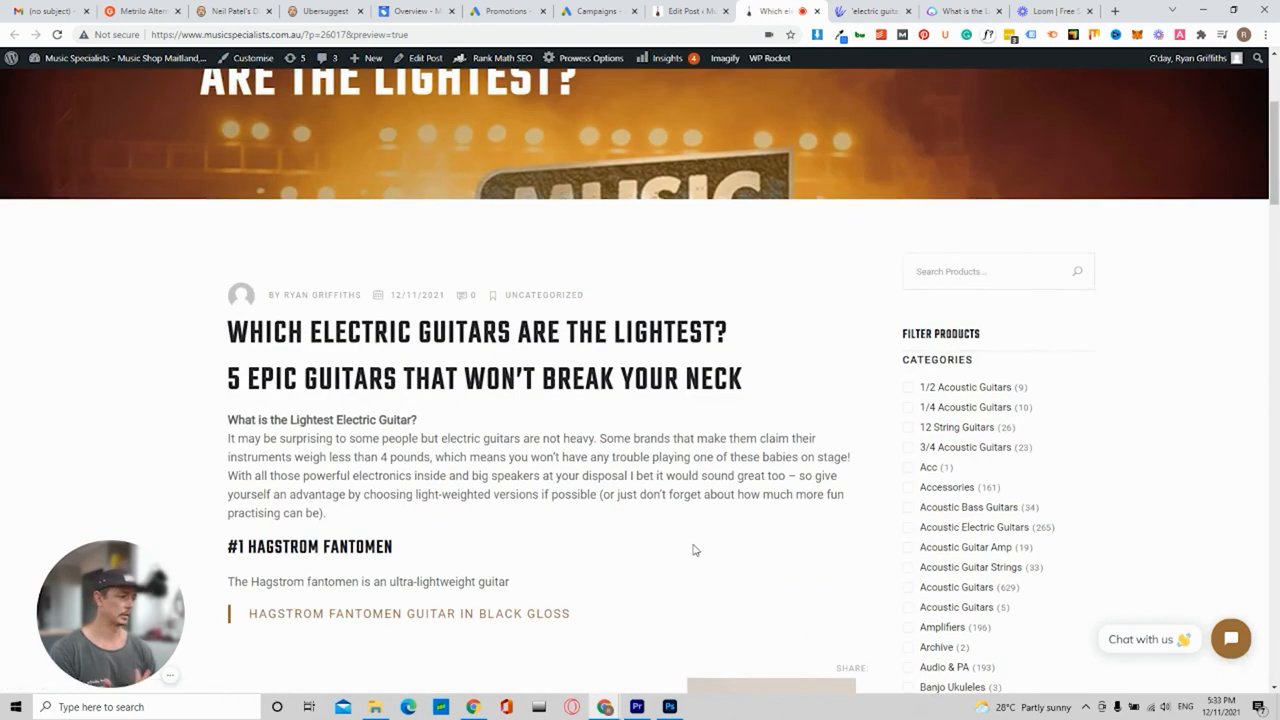
{"action": "mouse_move", "coordinate": [632, 538]}
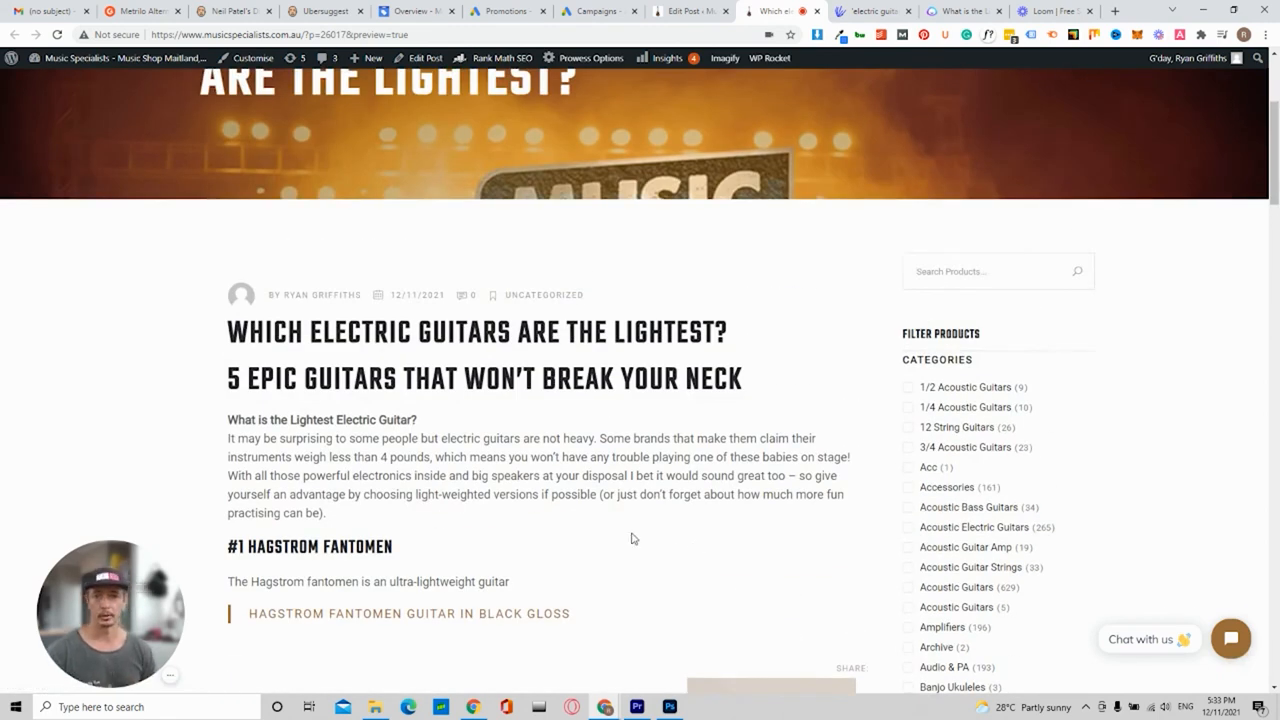